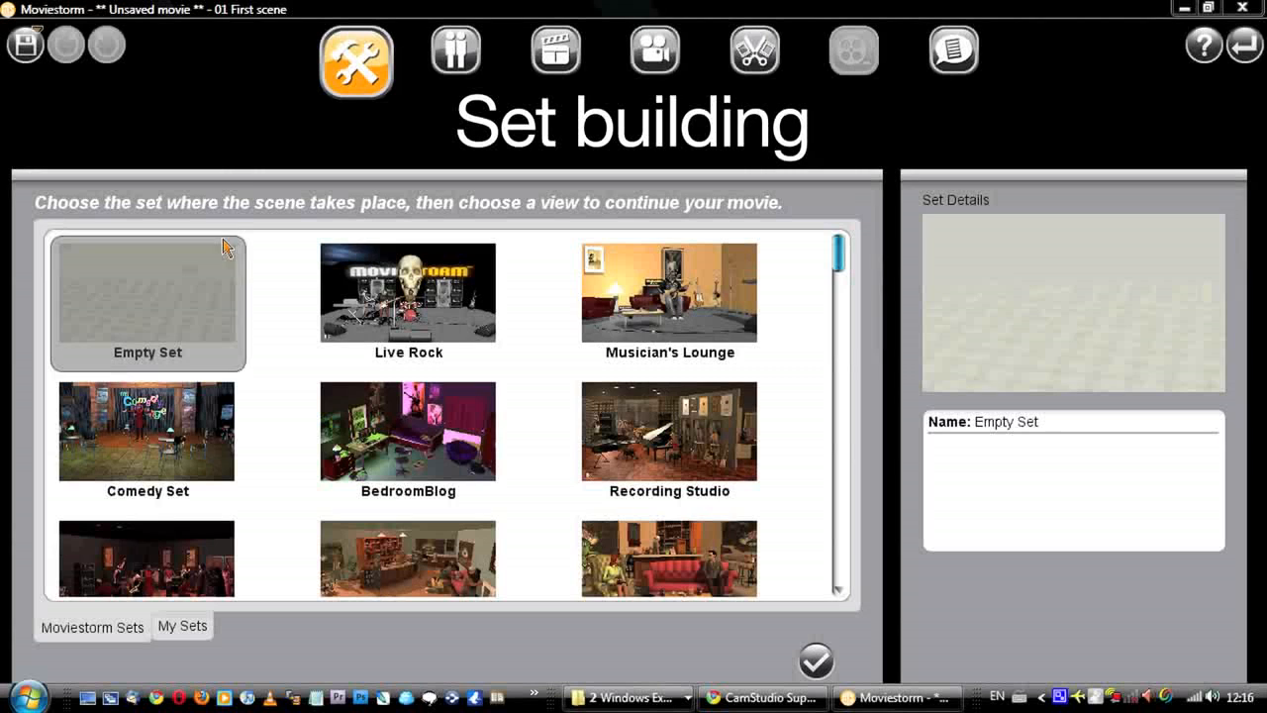
pyautogui.moveTo(618, 660)
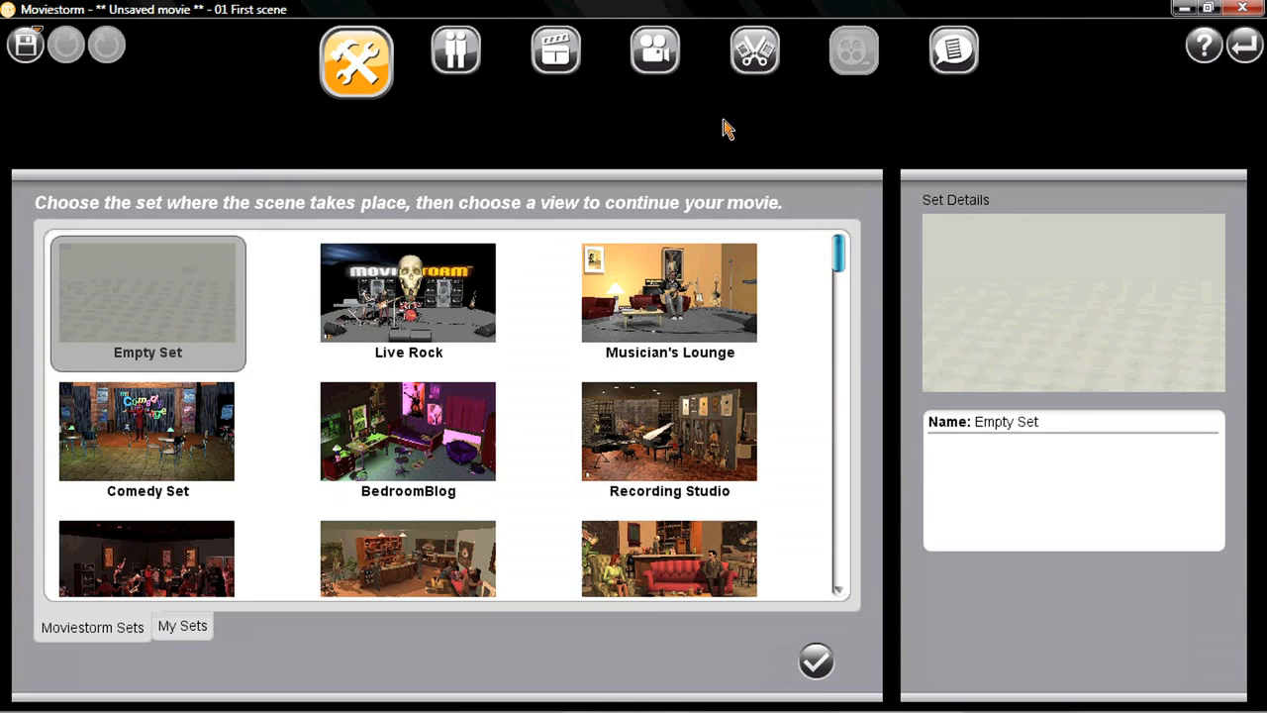
pyautogui.moveTo(838, 256)
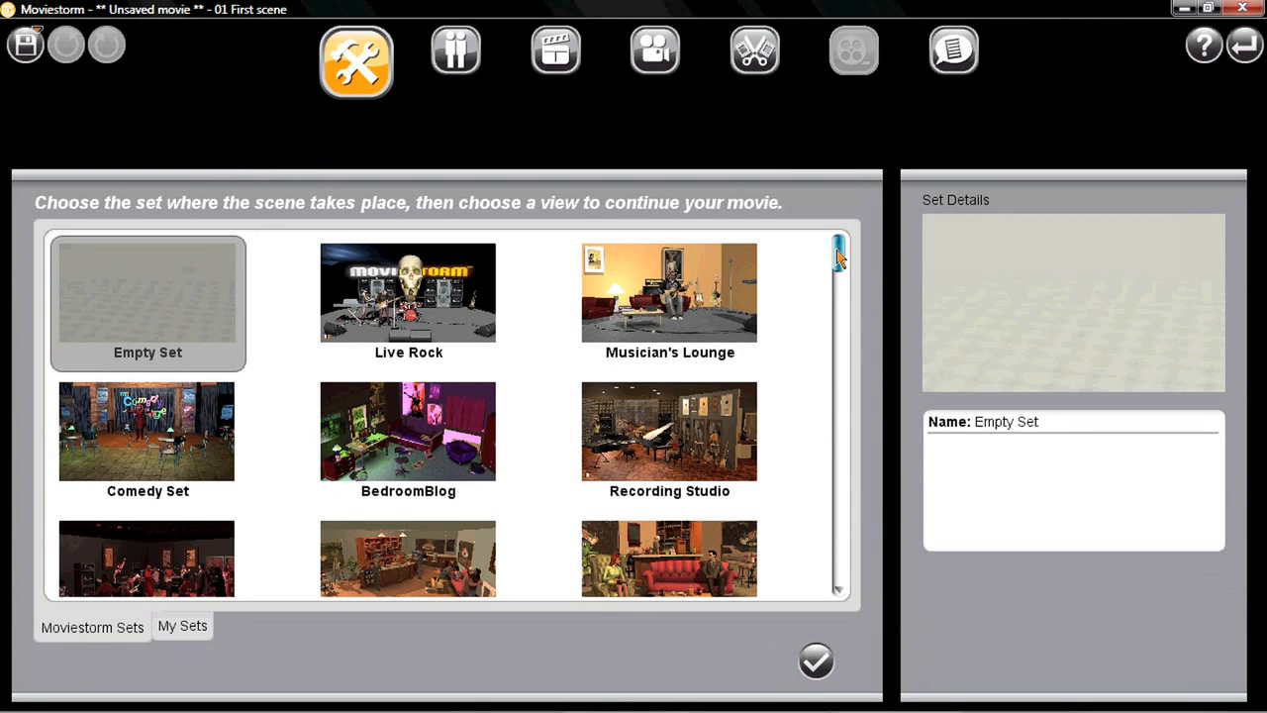
# Browse the Recording Studio and other sets, then choose the London Loft.
pyautogui.click(669, 431)
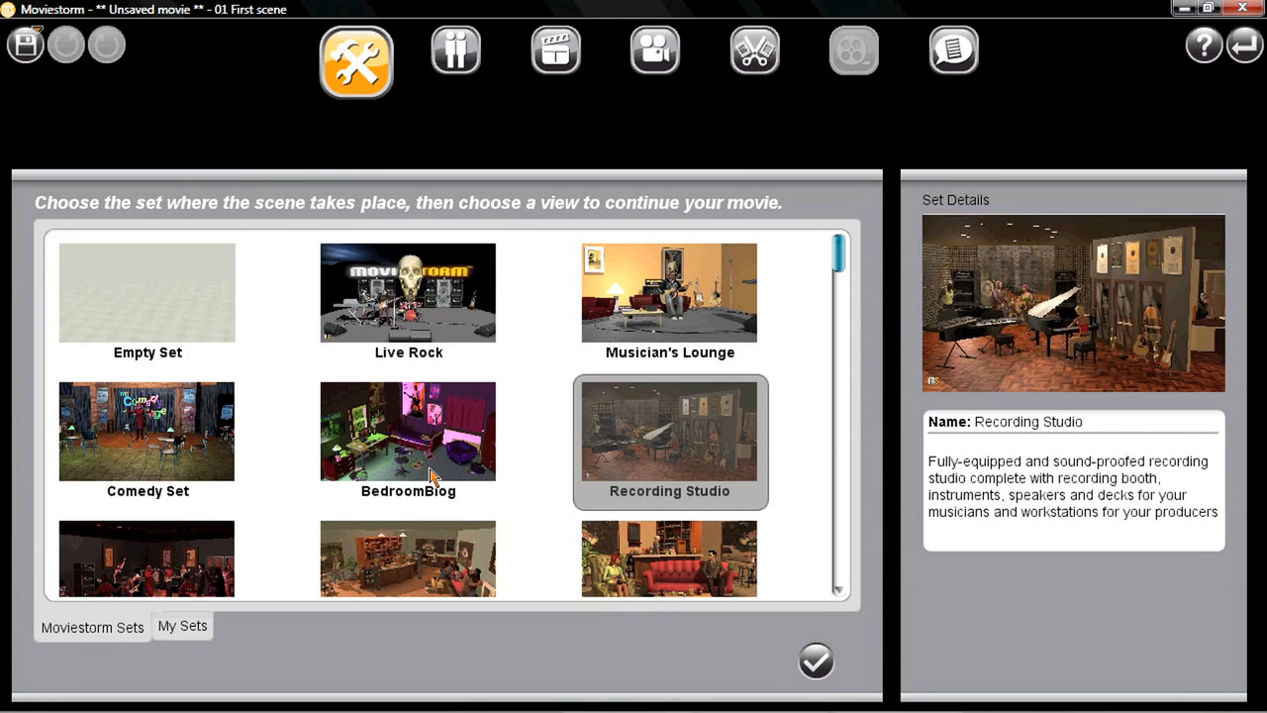
pyautogui.scroll(-3)
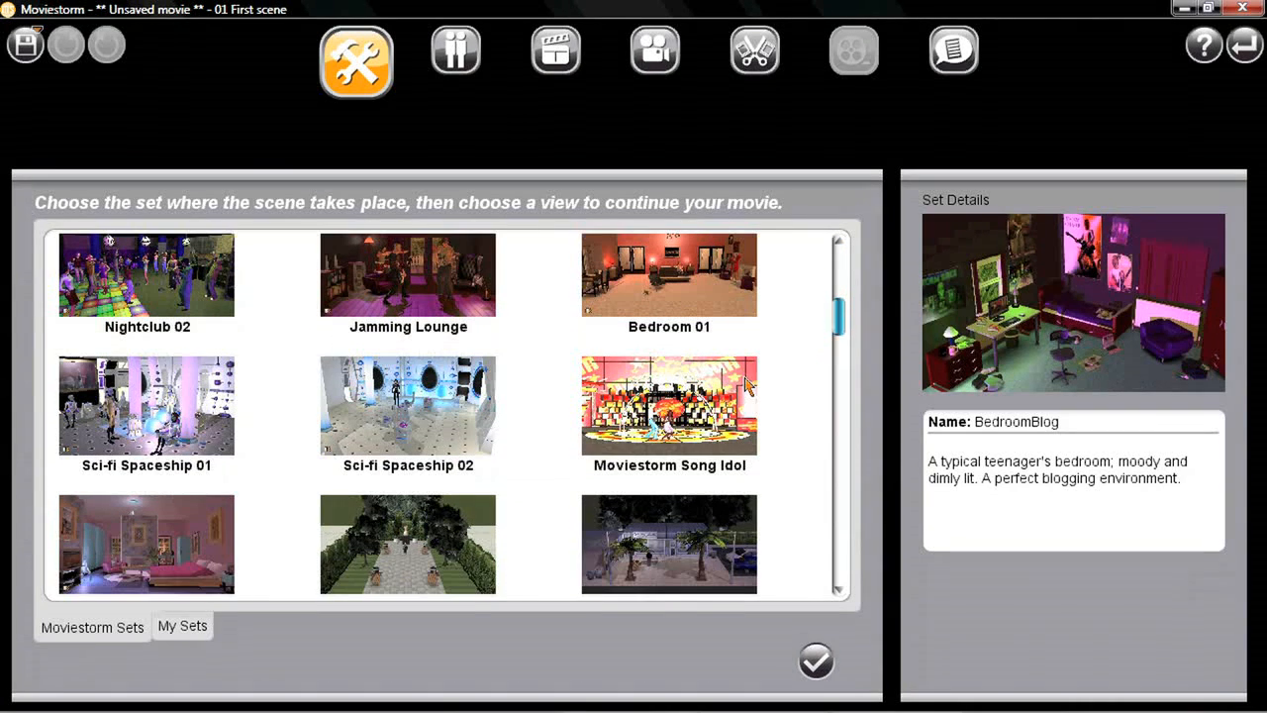
pyautogui.click(408, 544)
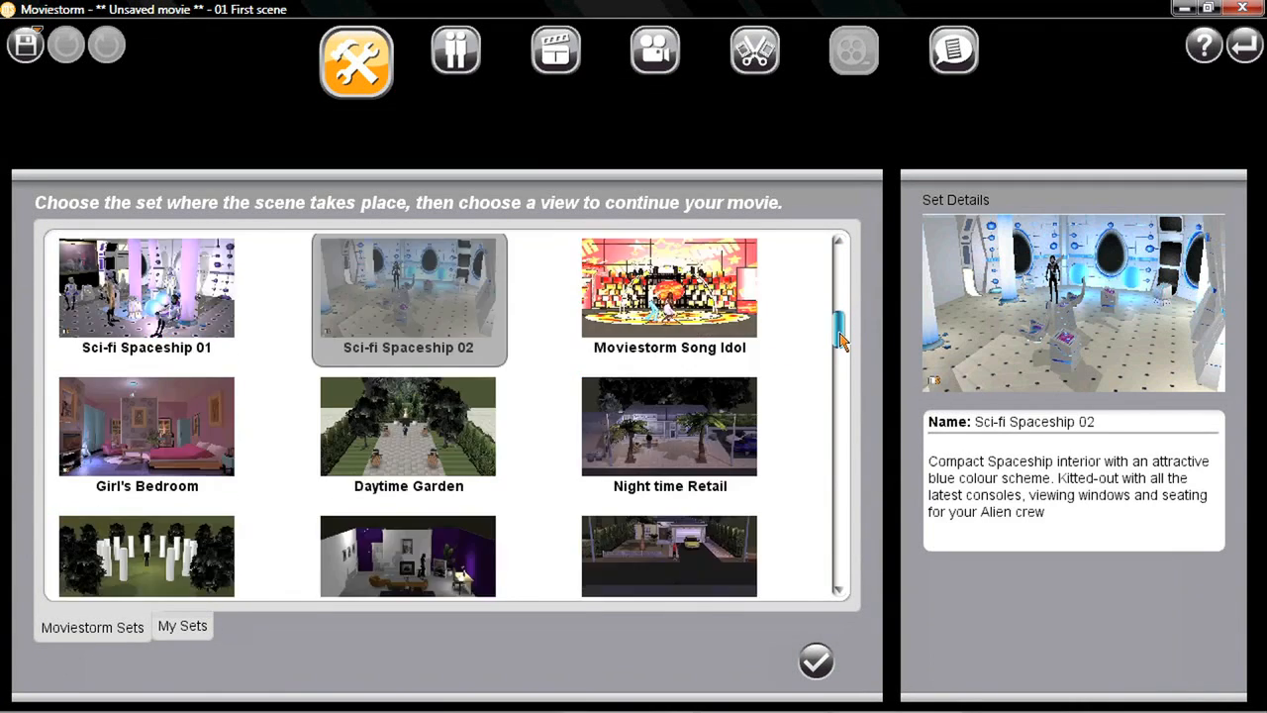
pyautogui.scroll(-3)
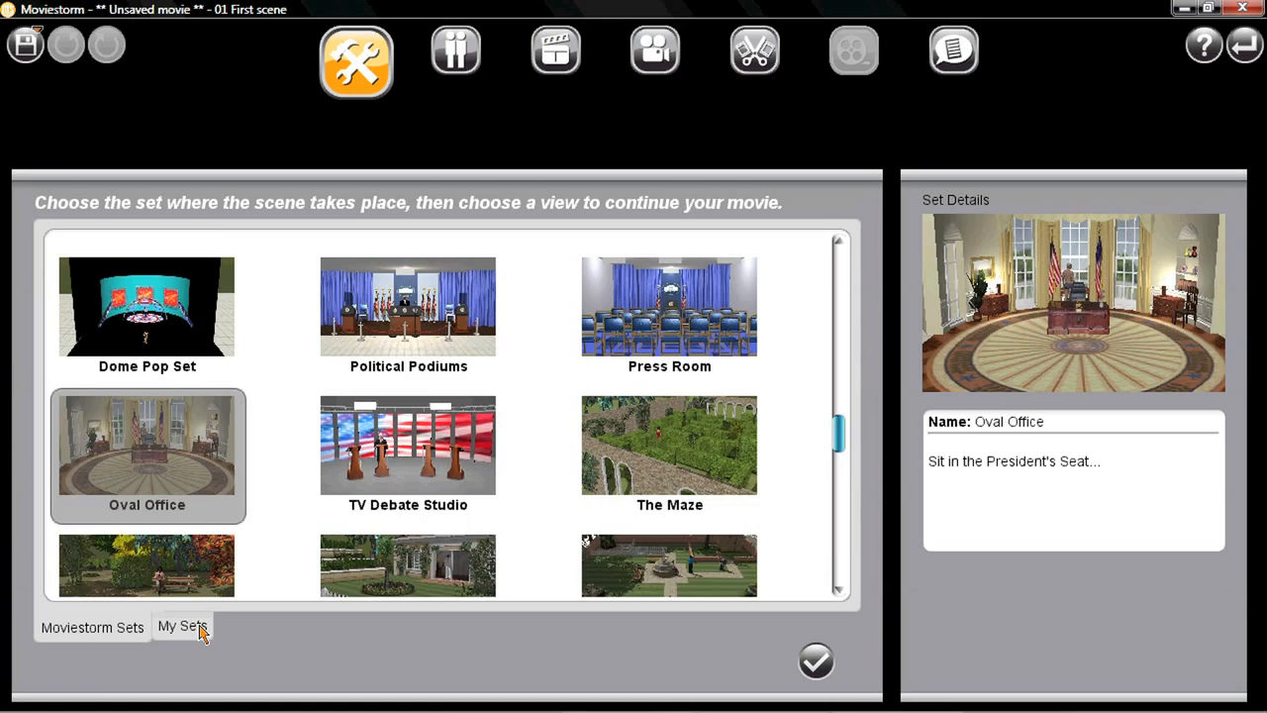
pyautogui.click(182, 625)
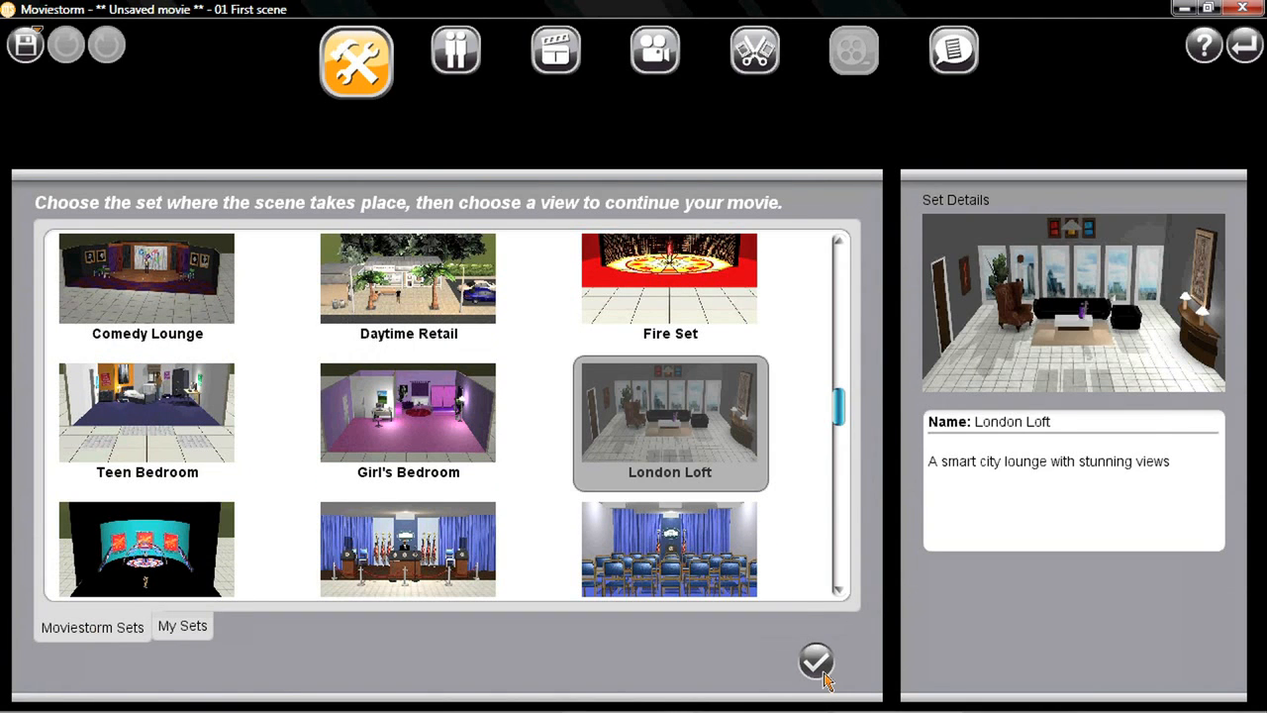
# Confirm the London Loft set and show the prop catalogue's filter tags.
pyautogui.click(815, 661)
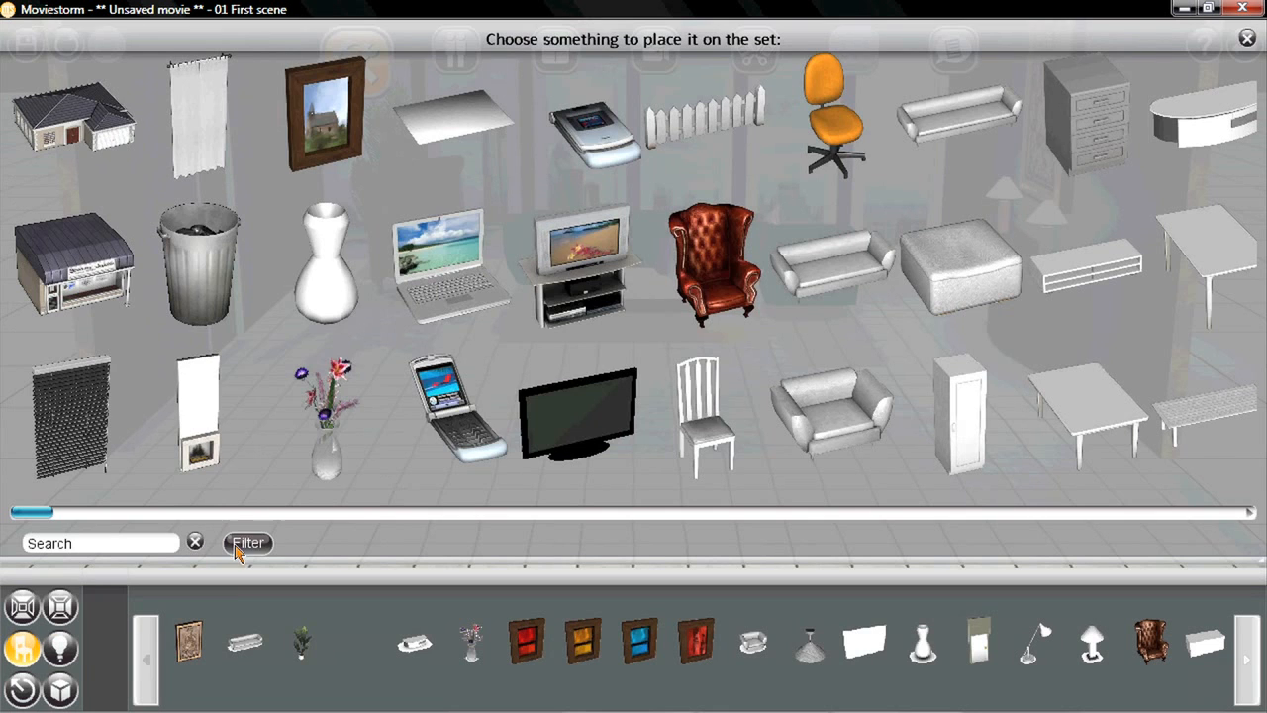
pyautogui.click(247, 542)
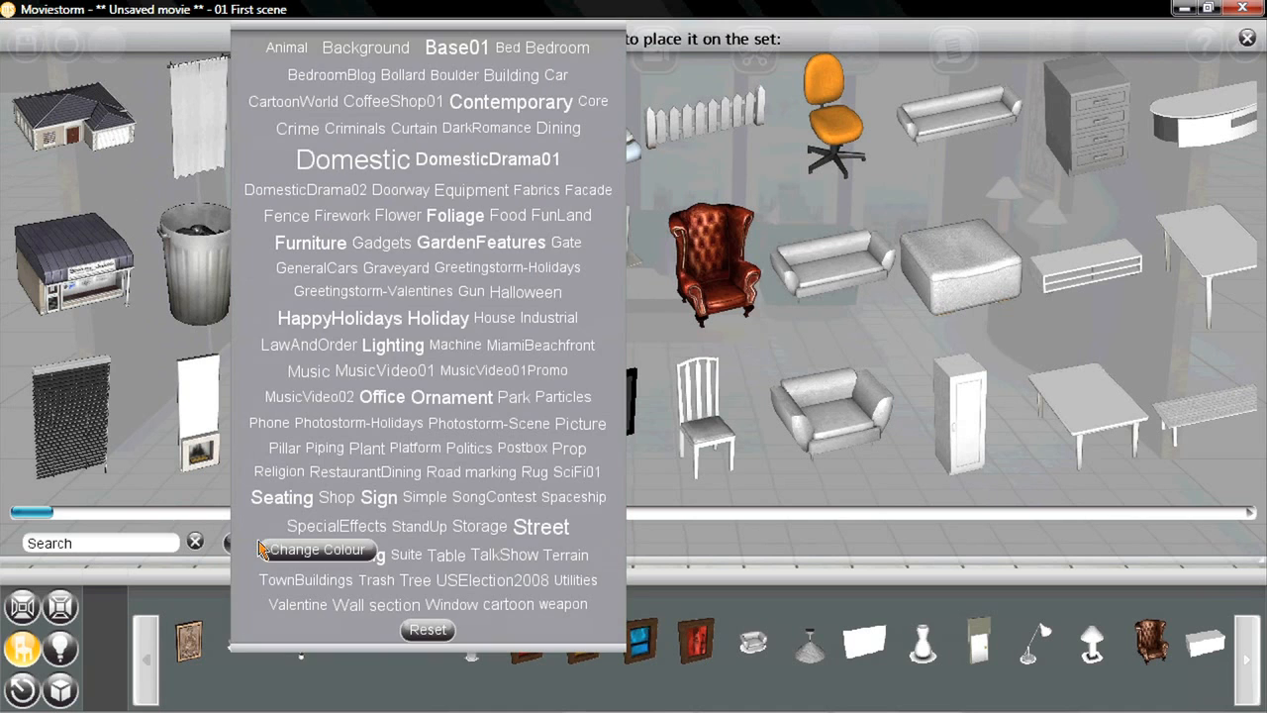
pyautogui.moveTo(381, 366)
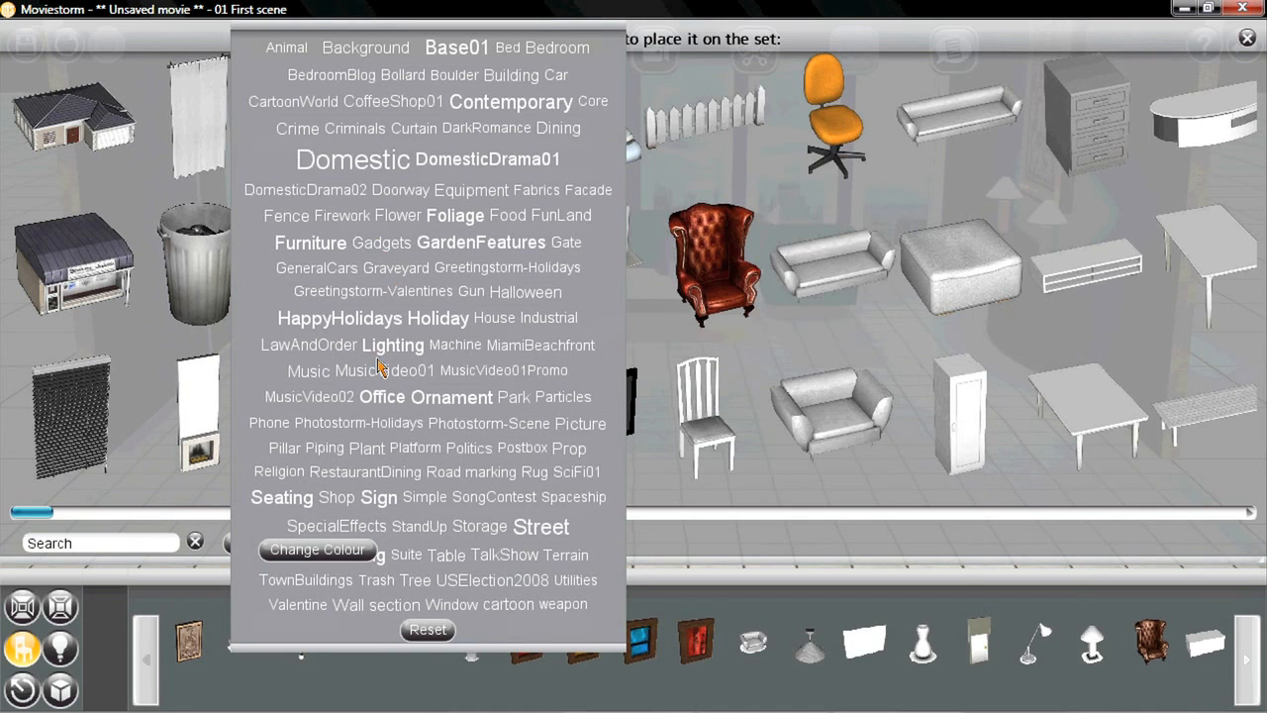
pyautogui.click(392, 345)
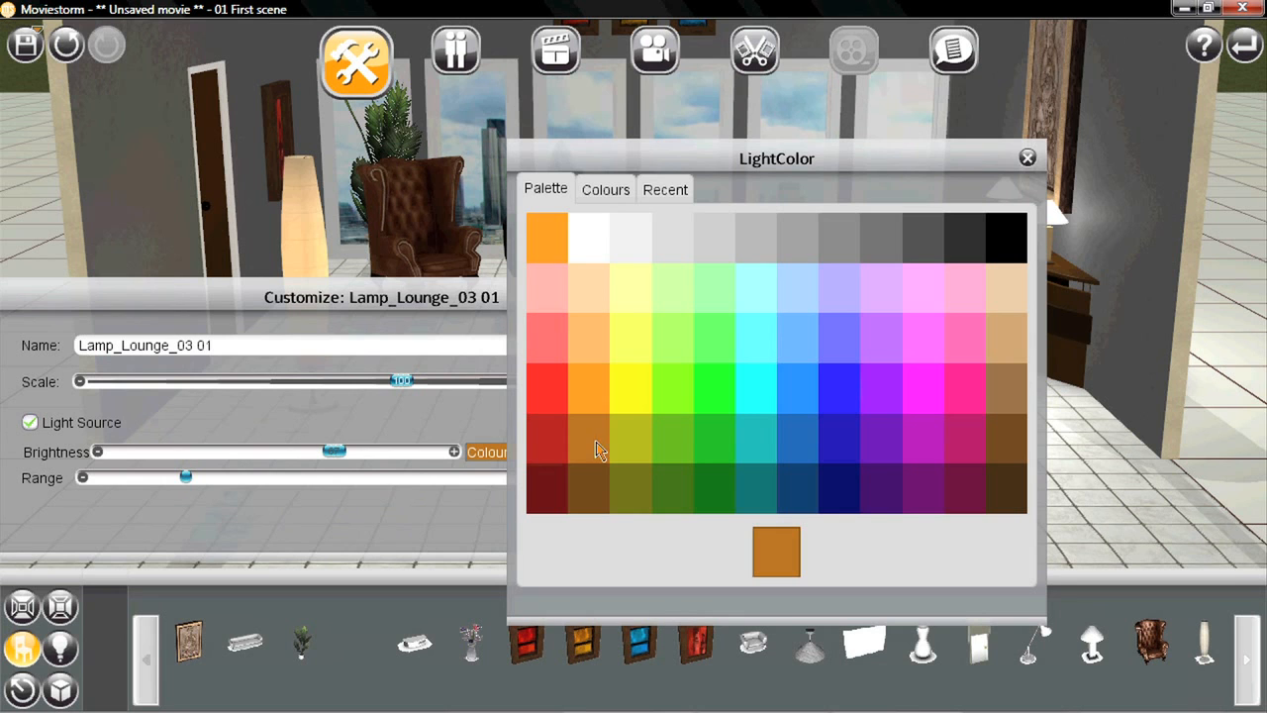
# Give Lamp_Lounge_03 a warm brown light colour and raise its brightness.
pyautogui.click(1027, 157)
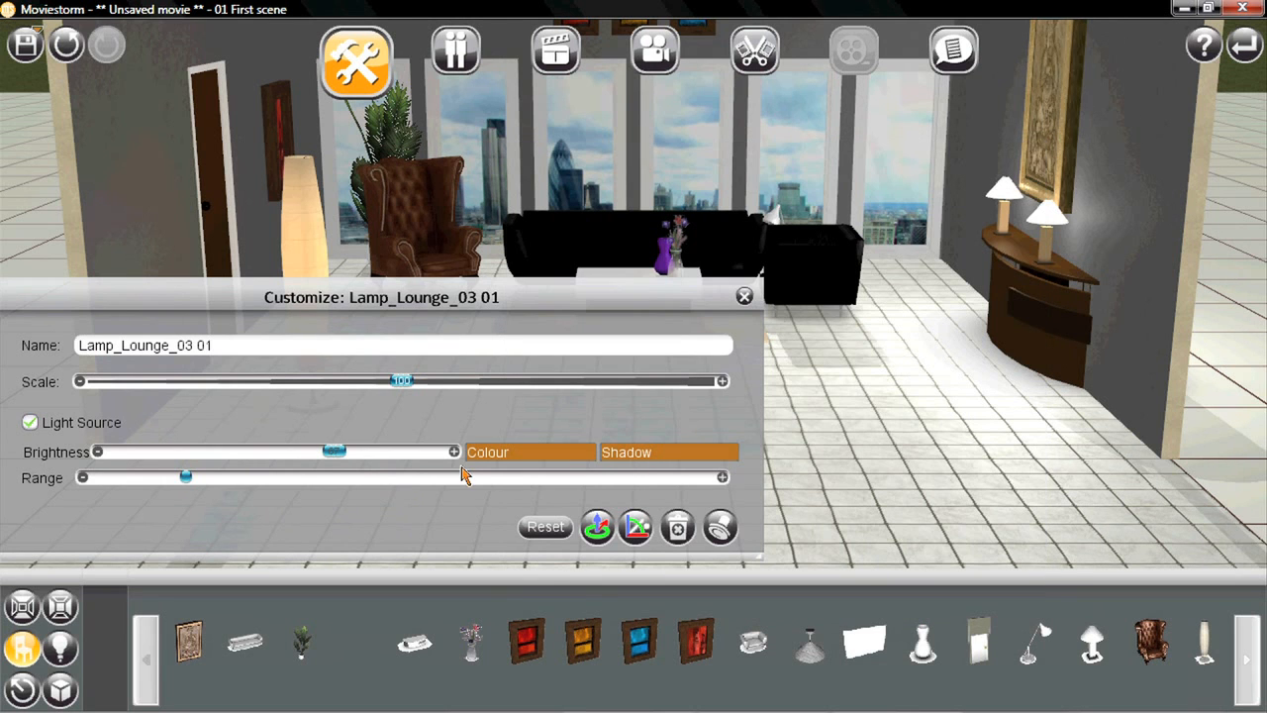
pyautogui.moveTo(333, 452); pyautogui.dragTo(393, 452)
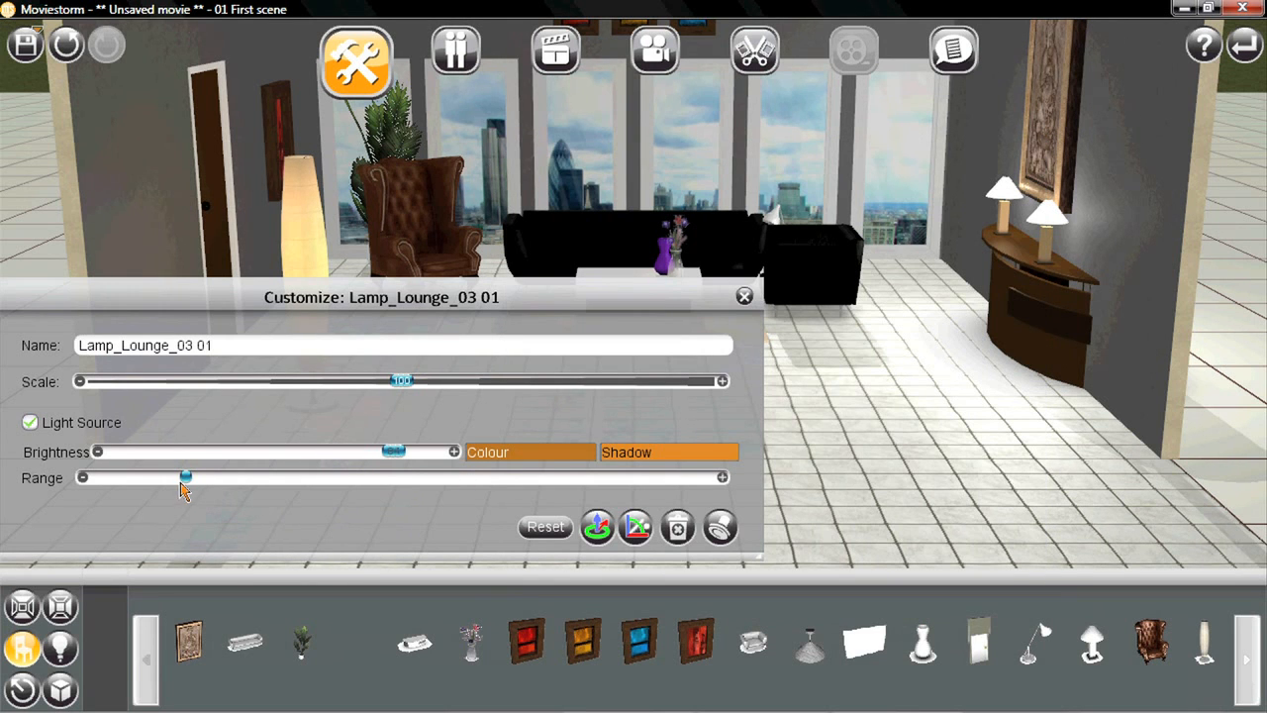
pyautogui.click(743, 295)
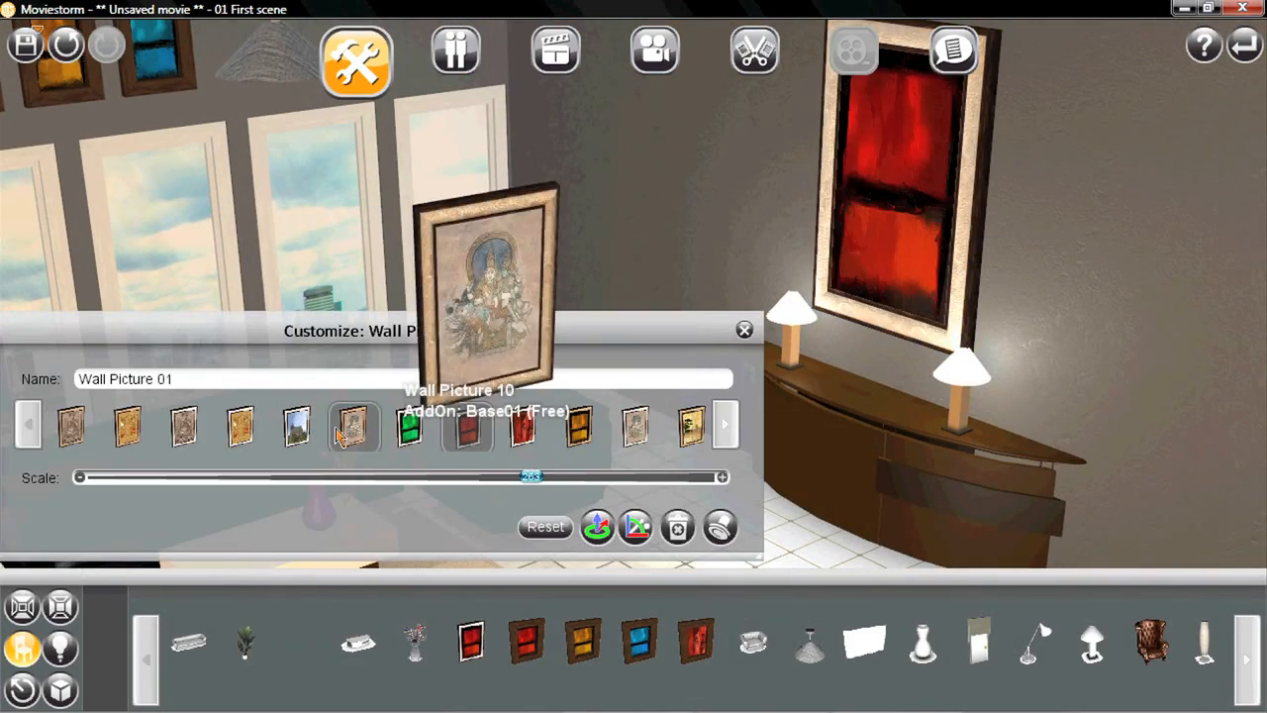
# Scale the wall picture to about 218 and swap in a group photo.
pyautogui.moveTo(531, 477); pyautogui.dragTo(406, 477)
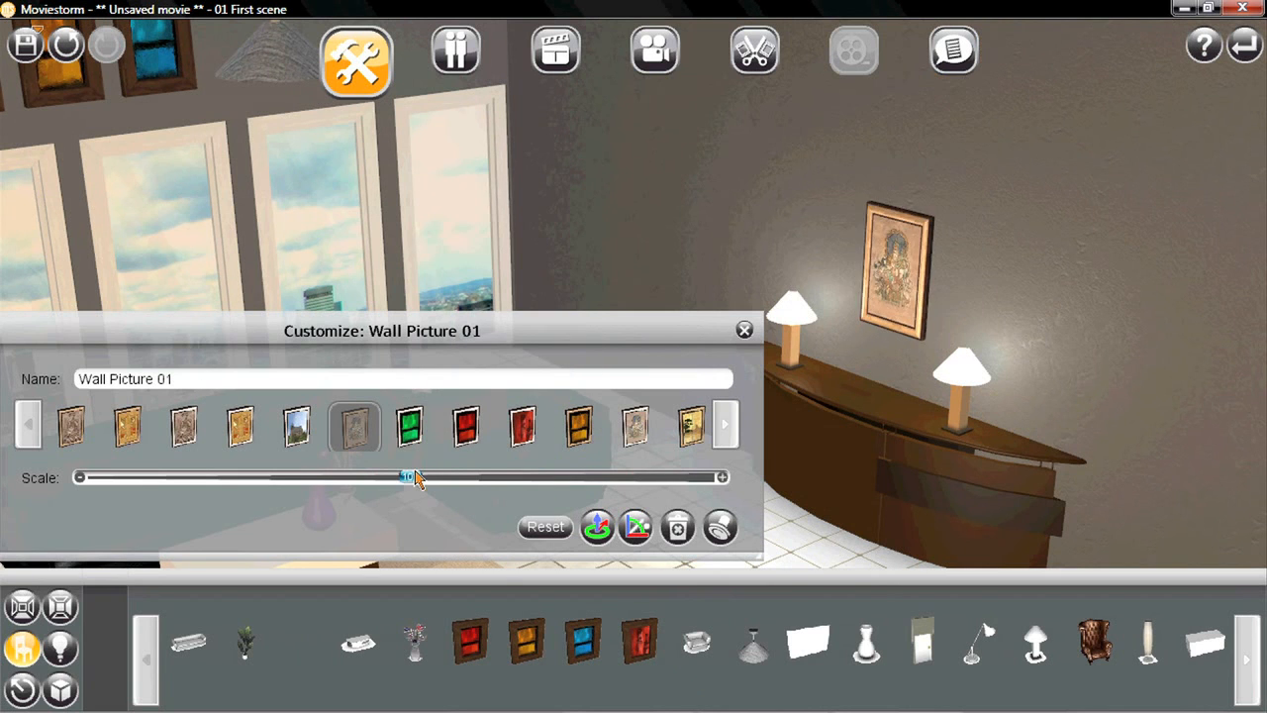
pyautogui.moveTo(406, 478); pyautogui.dragTo(505, 477)
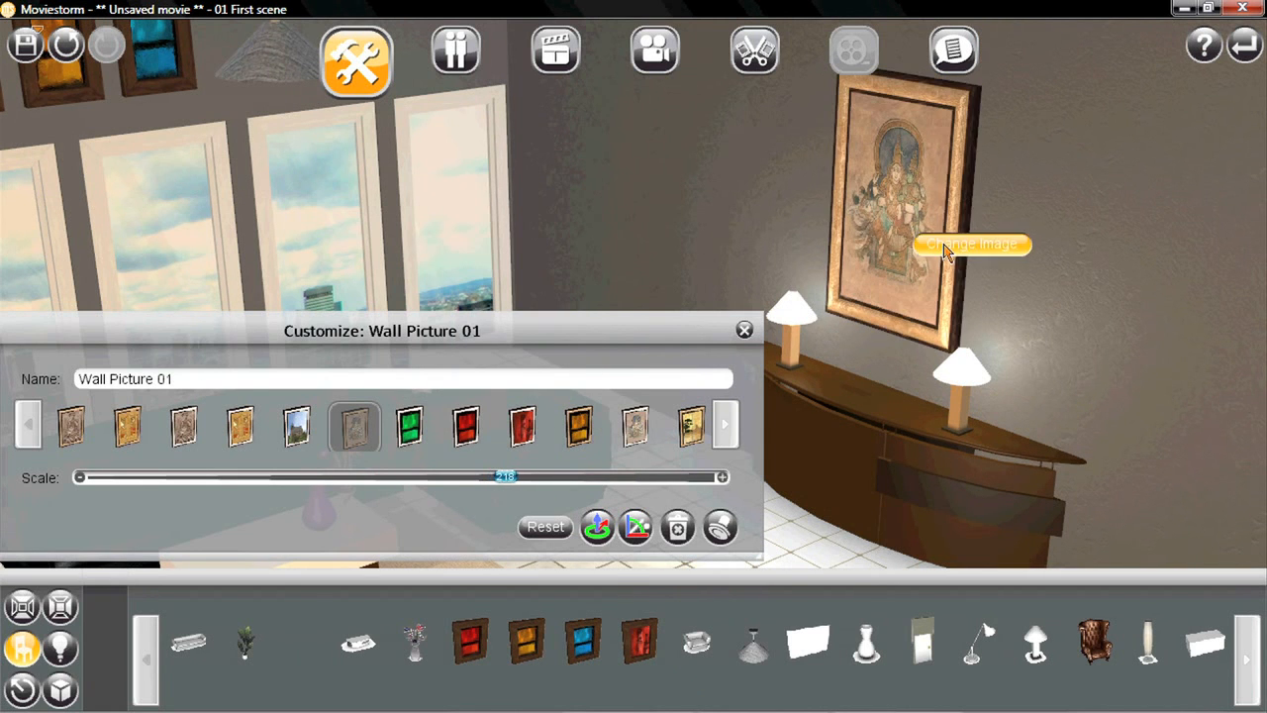
pyautogui.click(972, 244)
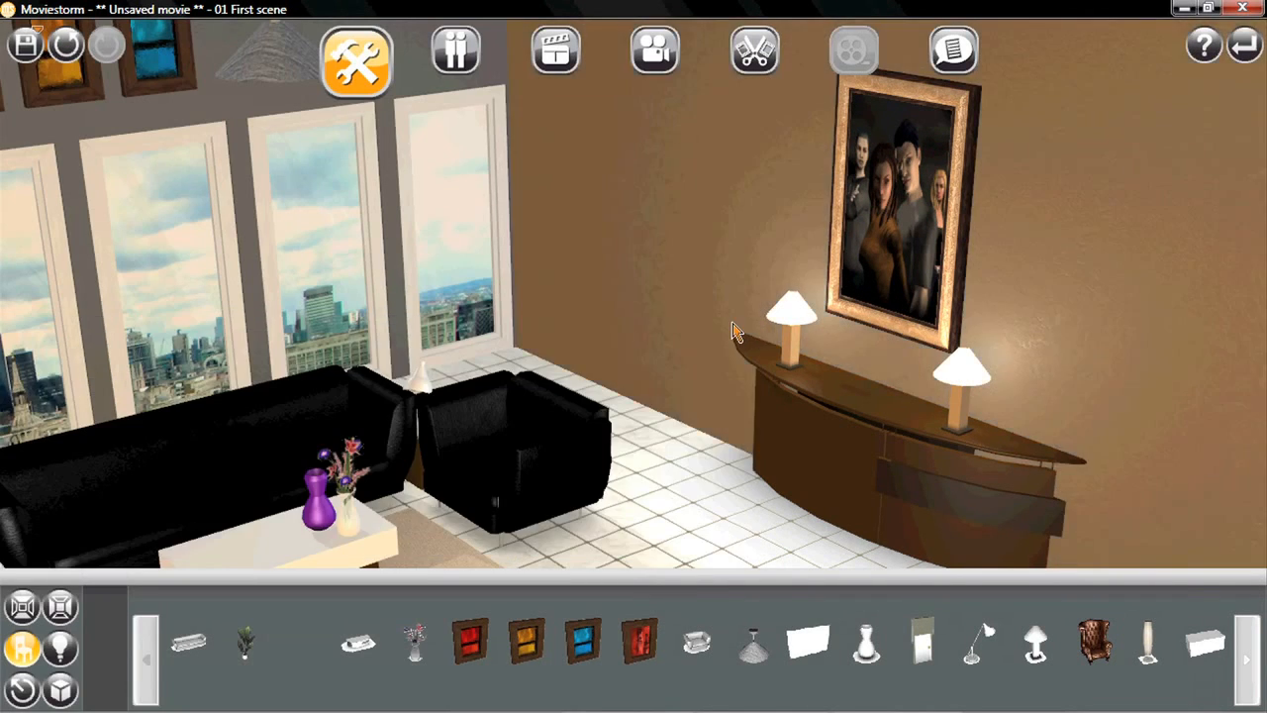
pyautogui.click(453, 51)
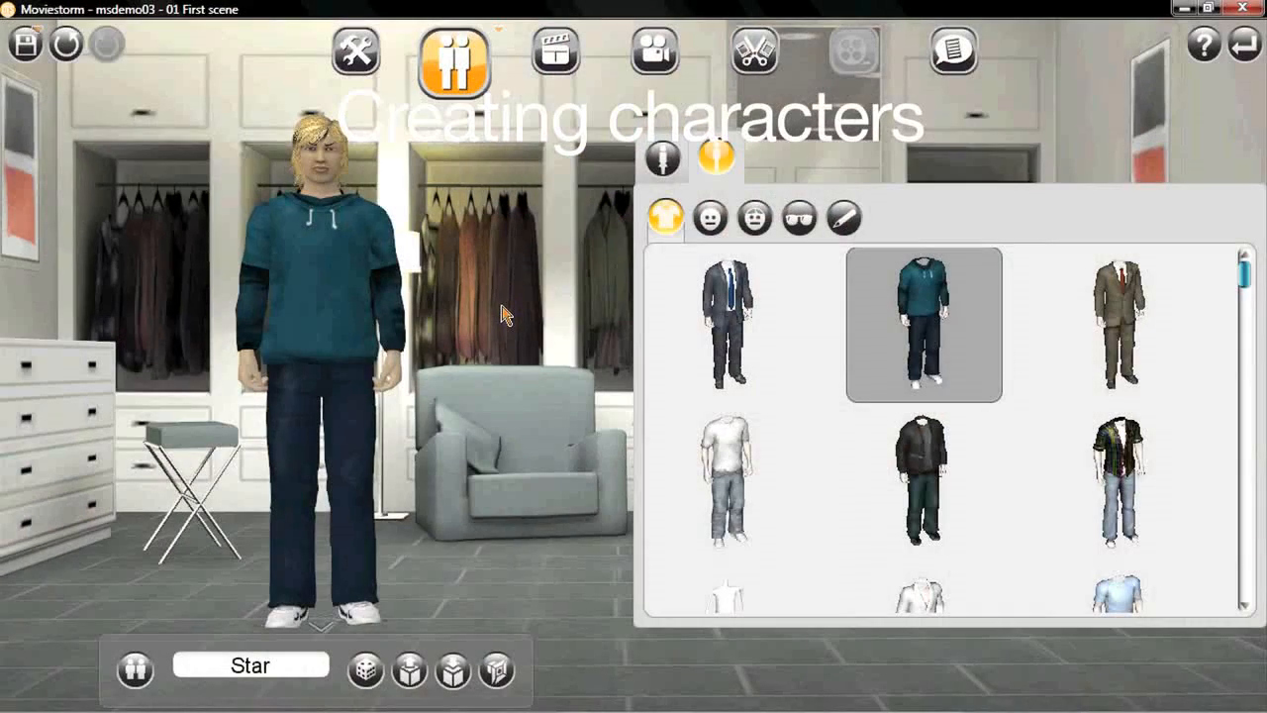
# Dress the character in the pink-splash white tee outfit, cycling top variations.
pyautogui.click(726, 482)
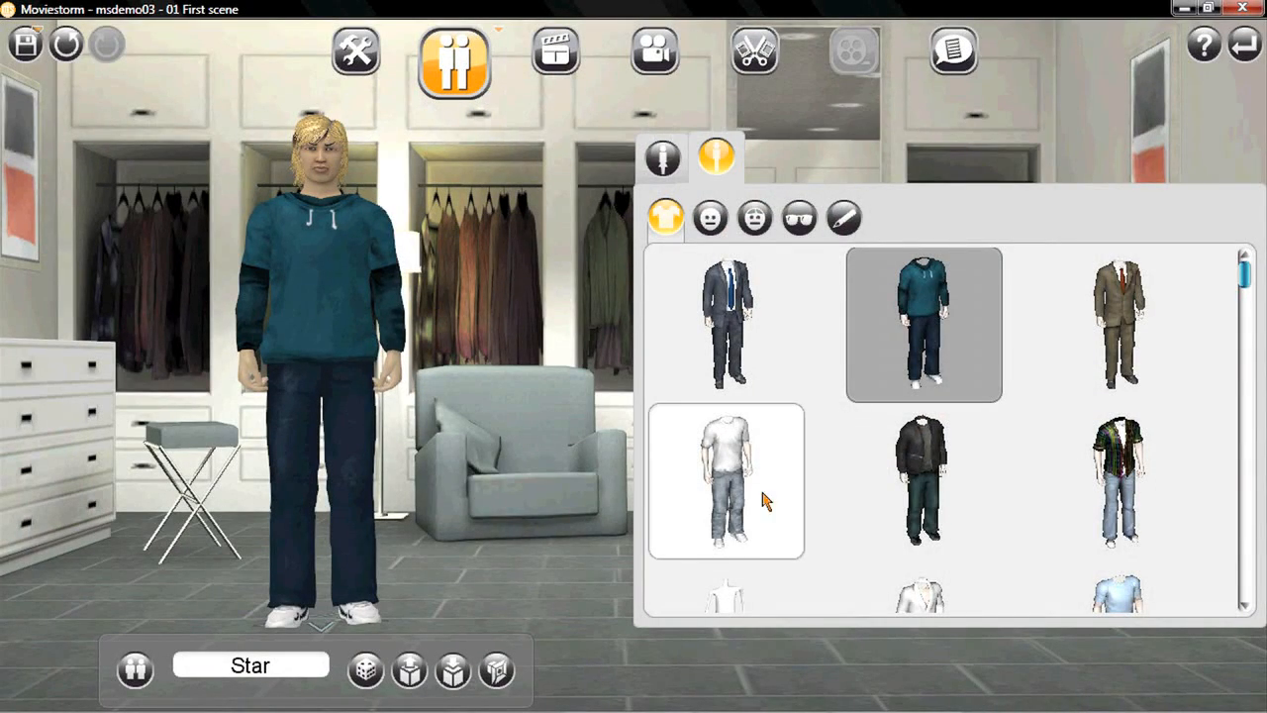
pyautogui.click(728, 480)
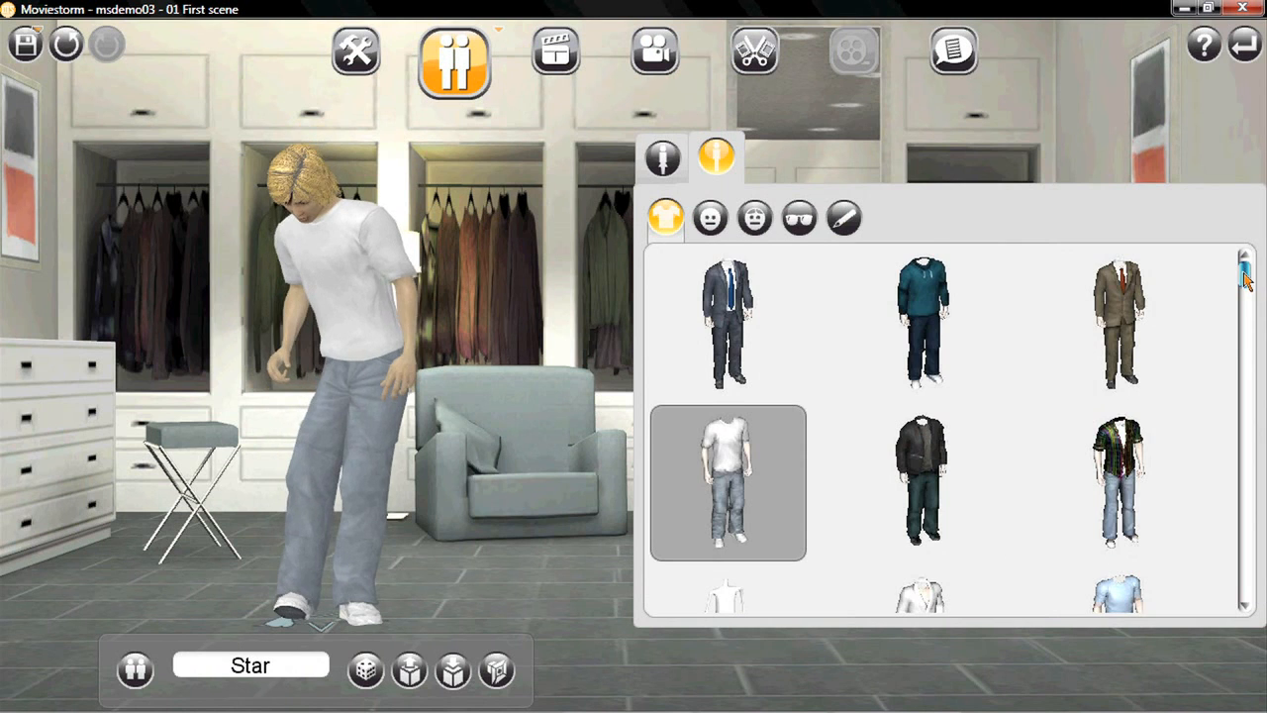
pyautogui.scroll(-3)
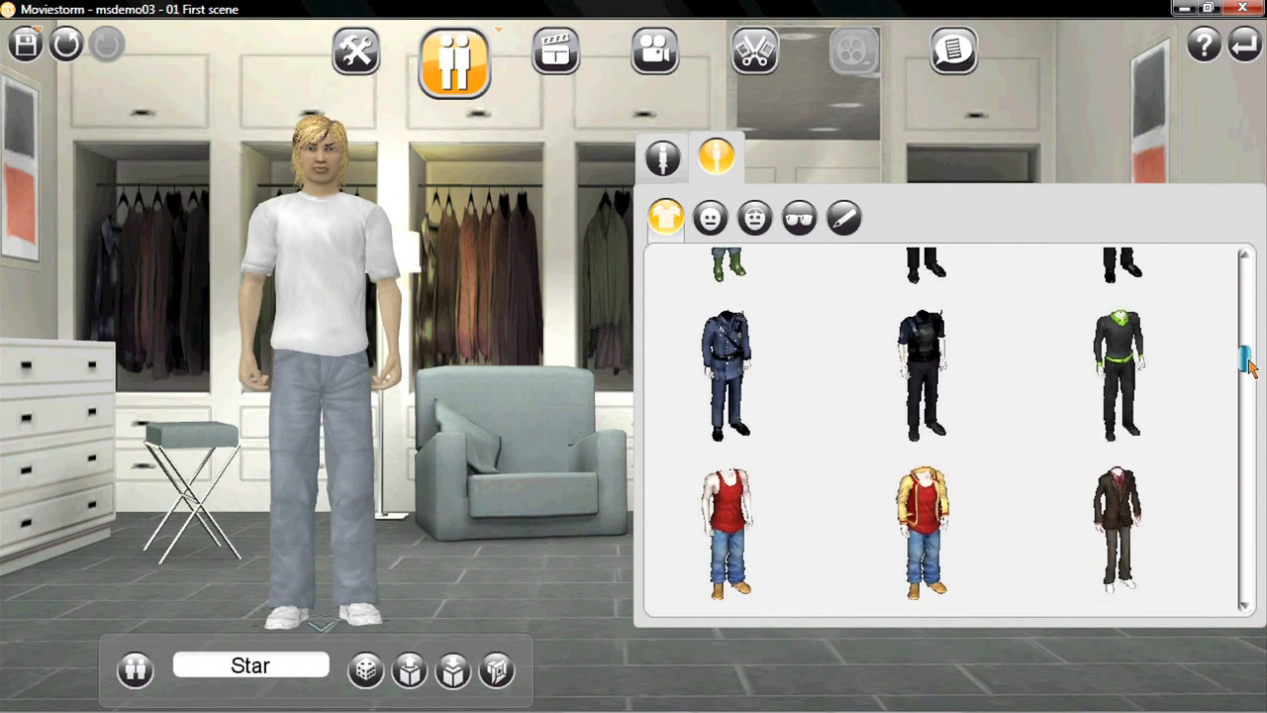
pyautogui.scroll(-3)
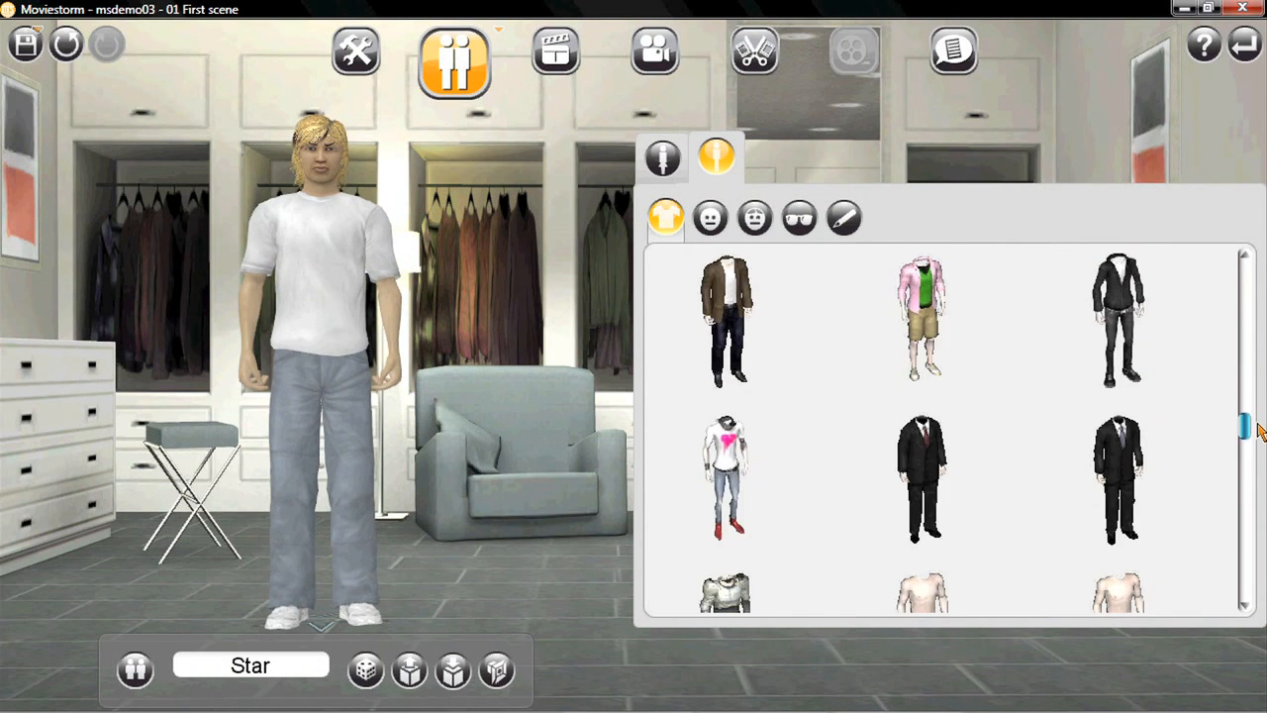
pyautogui.click(727, 480)
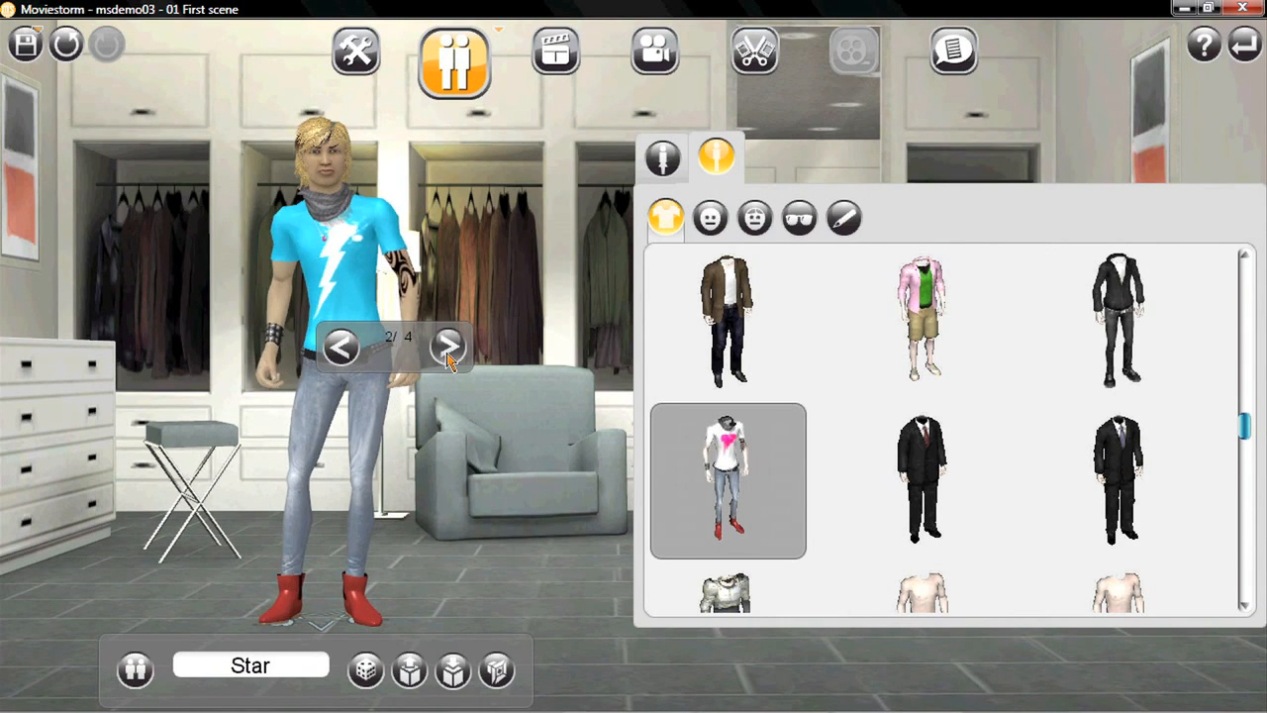
pyautogui.click(447, 346)
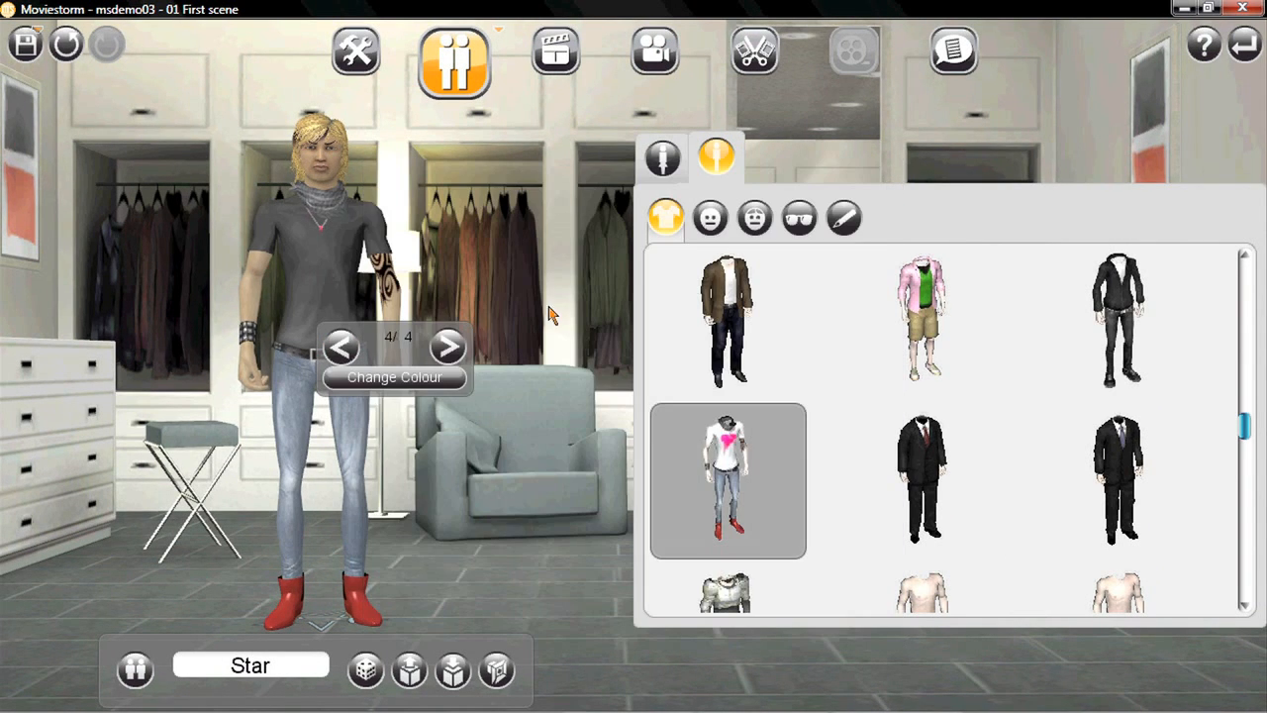
pyautogui.click(341, 346)
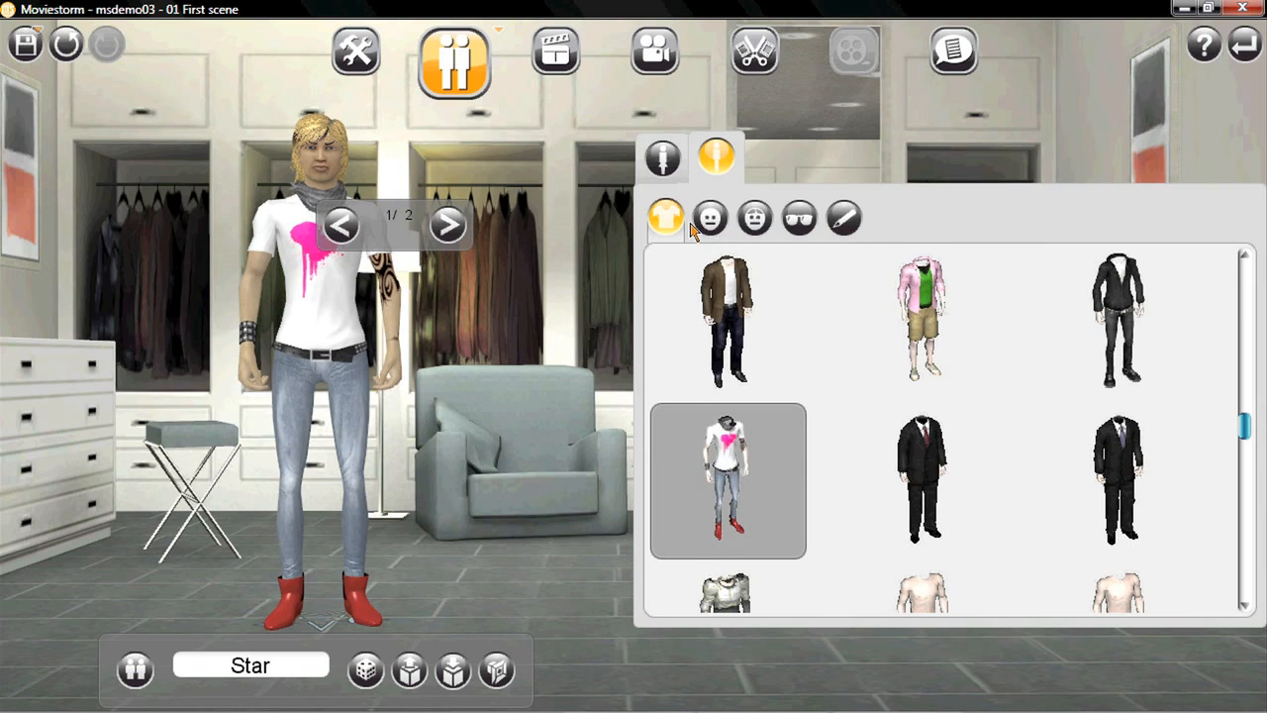
# Blend the face toward Young African features and randomise the facial features.
pyautogui.click(710, 218)
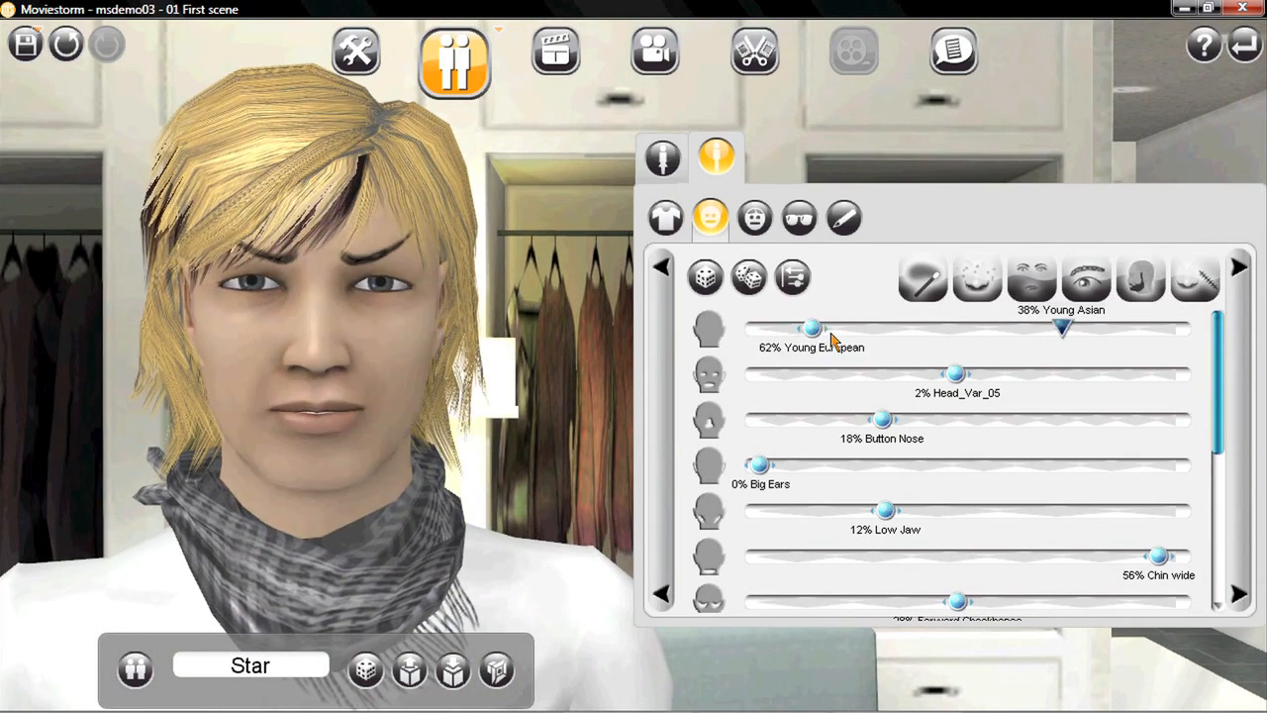
pyautogui.moveTo(812, 328); pyautogui.dragTo(942, 328)
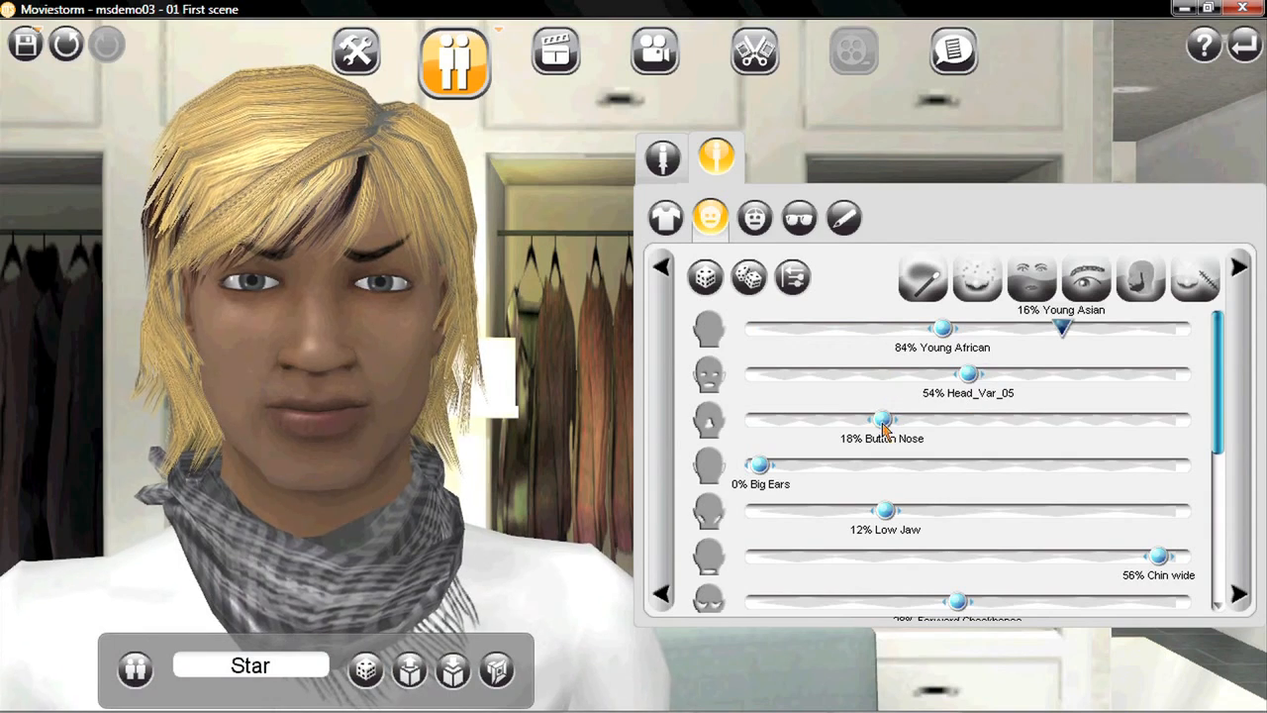
pyautogui.click(748, 276)
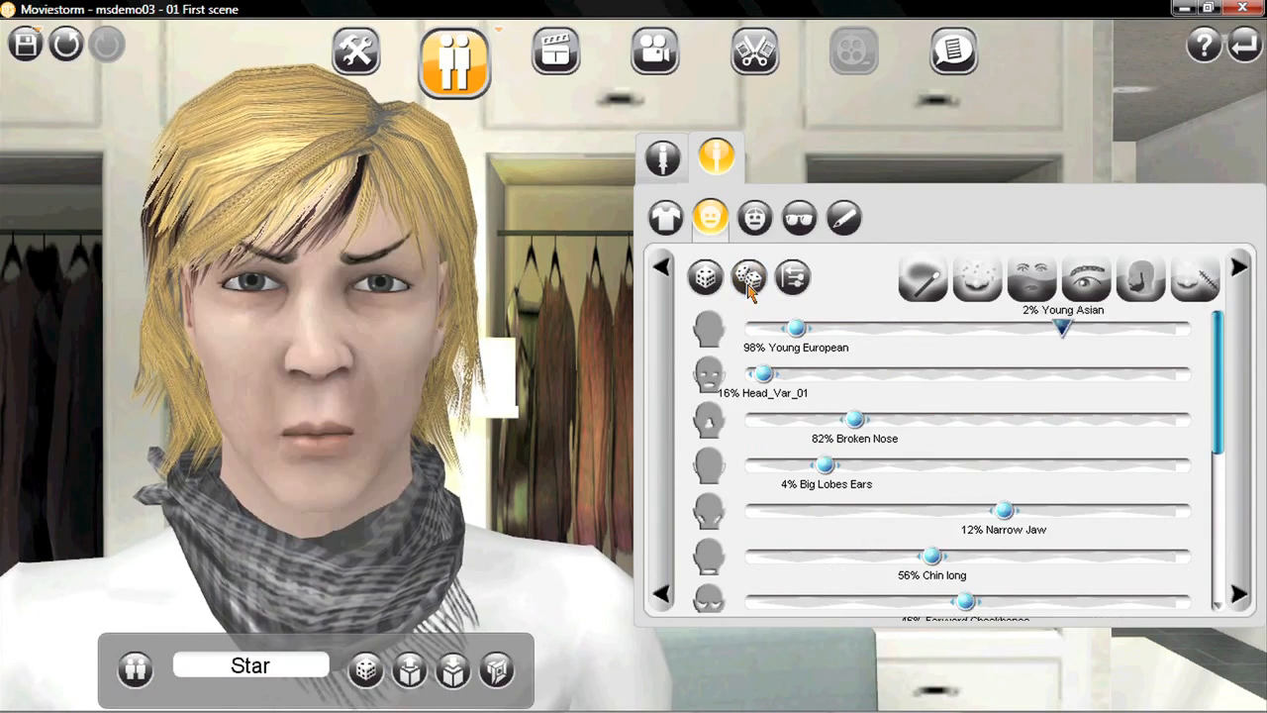
# Give the face a tanned skin tone and browse facial hair options.
pyautogui.click(705, 277)
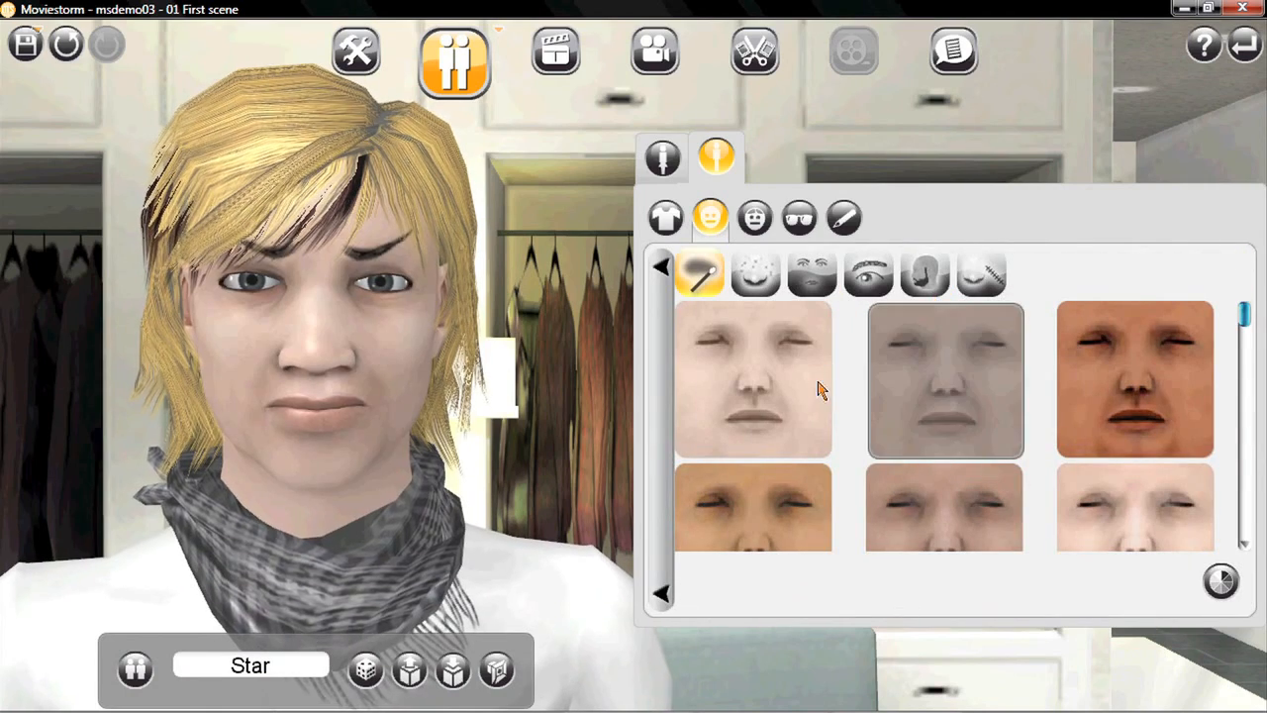
pyautogui.click(867, 275)
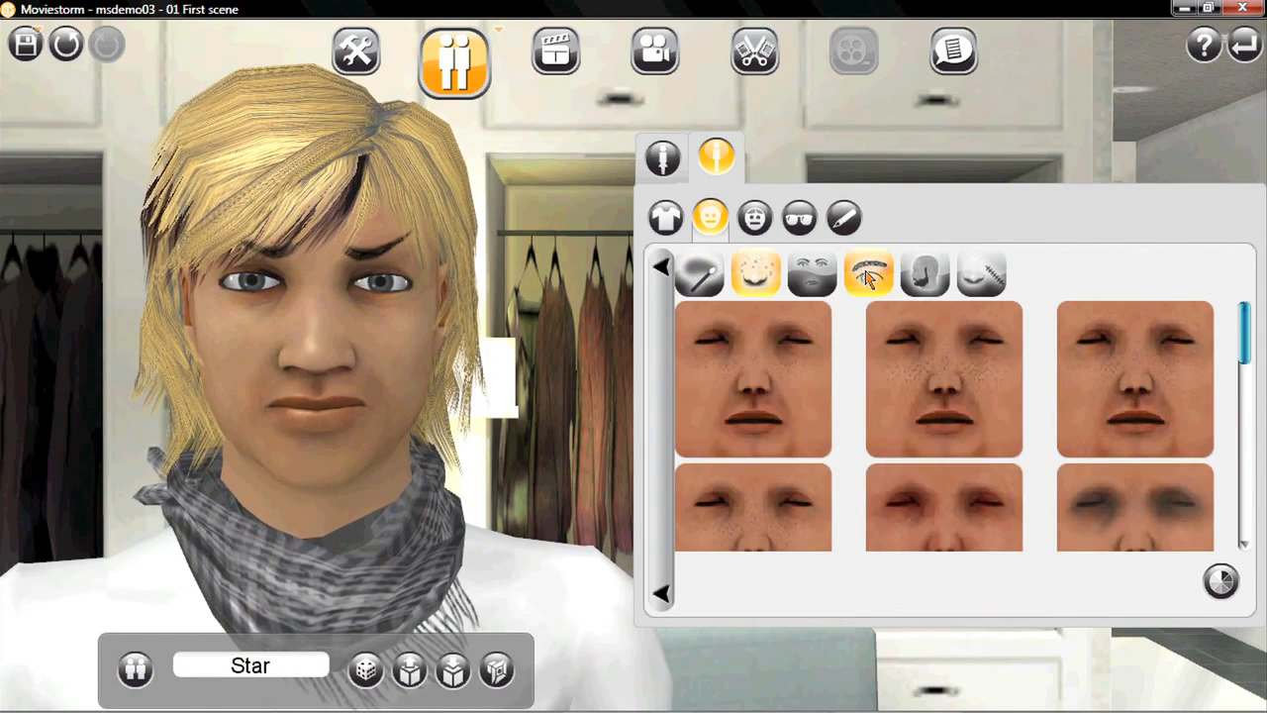
pyautogui.click(926, 274)
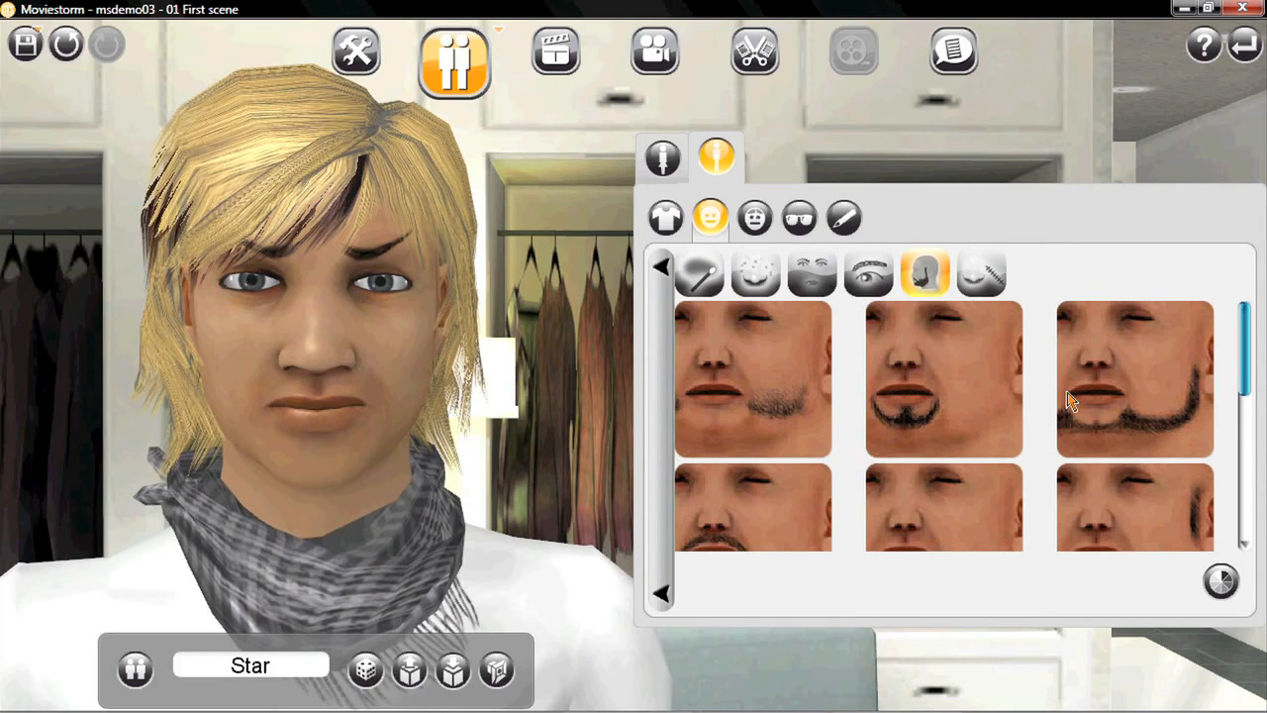
pyautogui.click(754, 217)
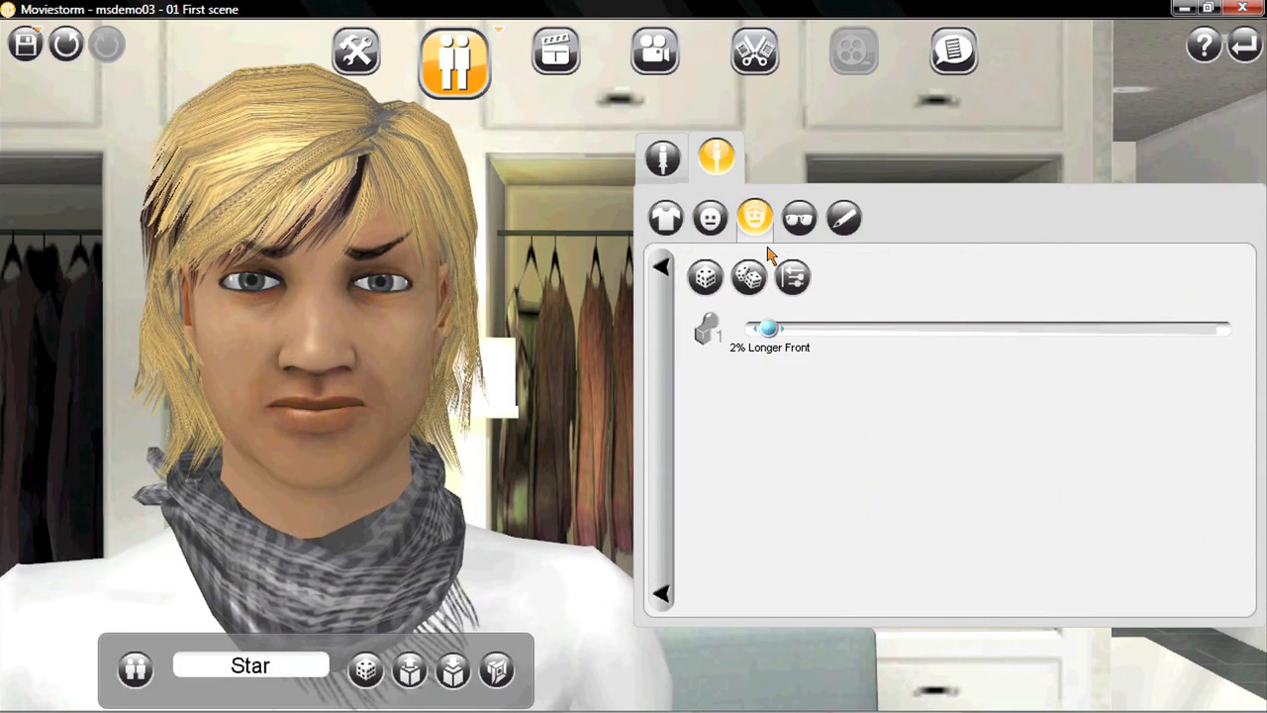
# Lengthen Star's hair front to 14% and change the hair colour to brown.
pyautogui.moveTo(770, 327); pyautogui.dragTo(934, 326)
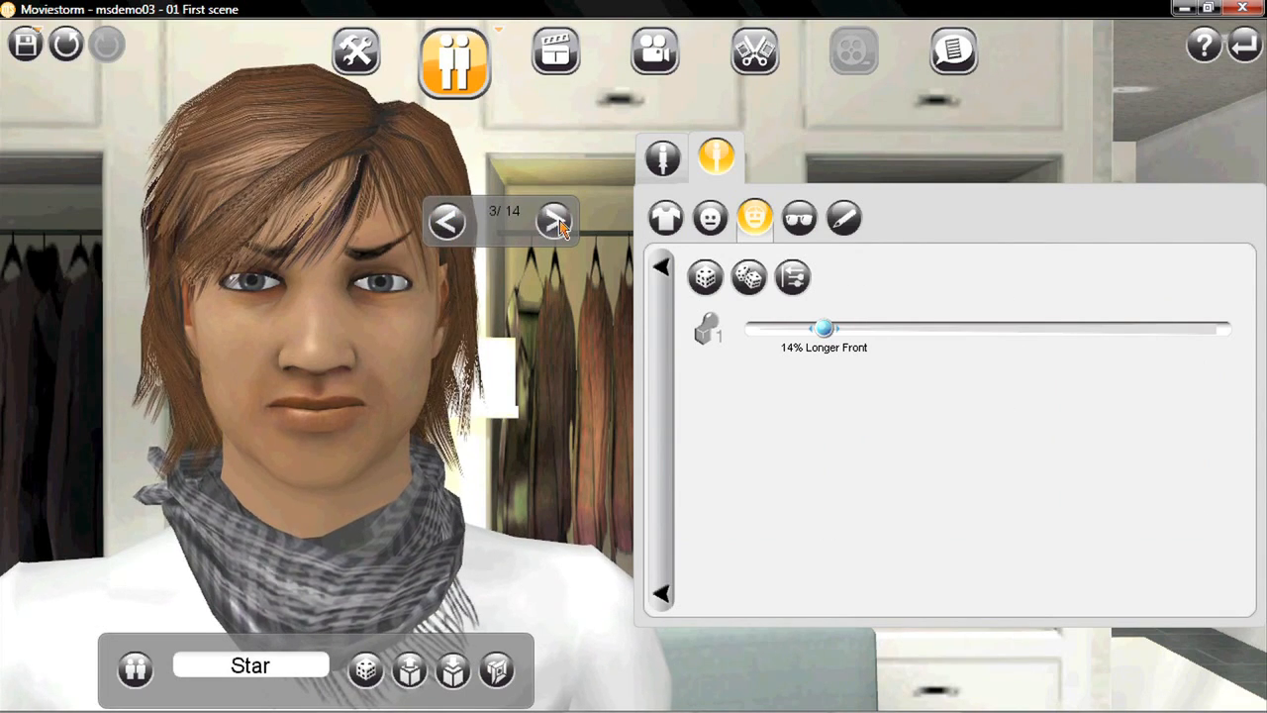
pyautogui.click(799, 218)
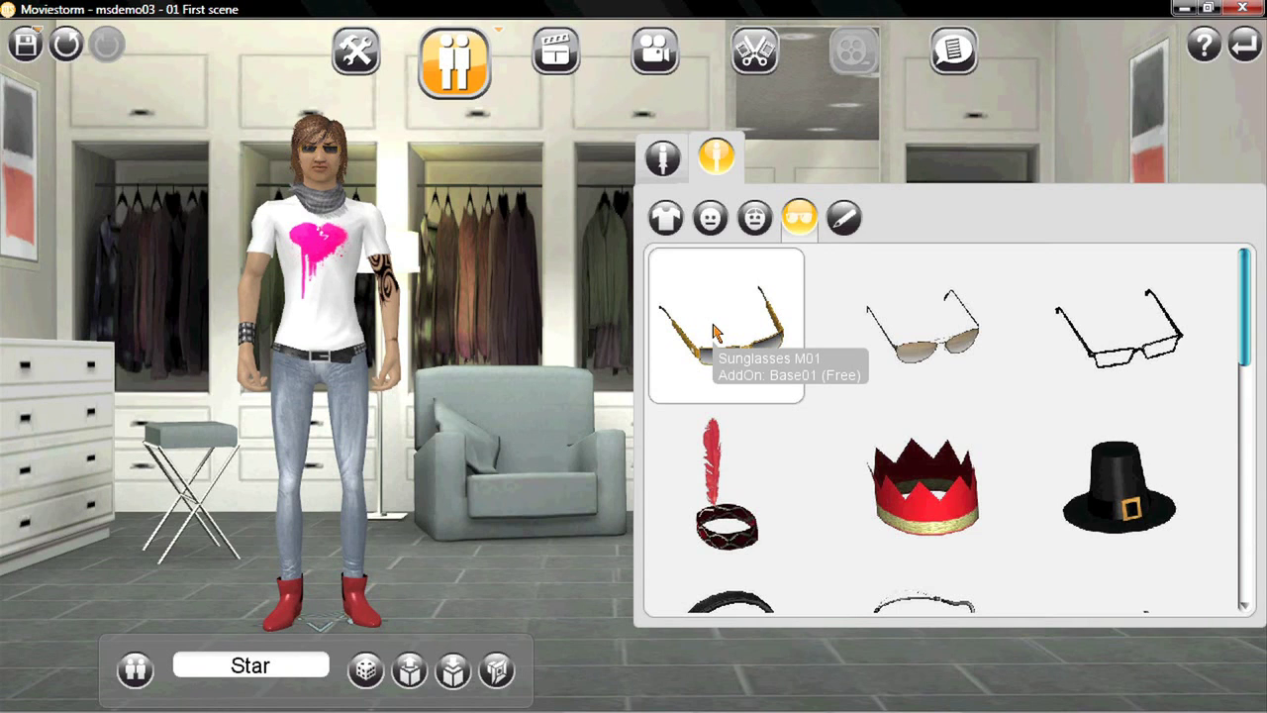
pyautogui.click(554, 50)
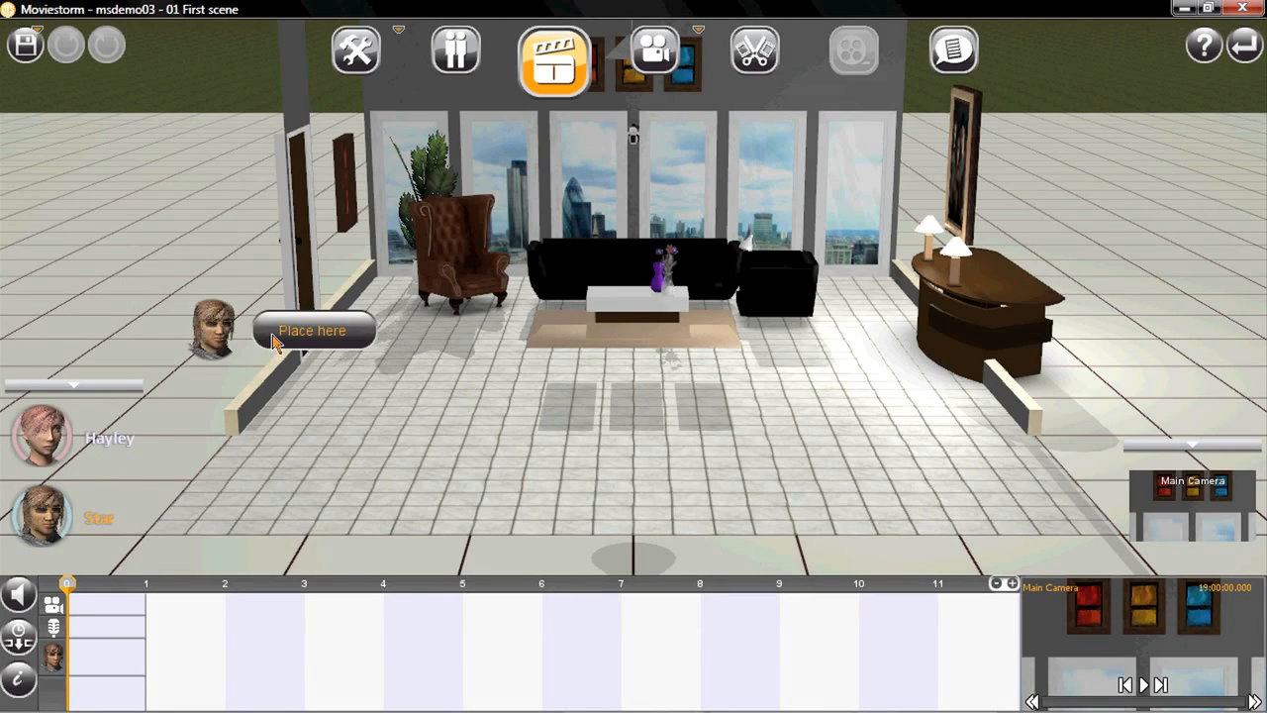
# Place Star in the loft and walk him to a mark beside the armchair.
pyautogui.click(312, 329)
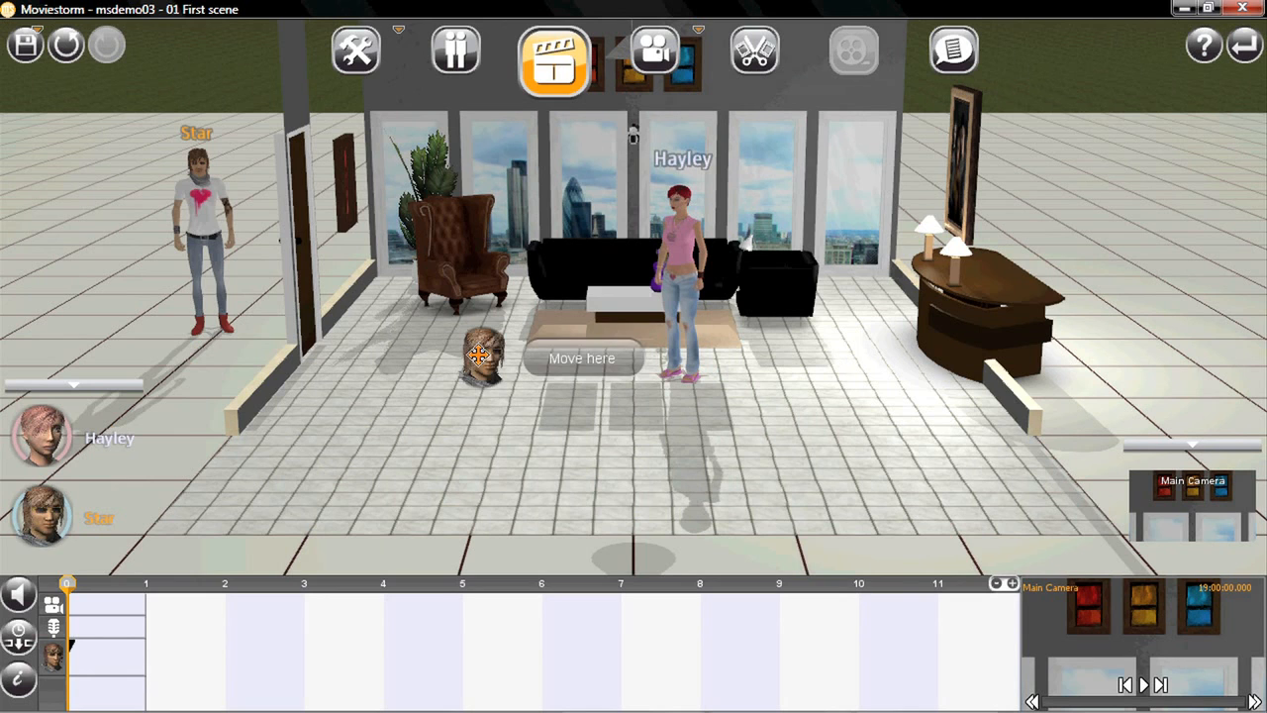
pyautogui.click(581, 359)
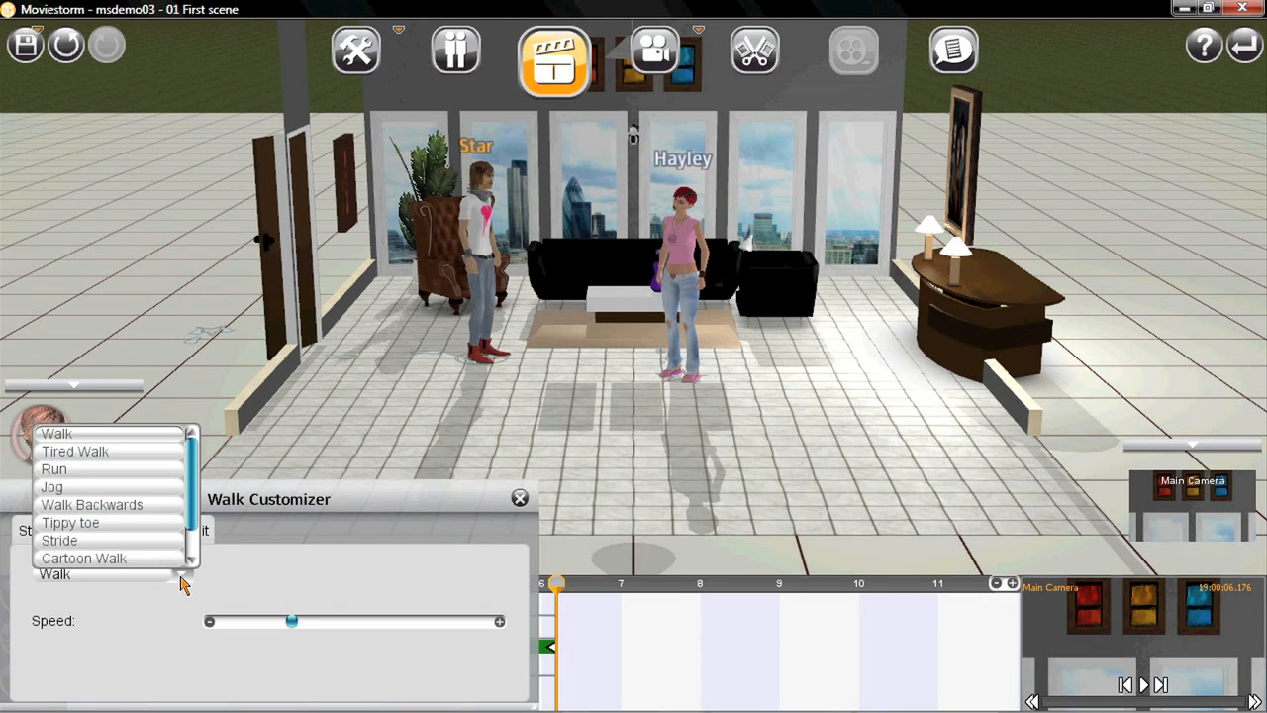
pyautogui.click(520, 498)
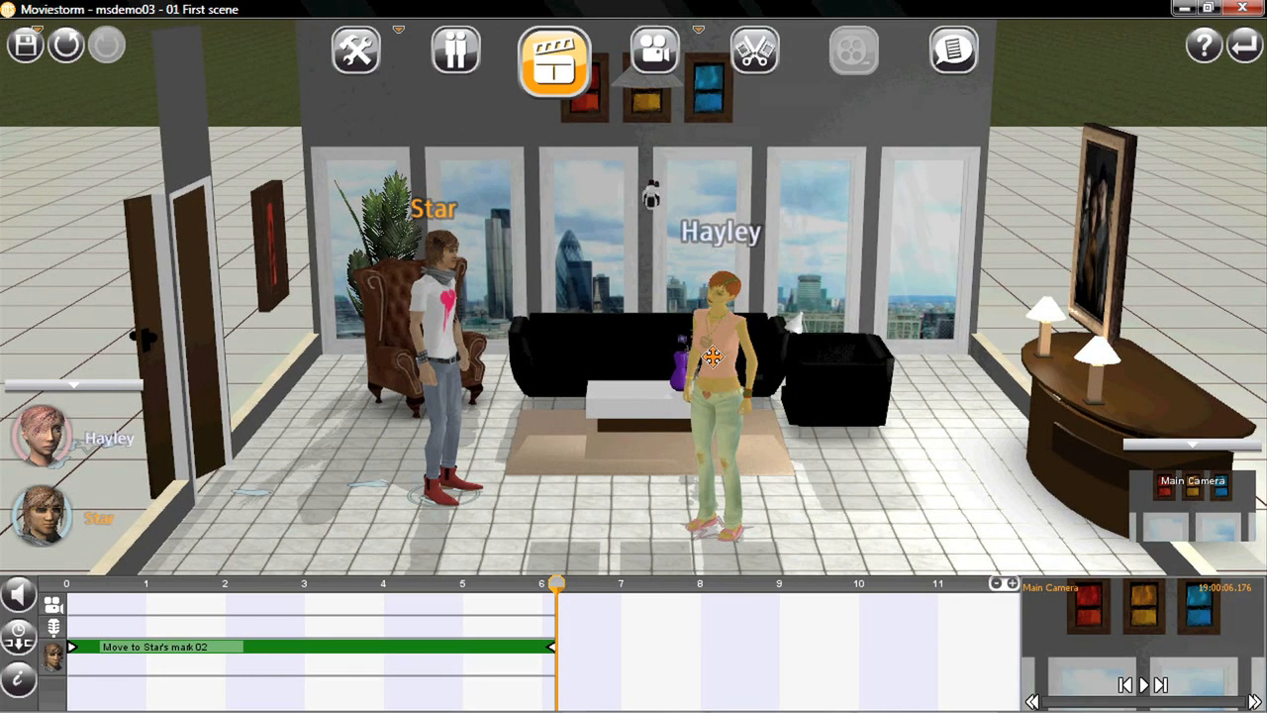
# Seat Star in the brown armchair and set his posture to Slouch.
pyautogui.rightClick(720, 356)
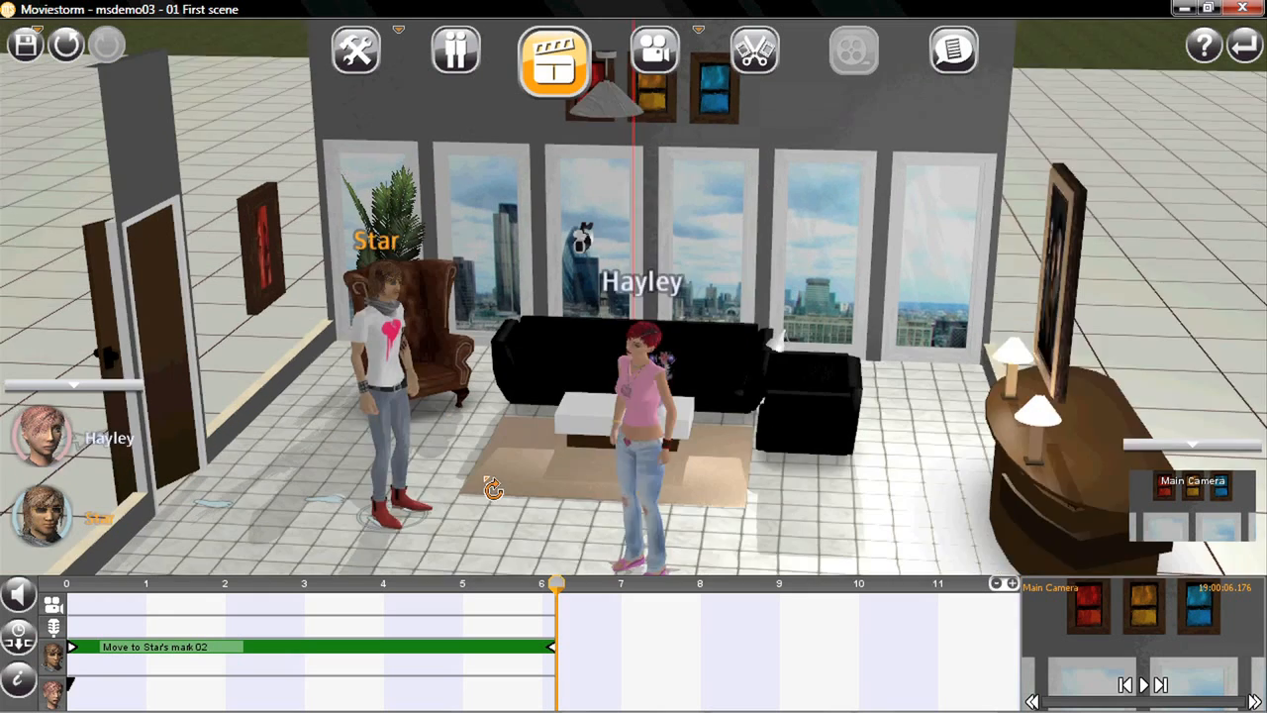
pyautogui.rightClick(416, 356)
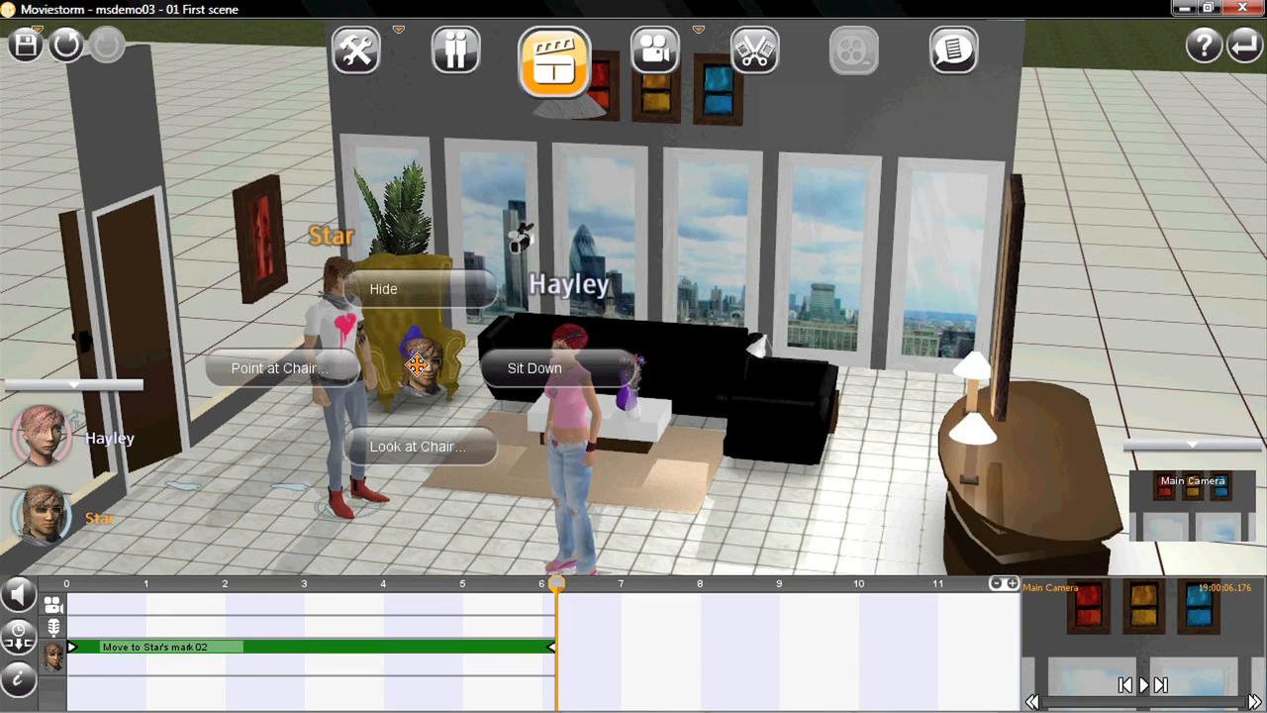
pyautogui.click(533, 367)
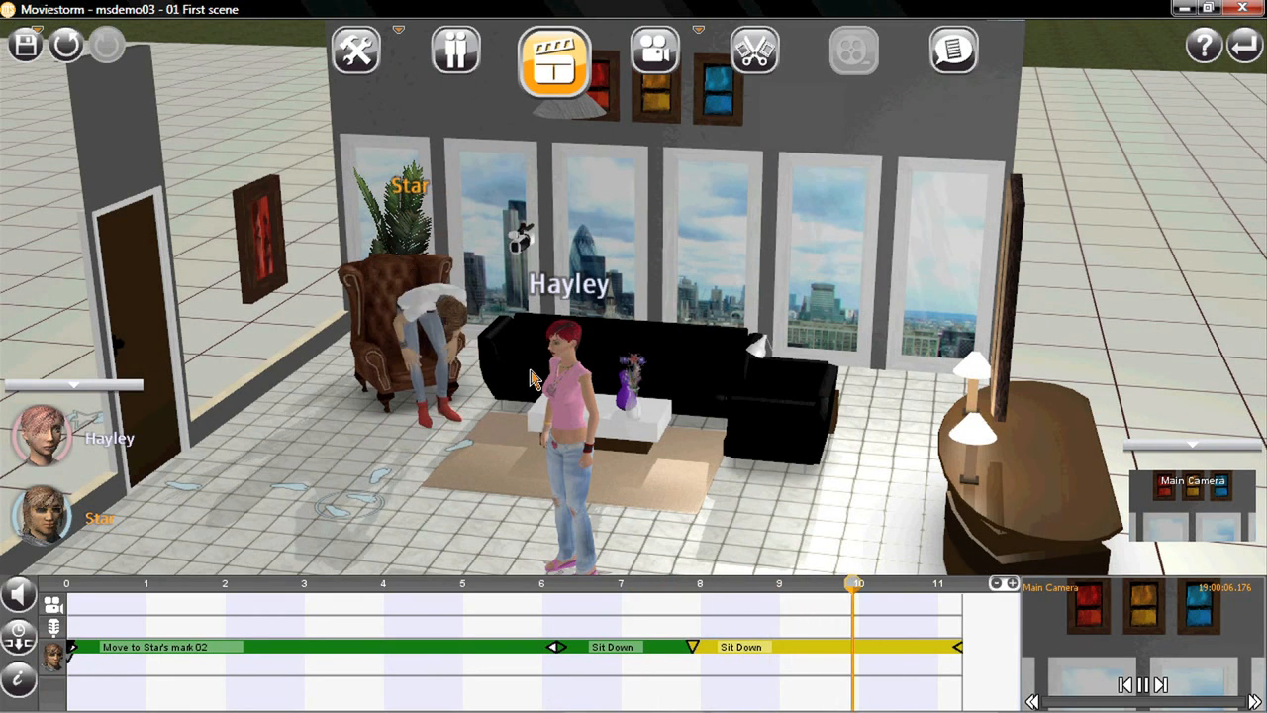
pyautogui.click(1140, 684)
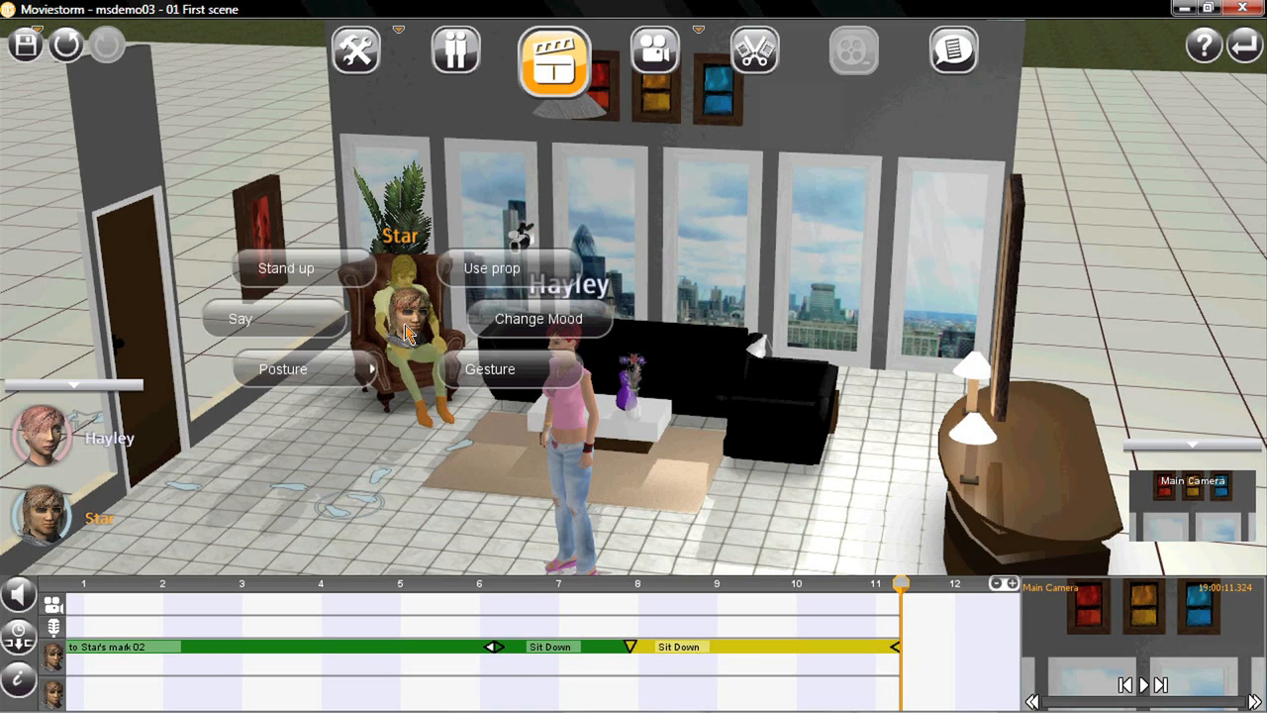
pyautogui.click(283, 368)
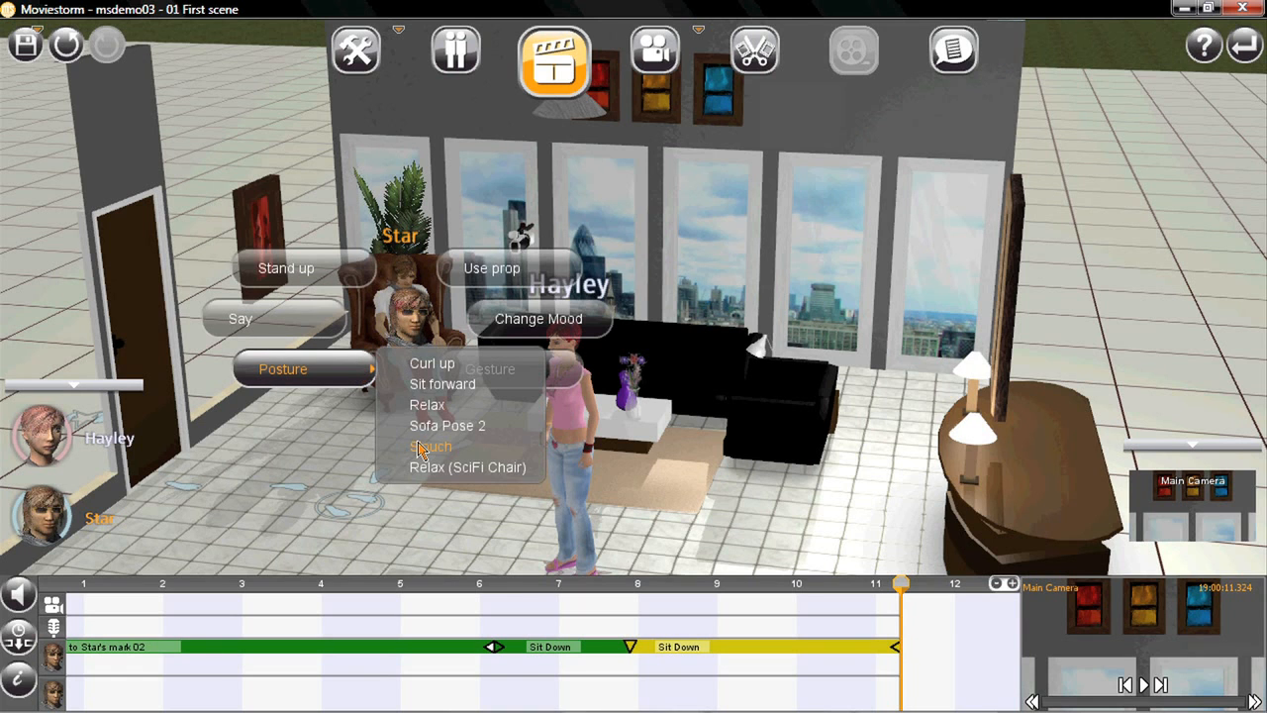
pyautogui.click(430, 445)
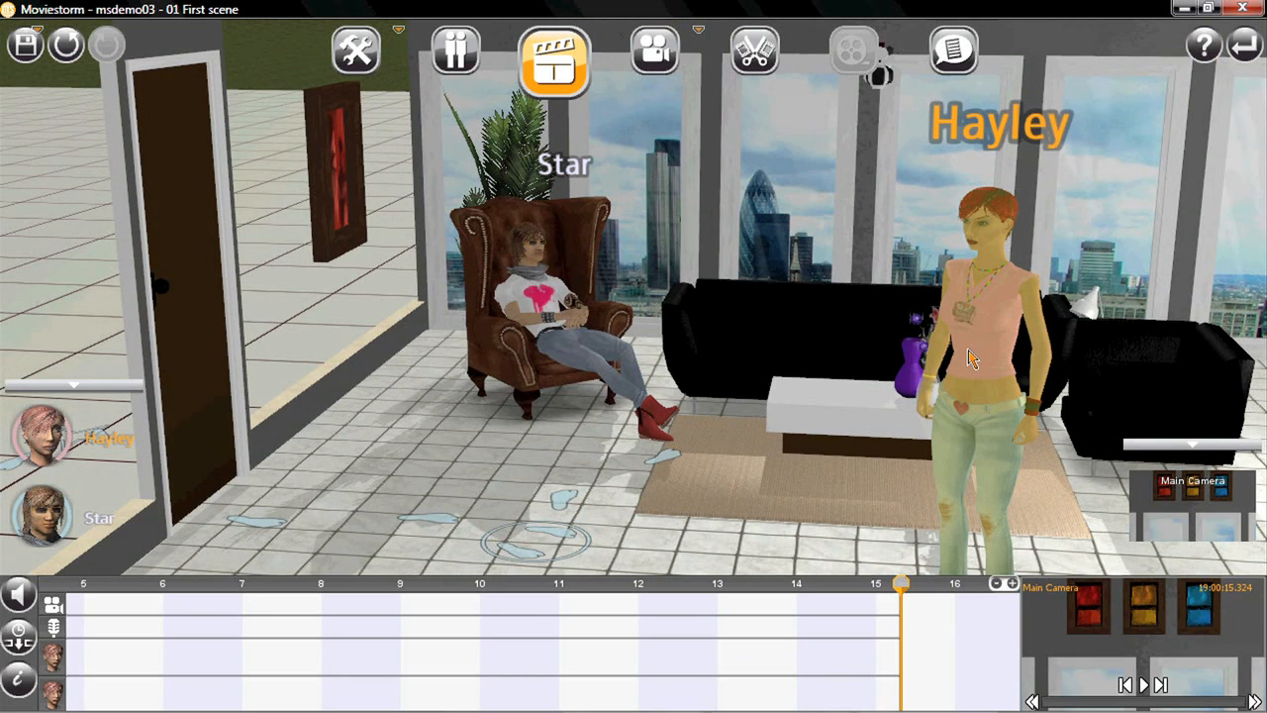
# Add Hayley's Say line 'Hey John, want to go out to dinner?' from hayley line.wav.
pyautogui.click(970, 357)
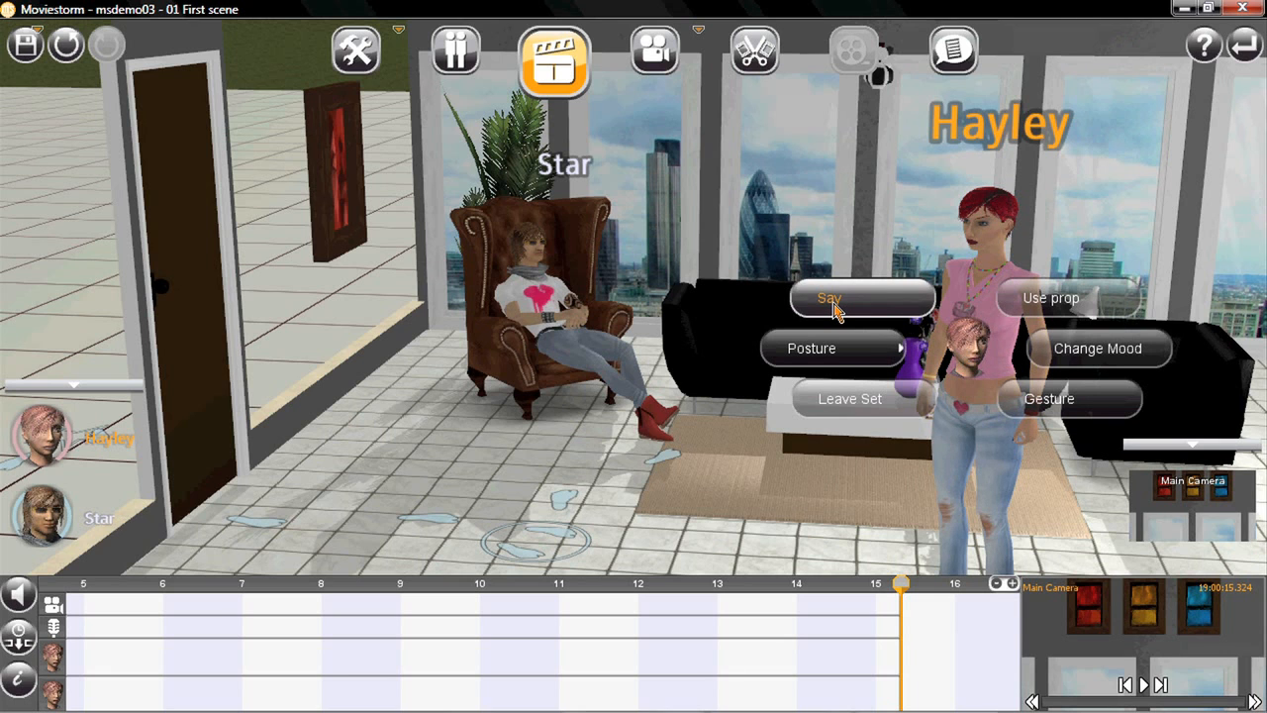
pyautogui.click(827, 298)
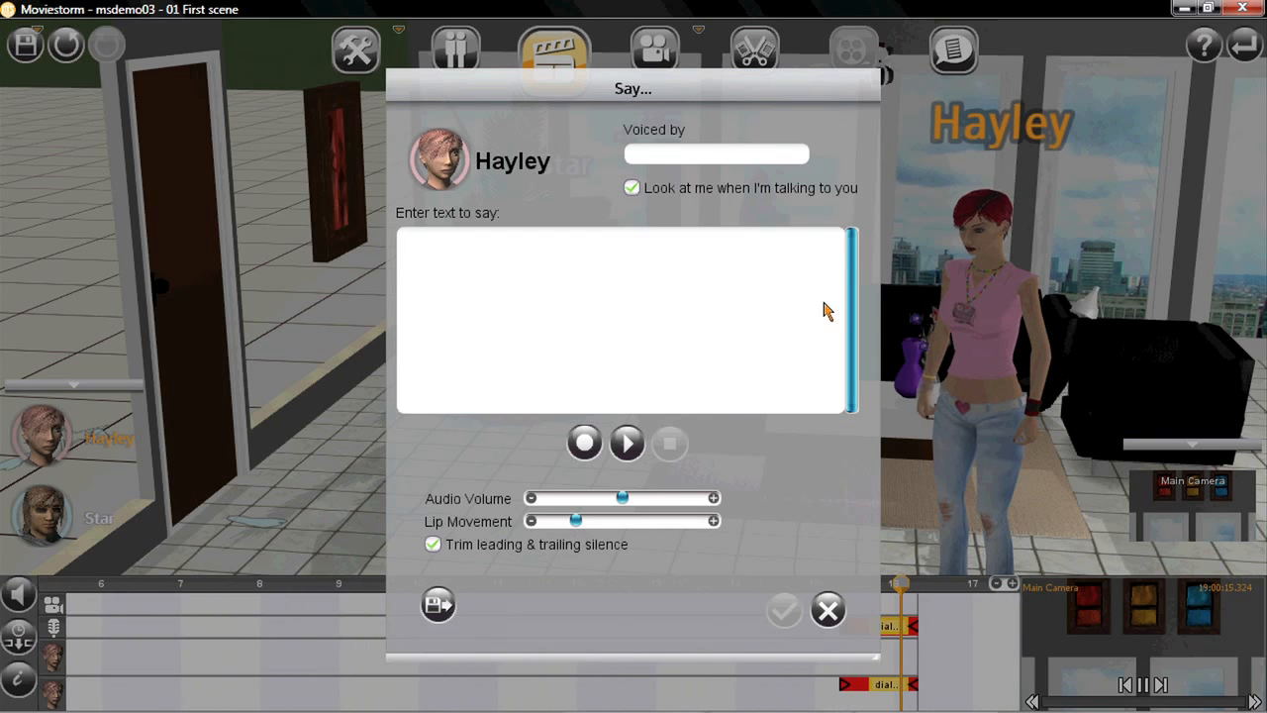
pyautogui.moveTo(584, 442)
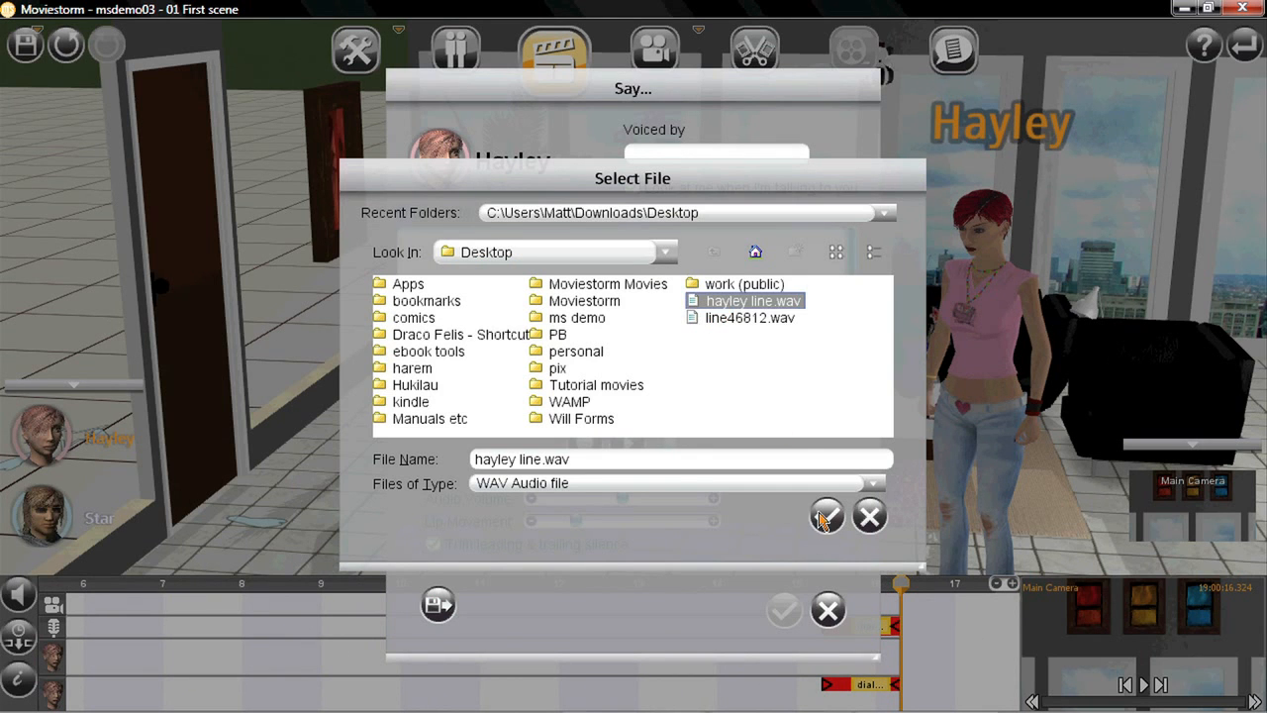
pyautogui.click(826, 515)
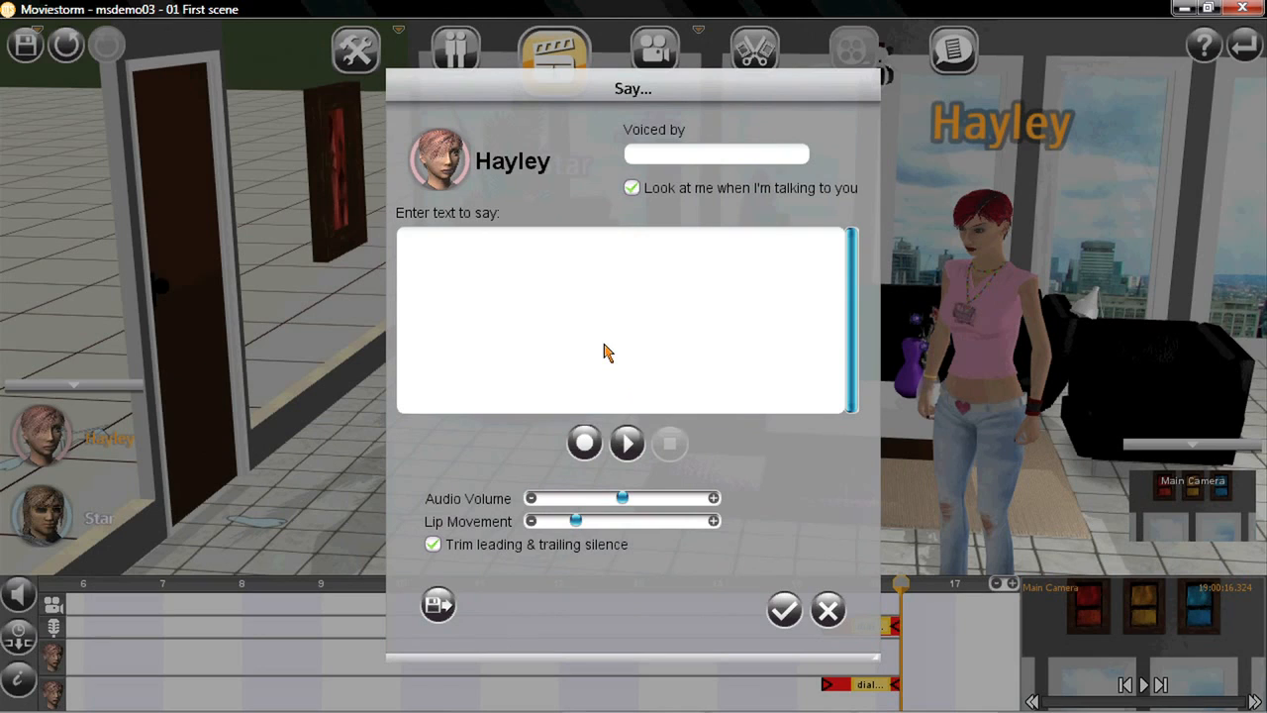
pyautogui.write('Hey')
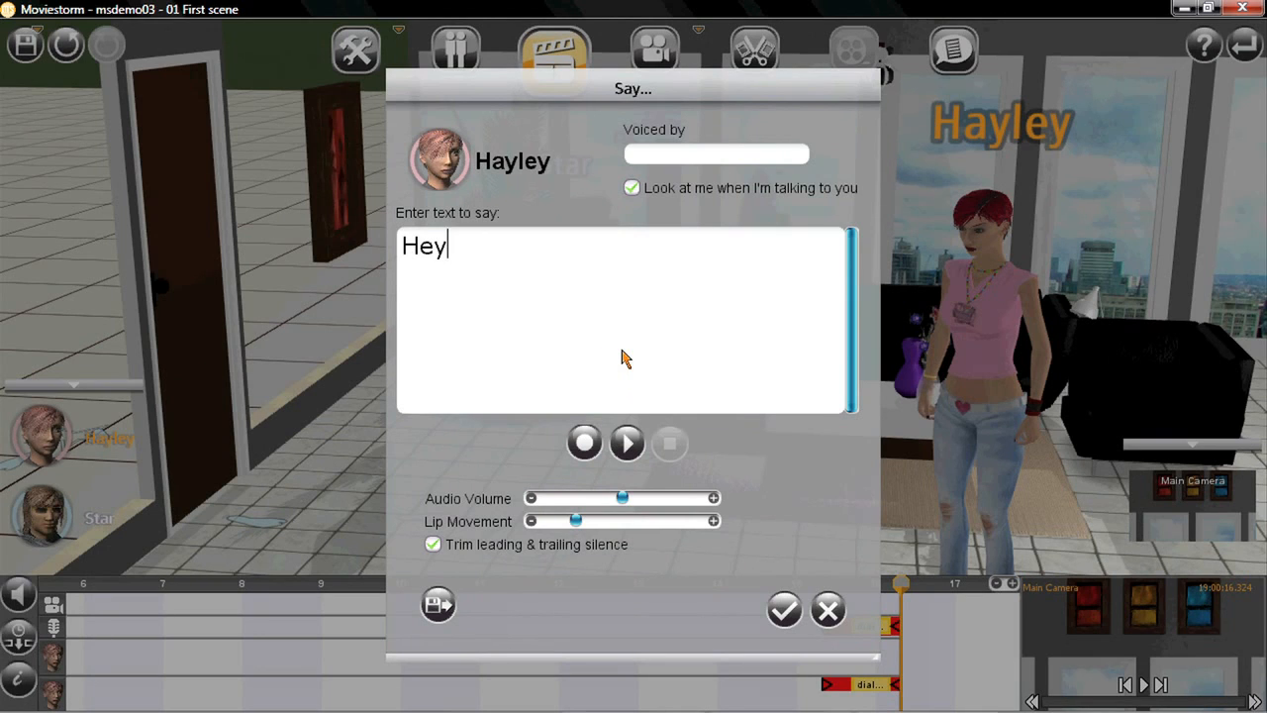
pyautogui.write('John, want to')
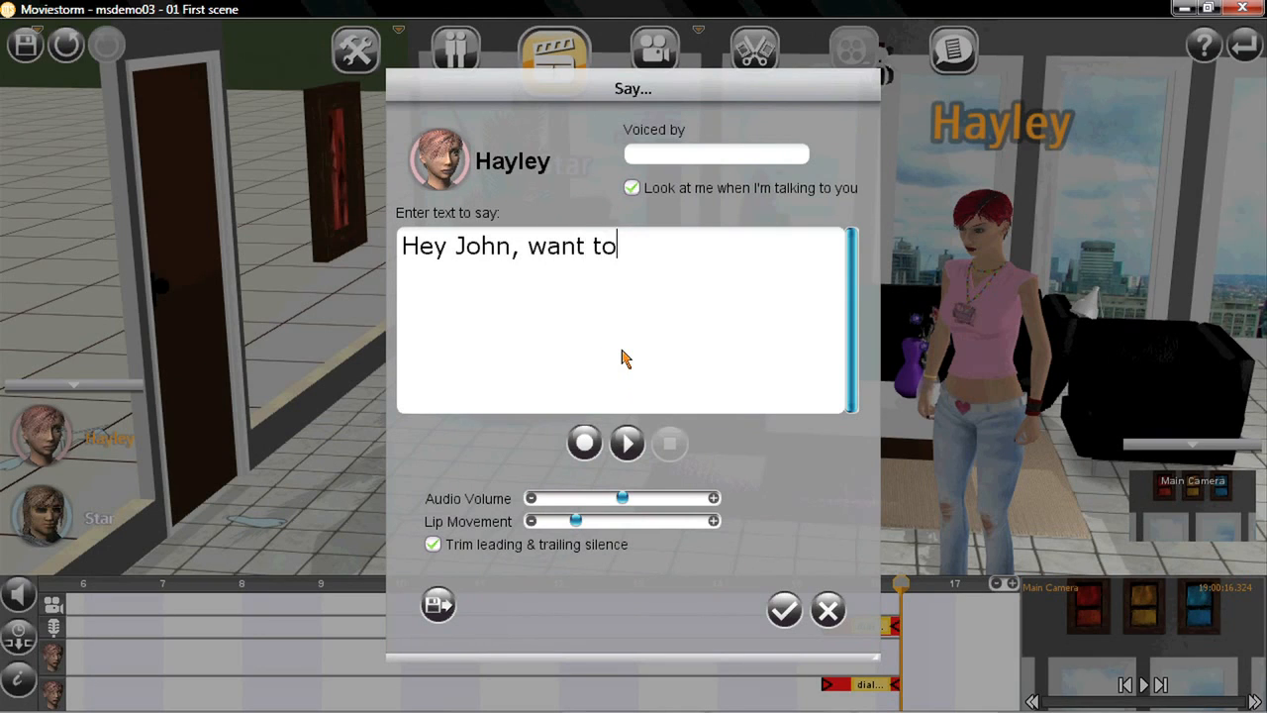
pyautogui.write('go out to di')
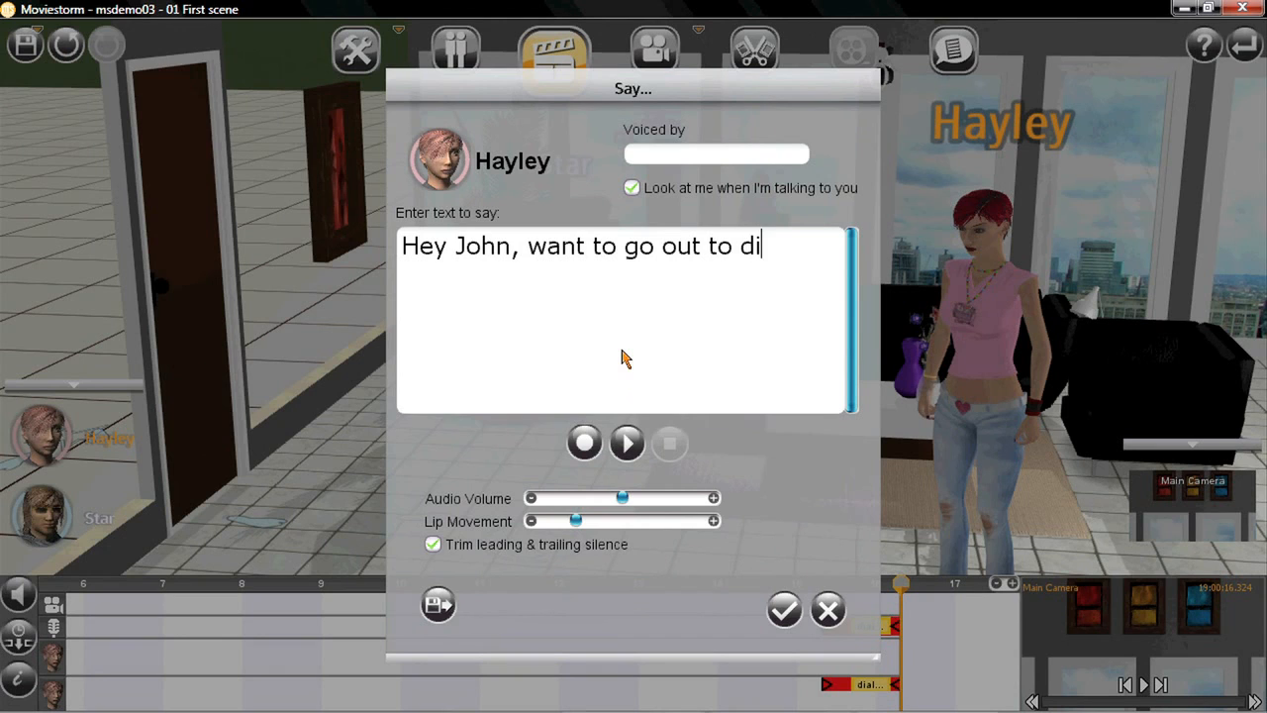
pyautogui.write('nner?')
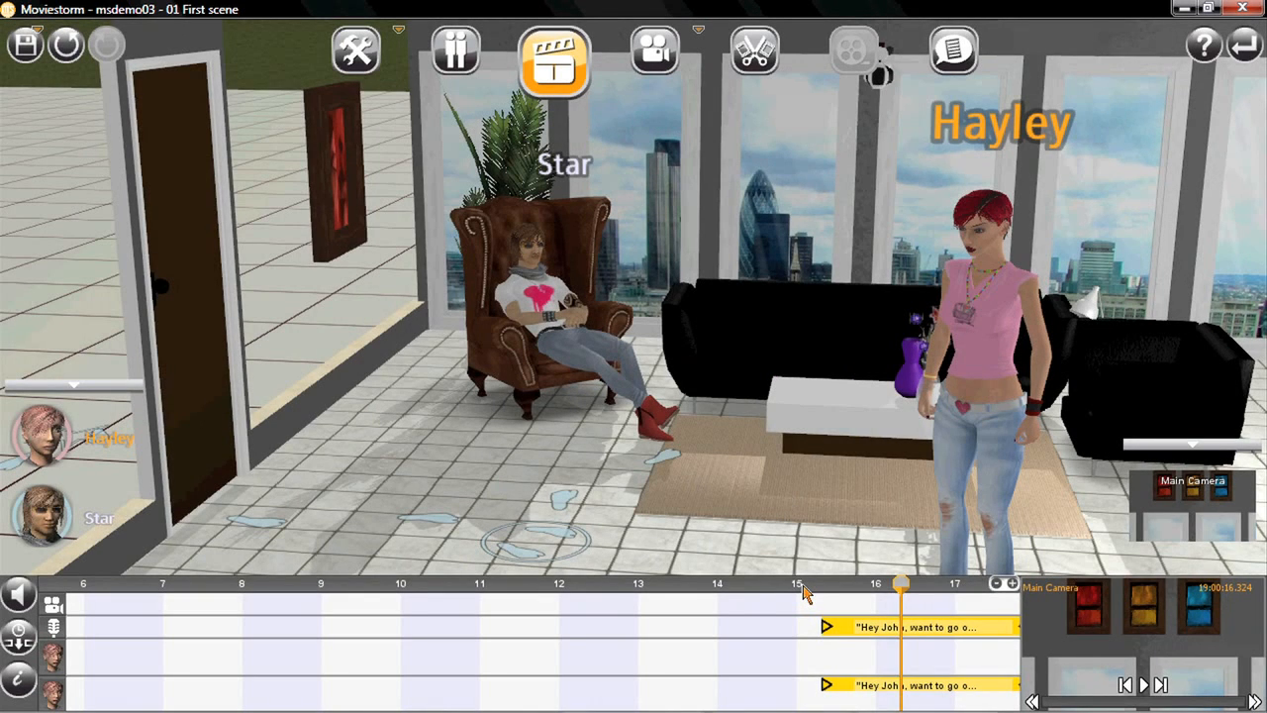
# Play back Hayley's line and scrub the timeline to its start.
pyautogui.click(1142, 684)
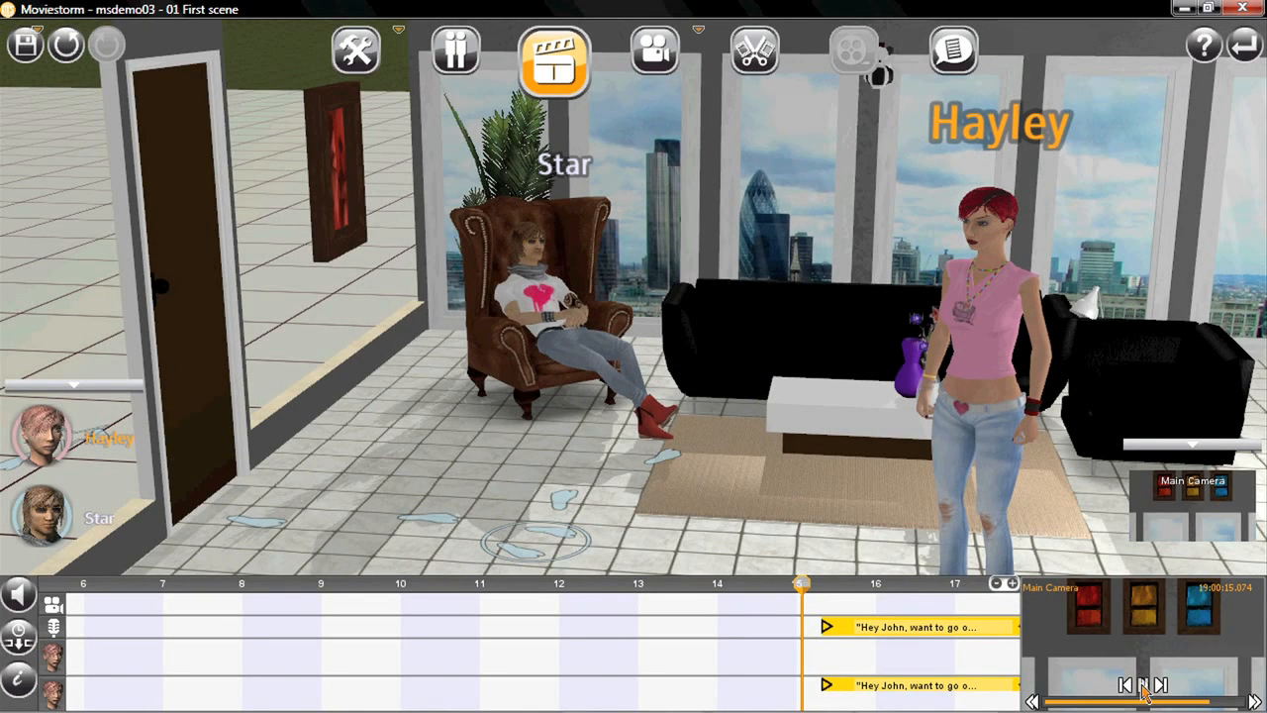
pyautogui.click(1147, 684)
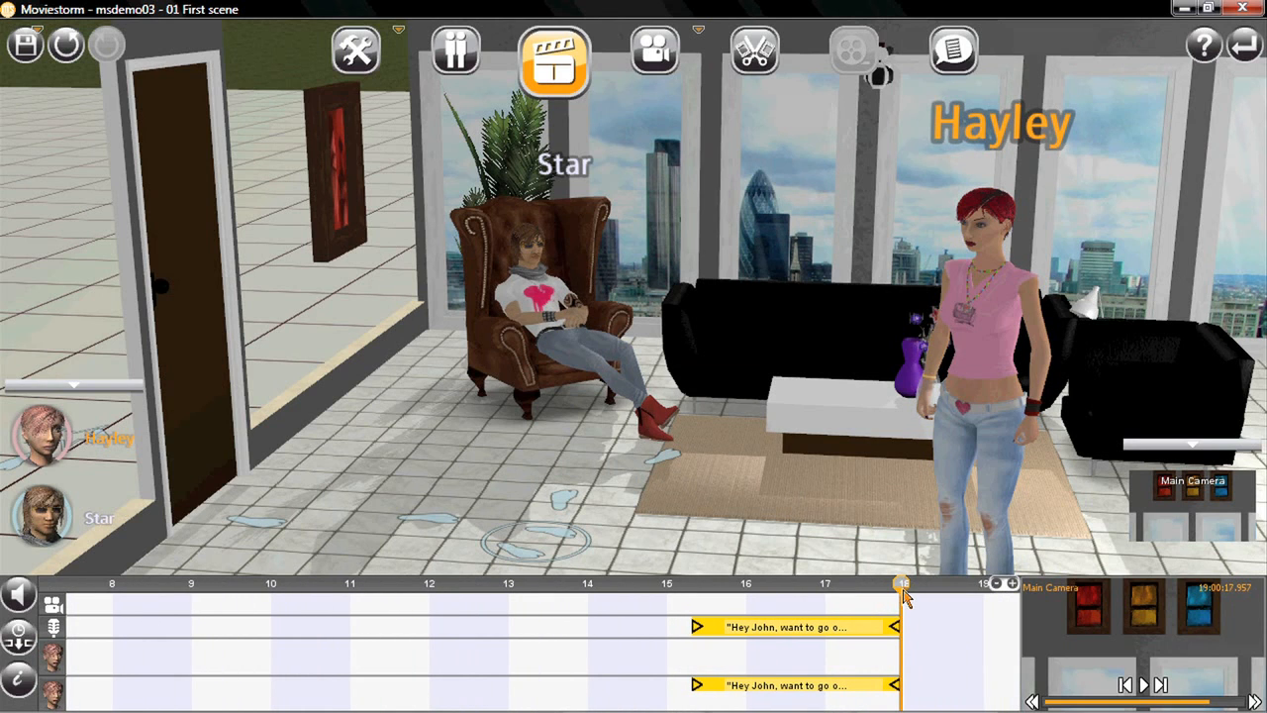
pyautogui.moveTo(901, 583); pyautogui.dragTo(671, 583)
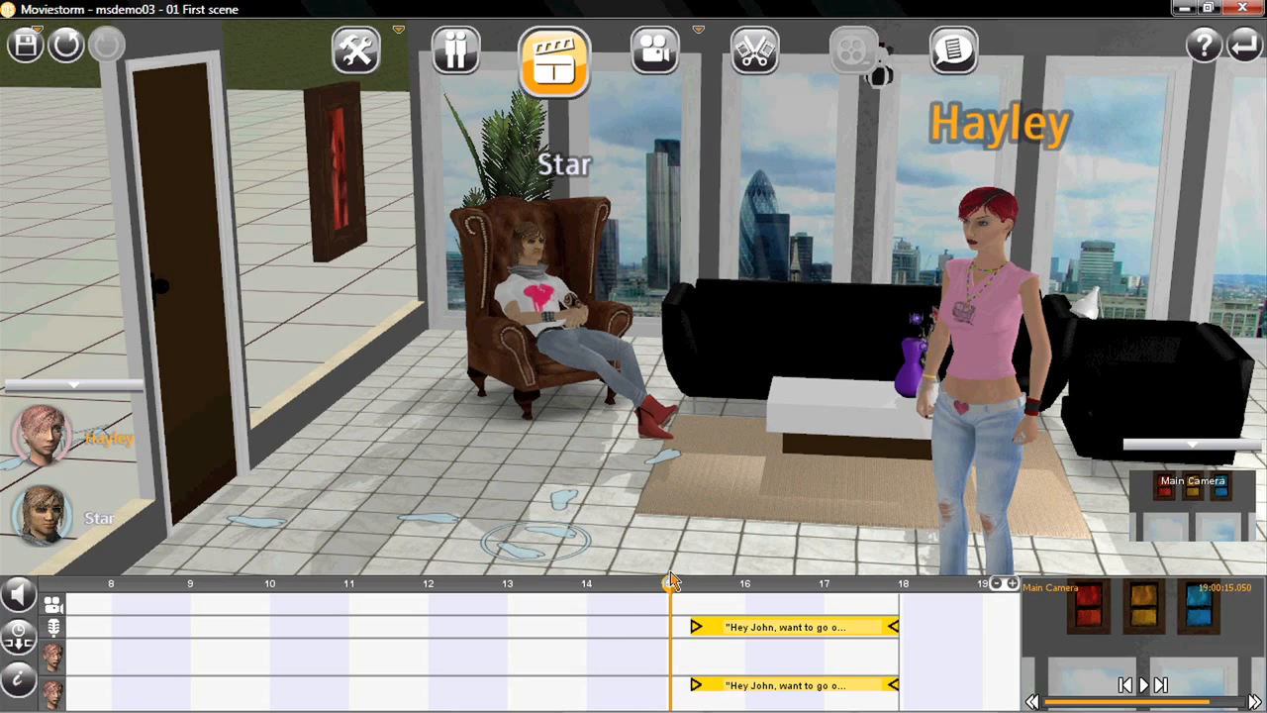
pyautogui.moveTo(671, 583); pyautogui.dragTo(690, 582)
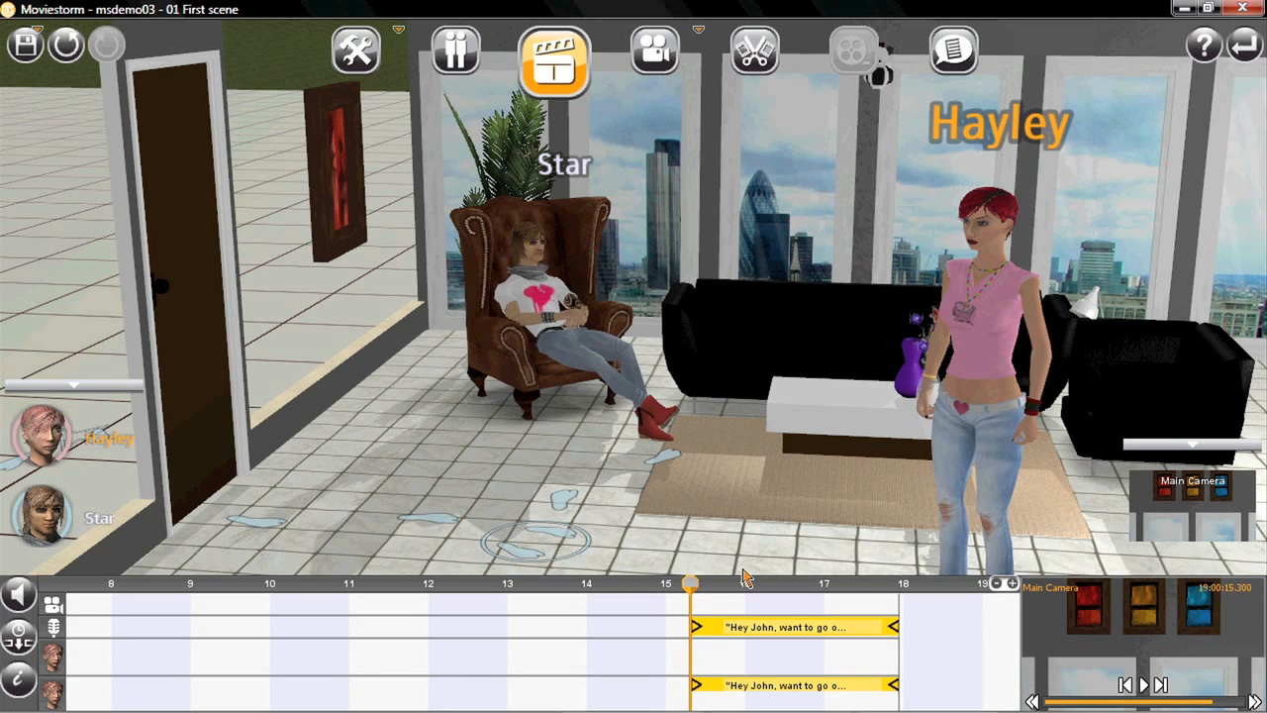
# Give Hayley a body gesture then a 'Talking cock to left' head tilt in the Gesturizer.
pyautogui.click(980, 346)
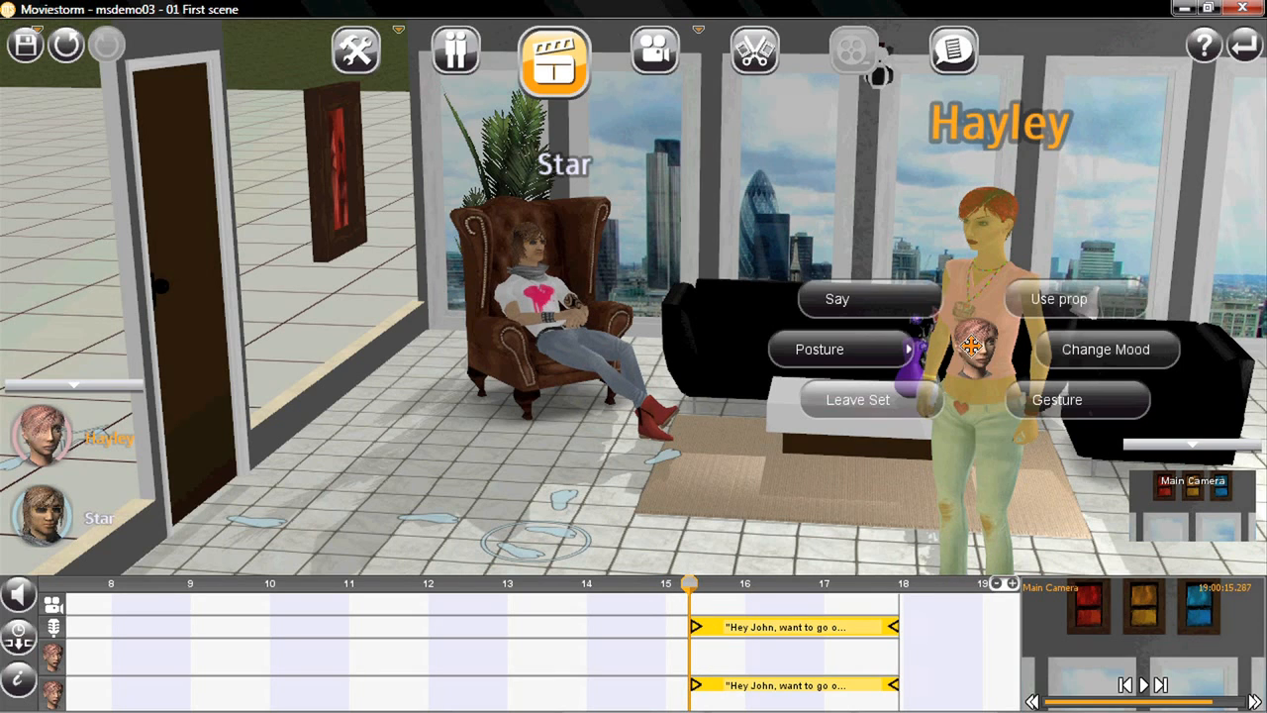
pyautogui.click(820, 348)
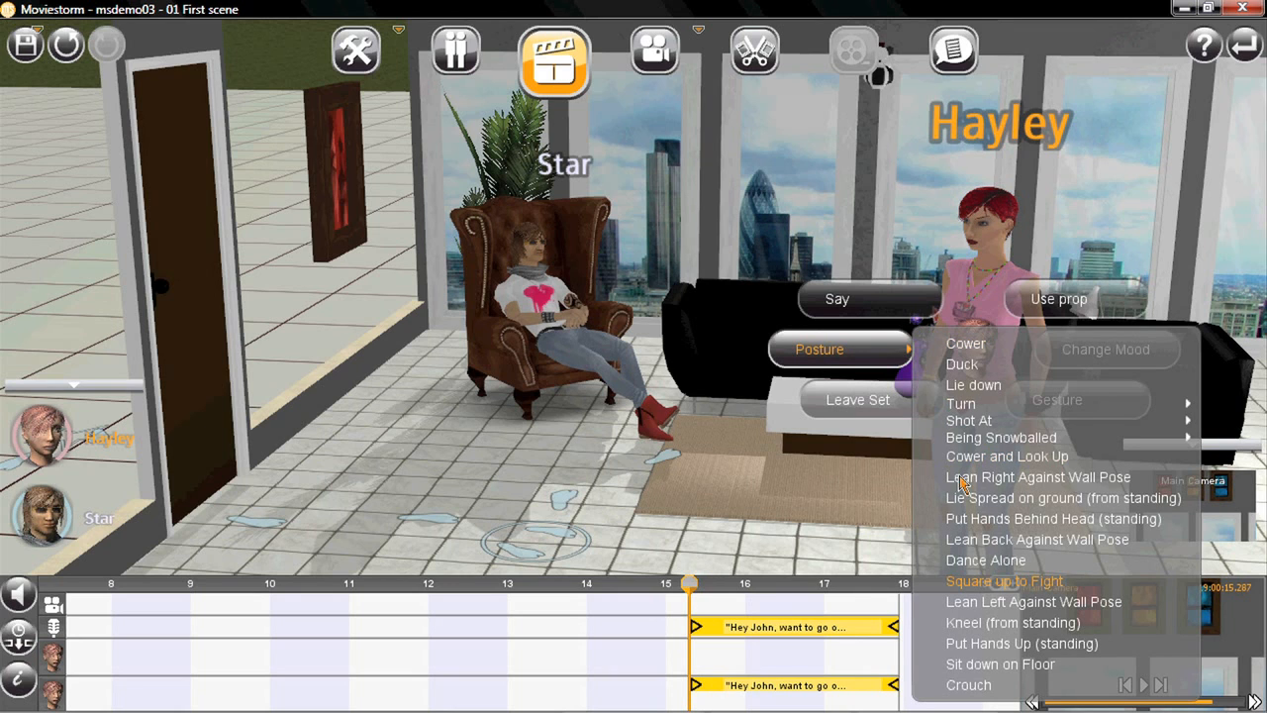
pyautogui.click(1057, 400)
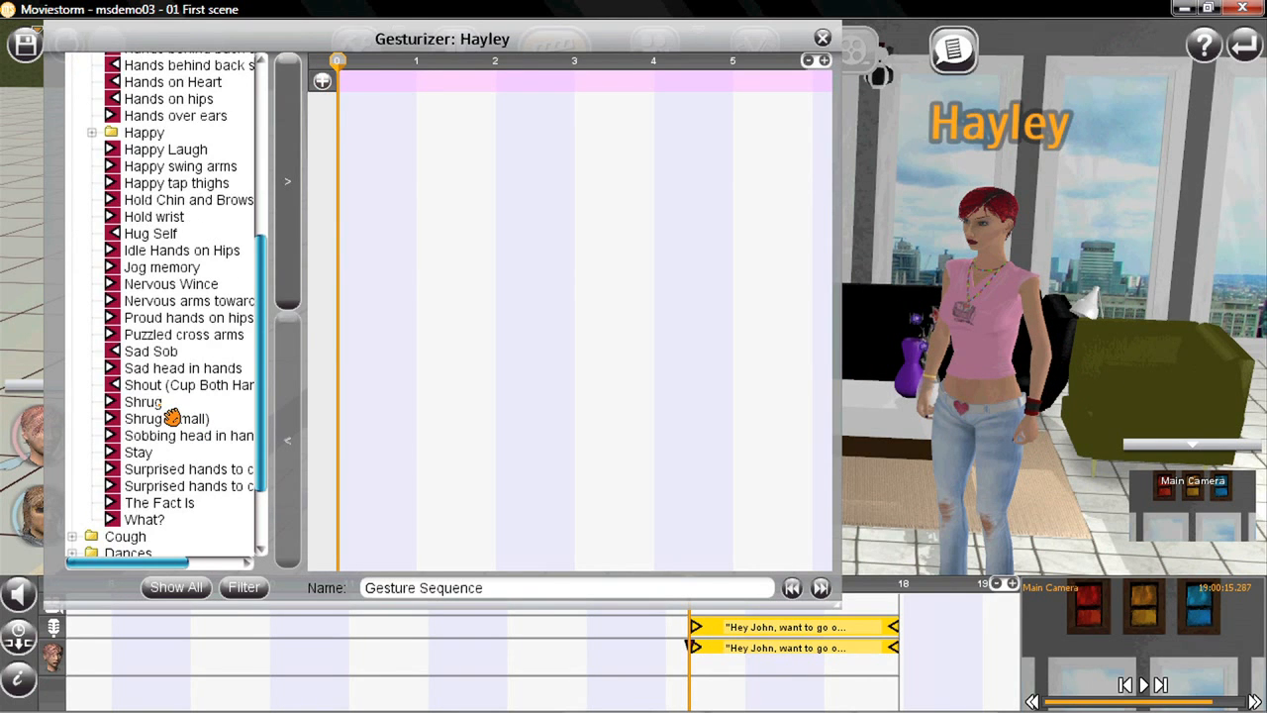
pyautogui.click(144, 401)
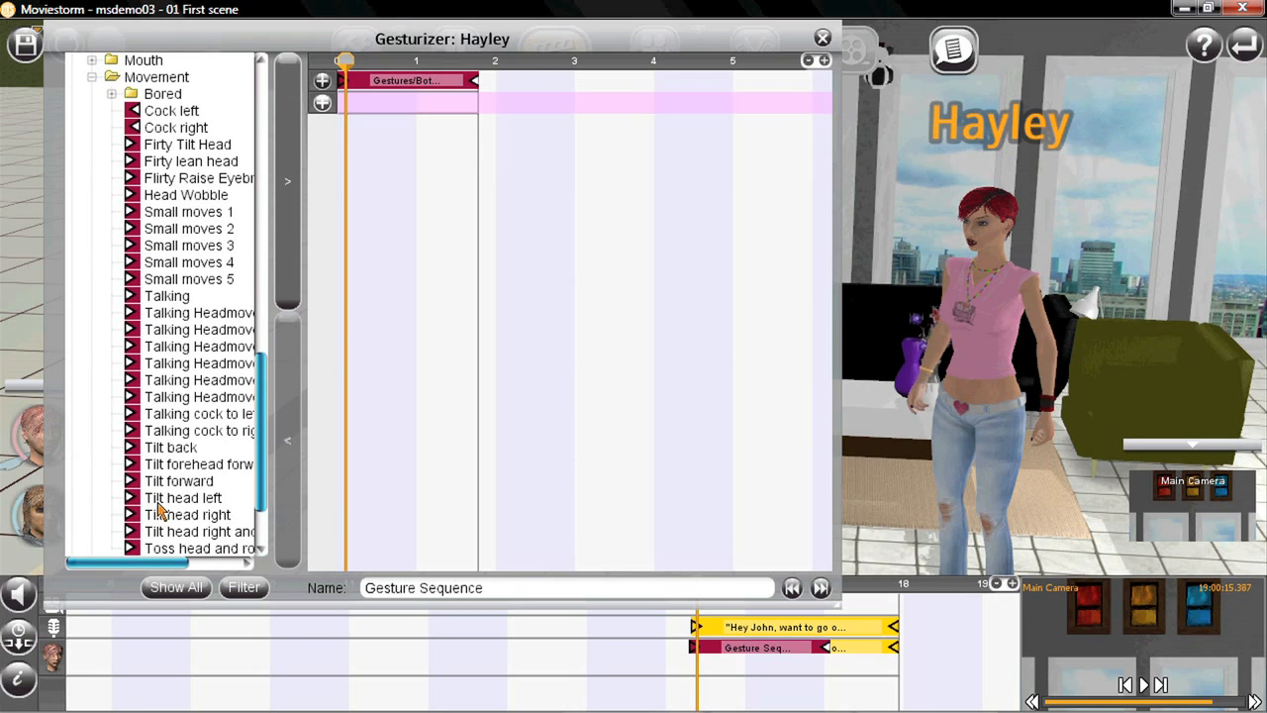
pyautogui.click(198, 413)
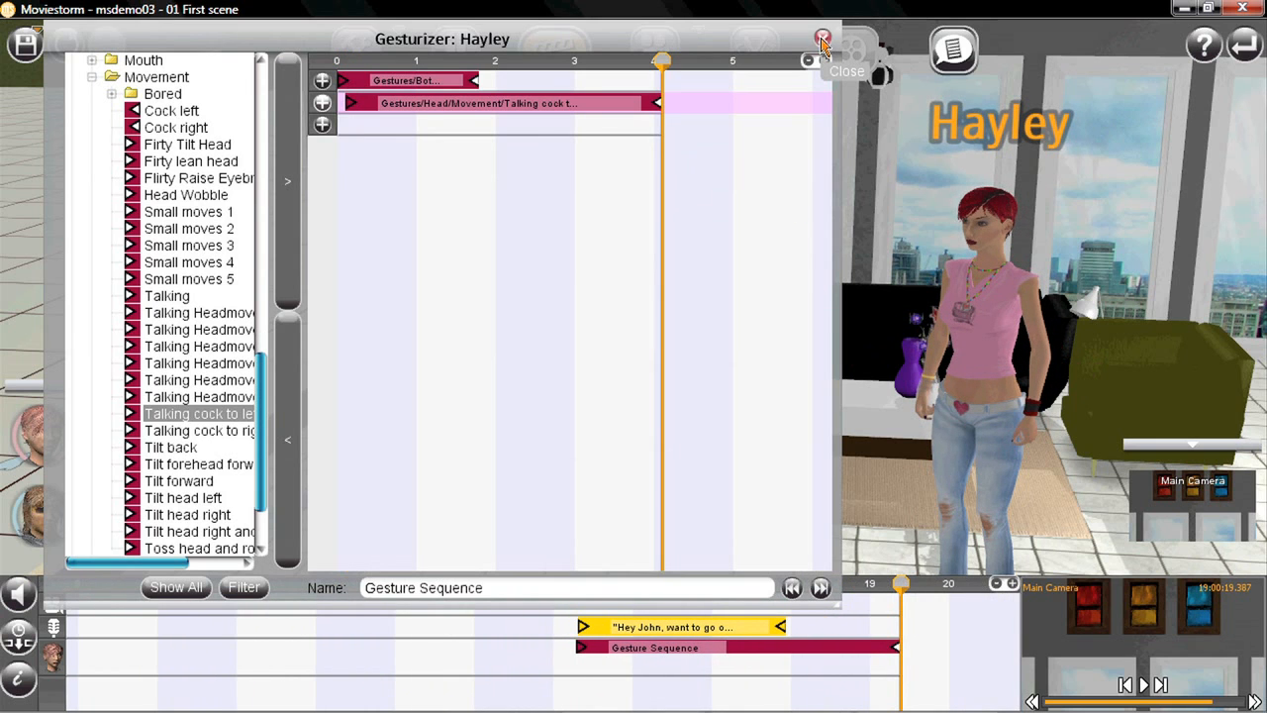
pyautogui.click(823, 39)
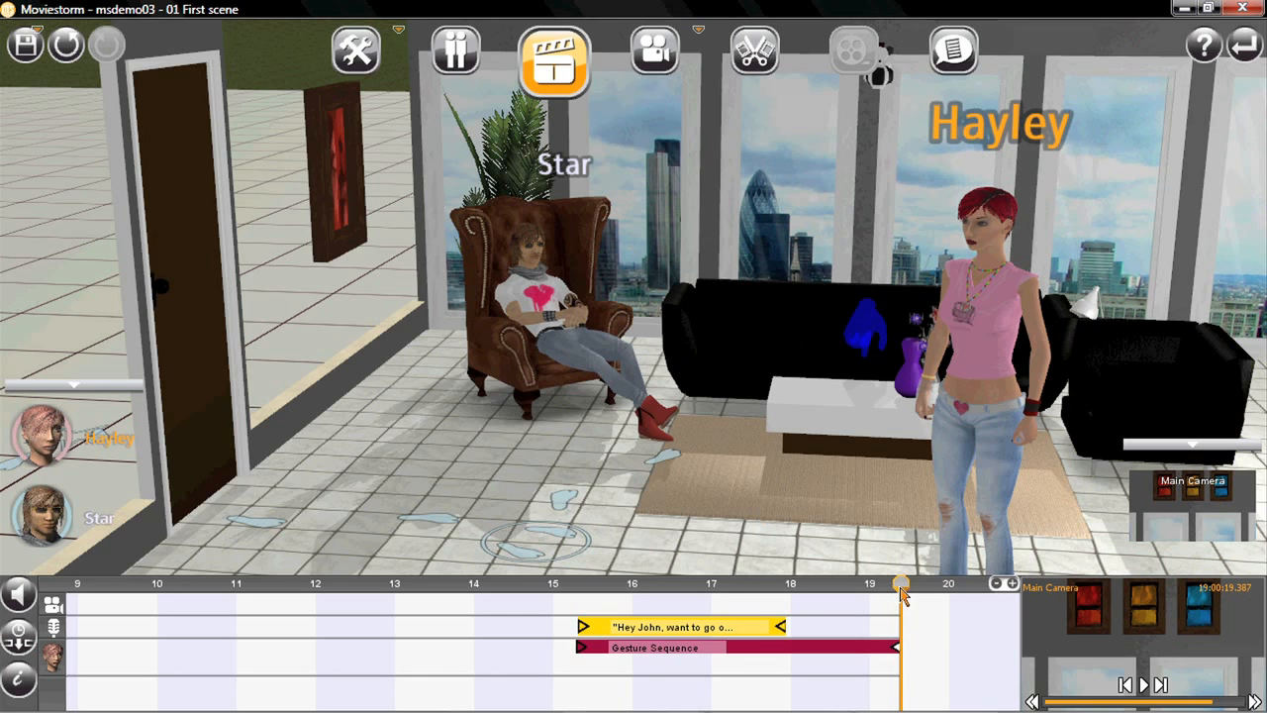
pyautogui.moveTo(899, 584); pyautogui.dragTo(621, 583)
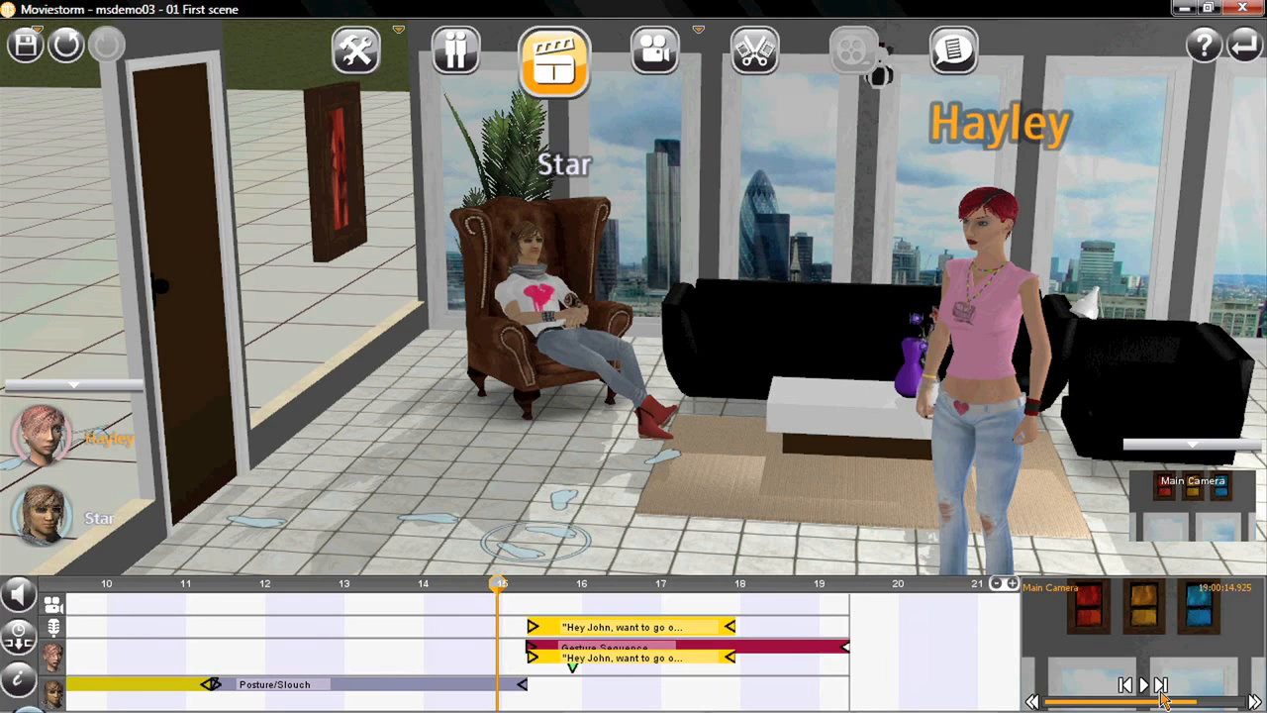
pyautogui.click(1142, 684)
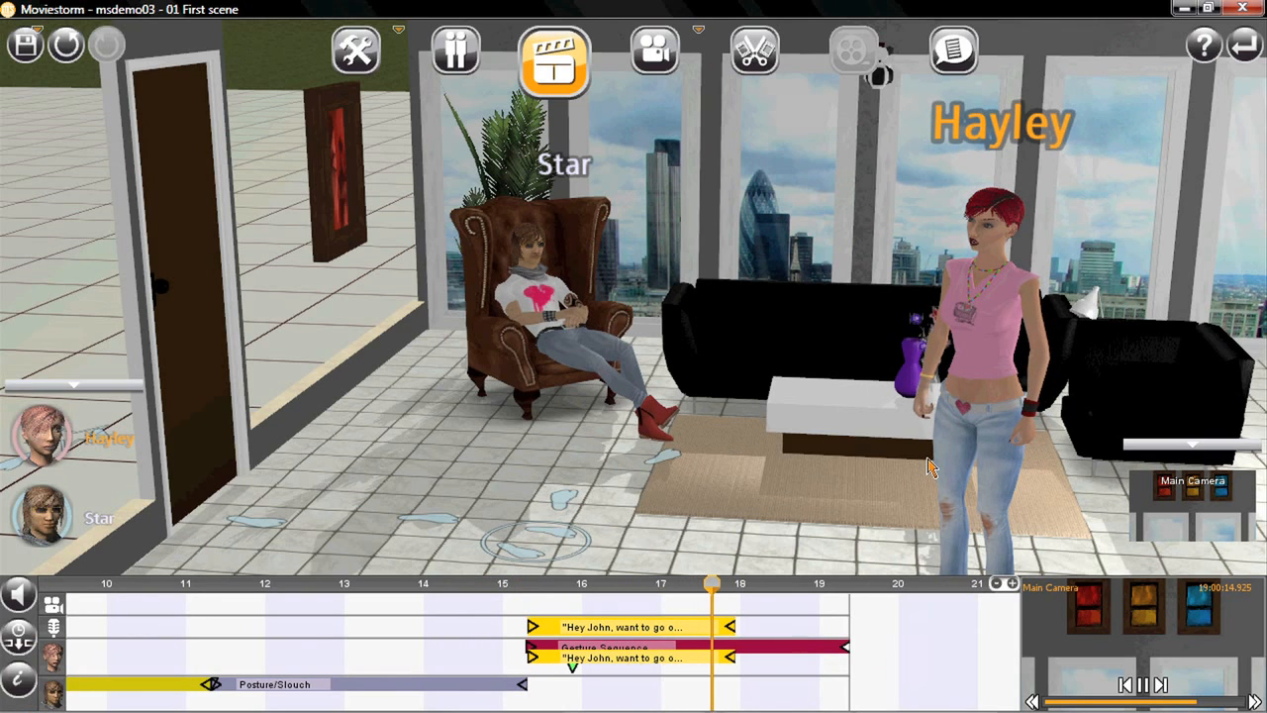
pyautogui.click(1141, 684)
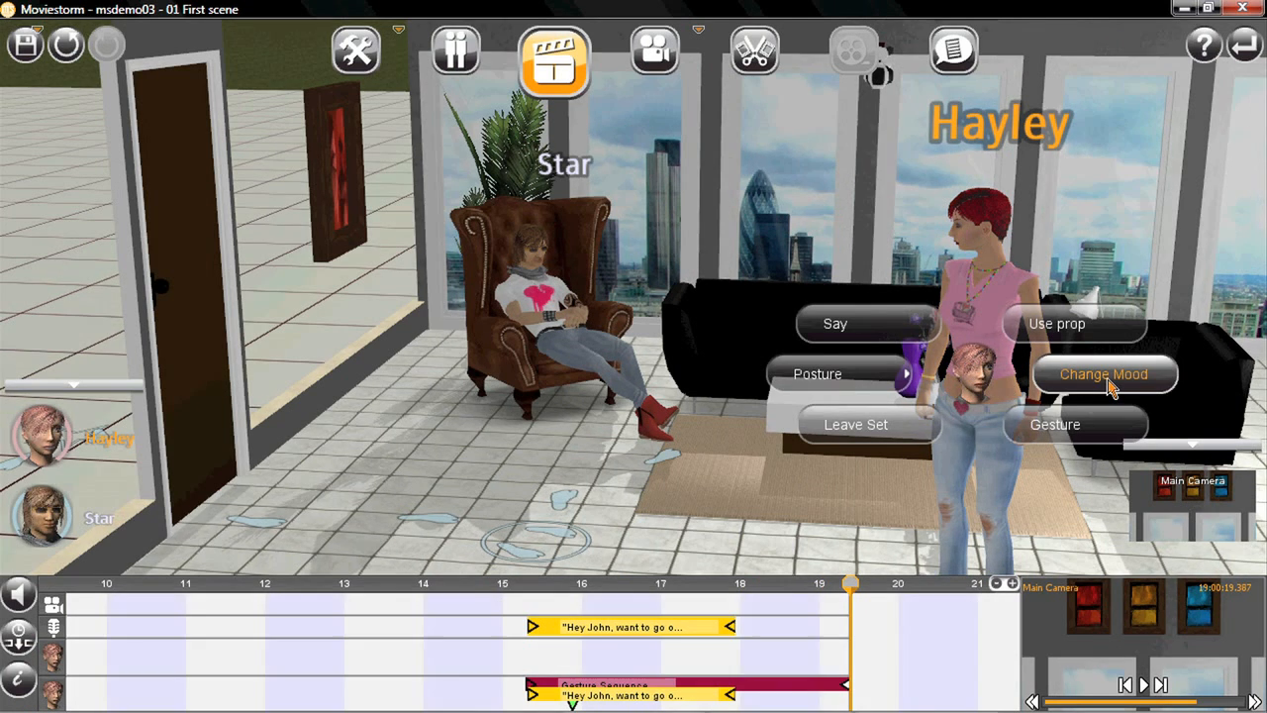
pyautogui.click(1102, 373)
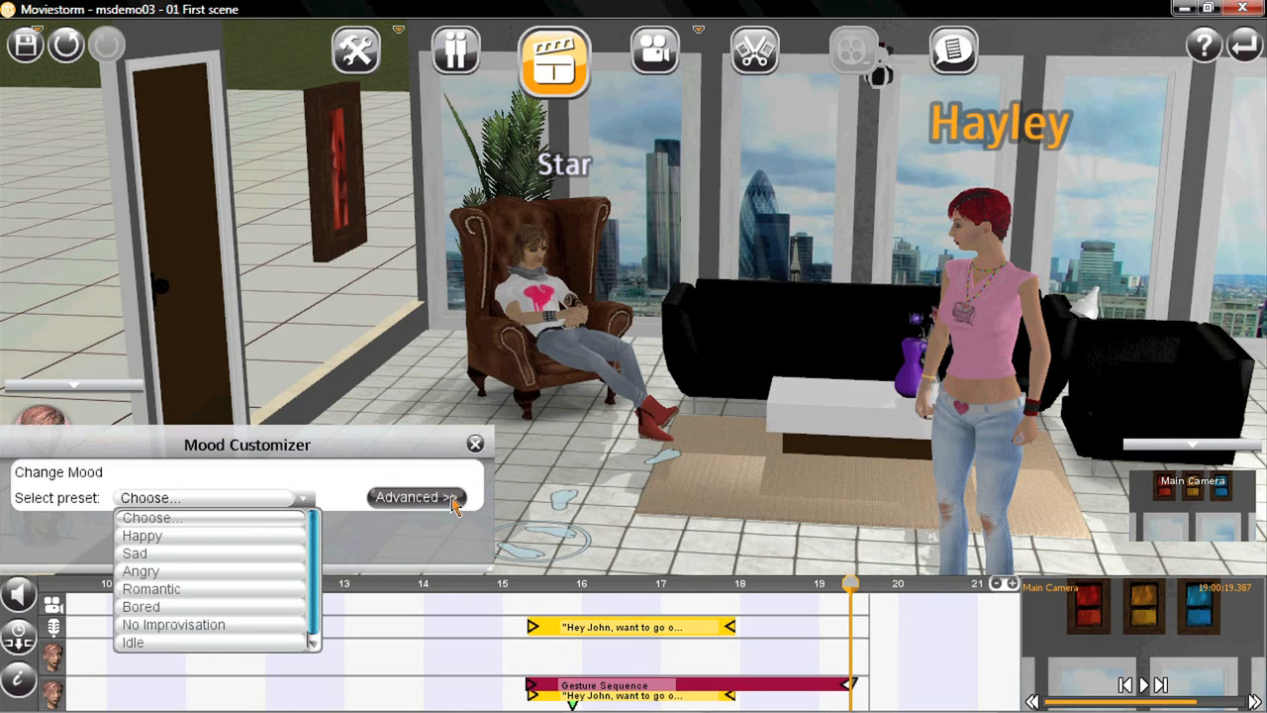
pyautogui.click(474, 442)
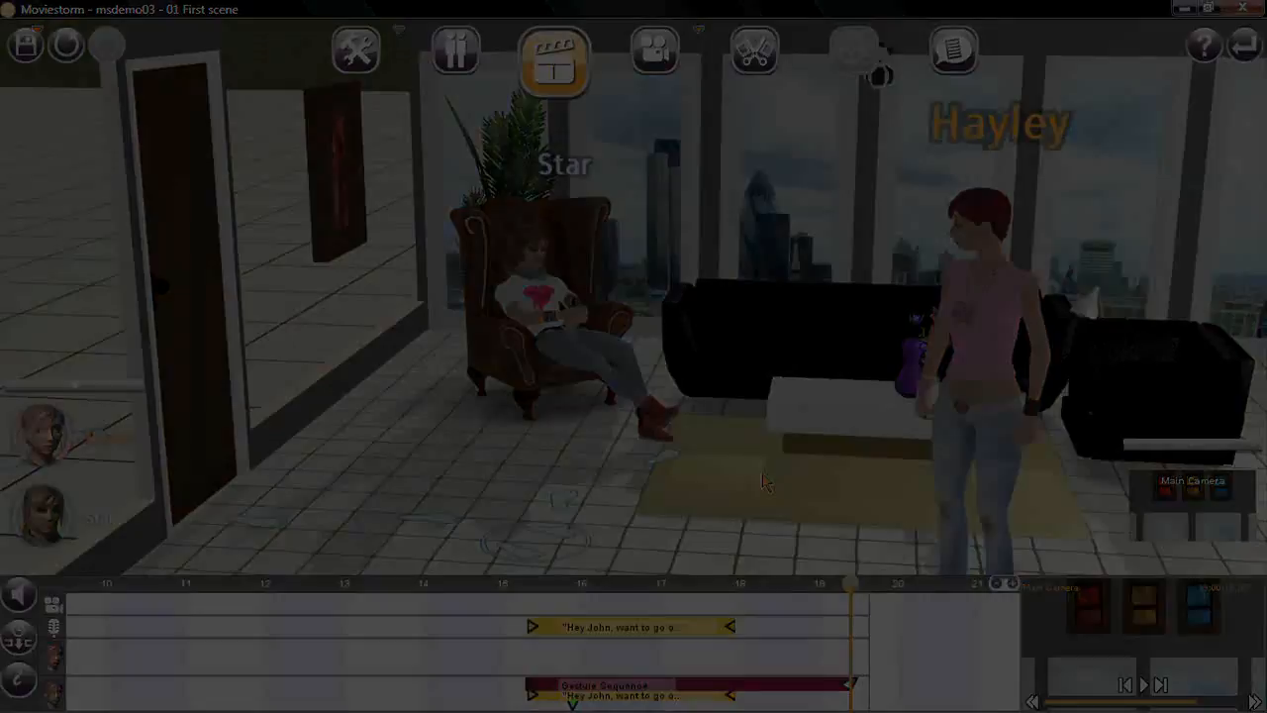
# Switch to Filming mode to frame Hayley's close-up.
pyautogui.click(654, 50)
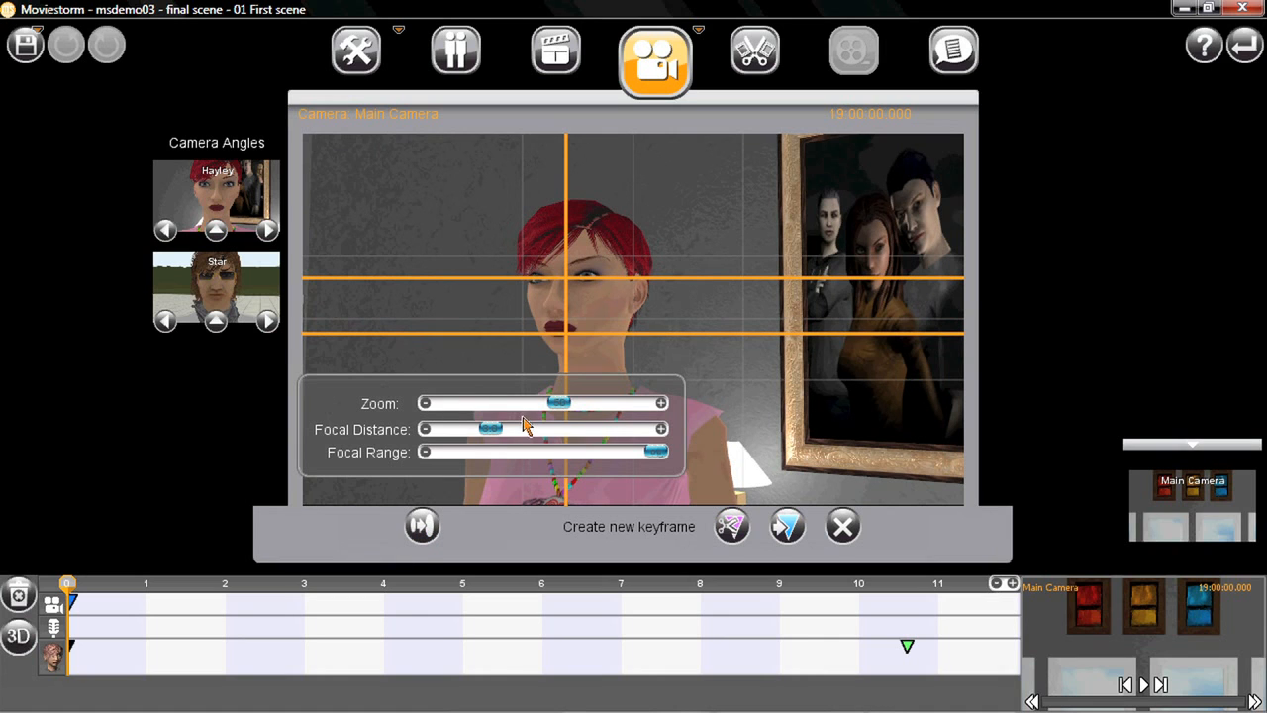
# Adjust focal distance, move the playhead to about 5 seconds, and preview the camera move.
pyautogui.moveTo(559, 403); pyautogui.dragTo(550, 403)
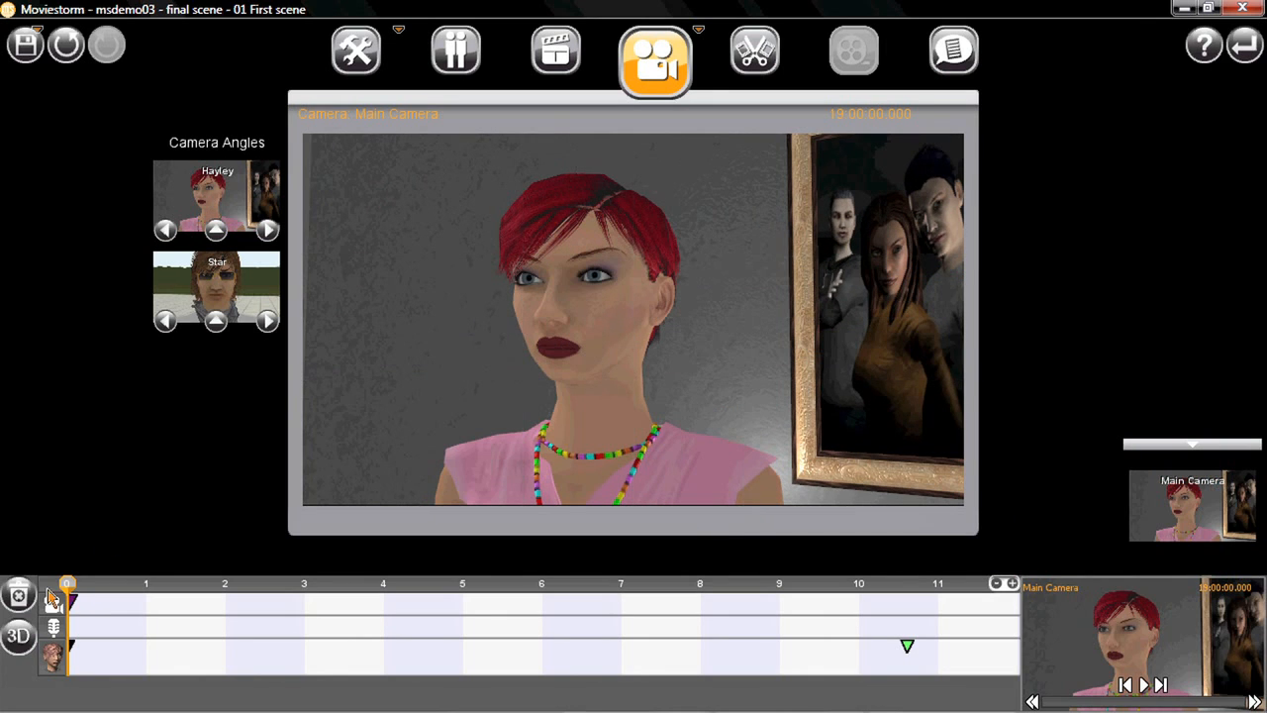
pyautogui.click(301, 583)
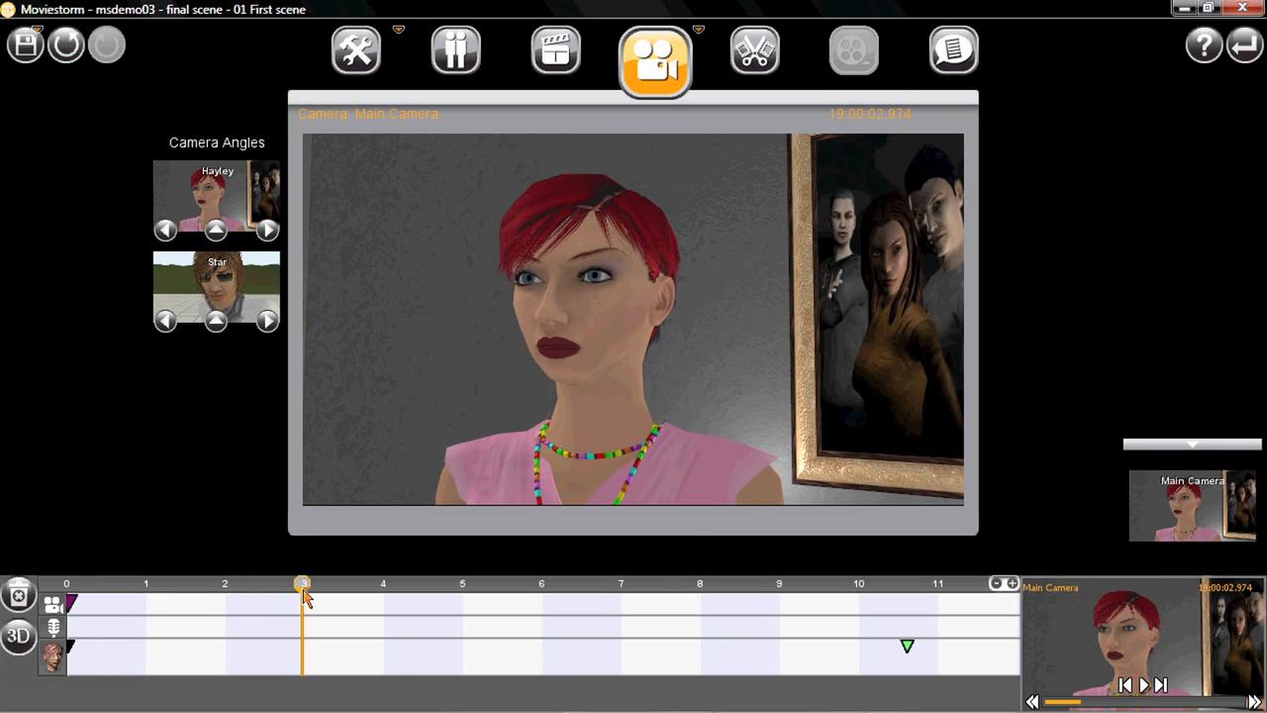
pyautogui.moveTo(302, 583); pyautogui.dragTo(592, 583)
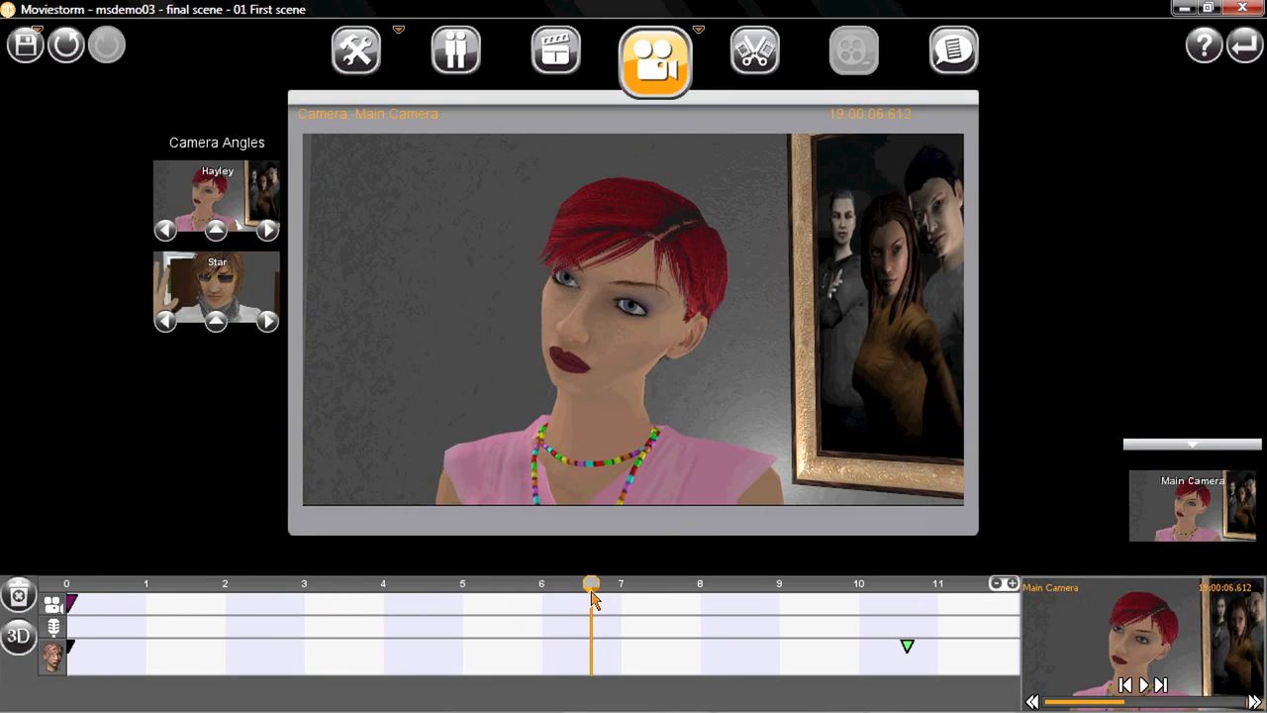
pyautogui.moveTo(591, 584); pyautogui.dragTo(512, 584)
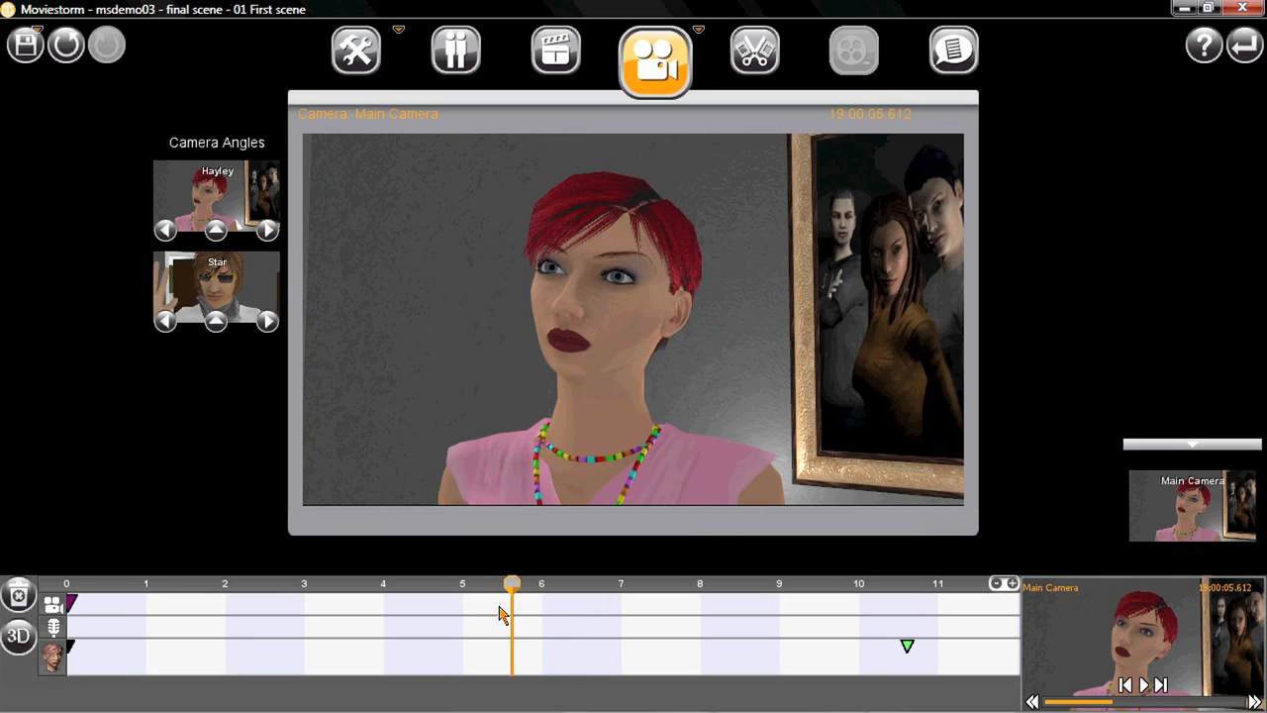
pyautogui.moveTo(511, 584); pyautogui.dragTo(493, 584)
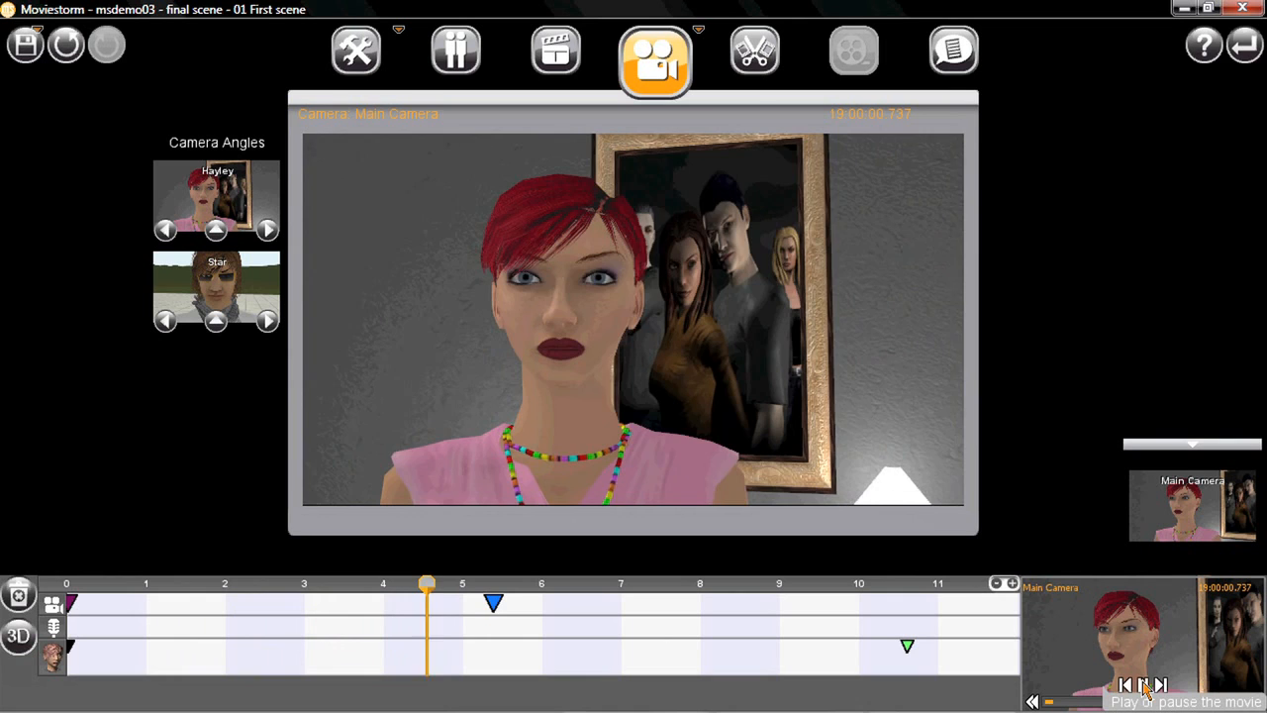
pyautogui.click(1141, 684)
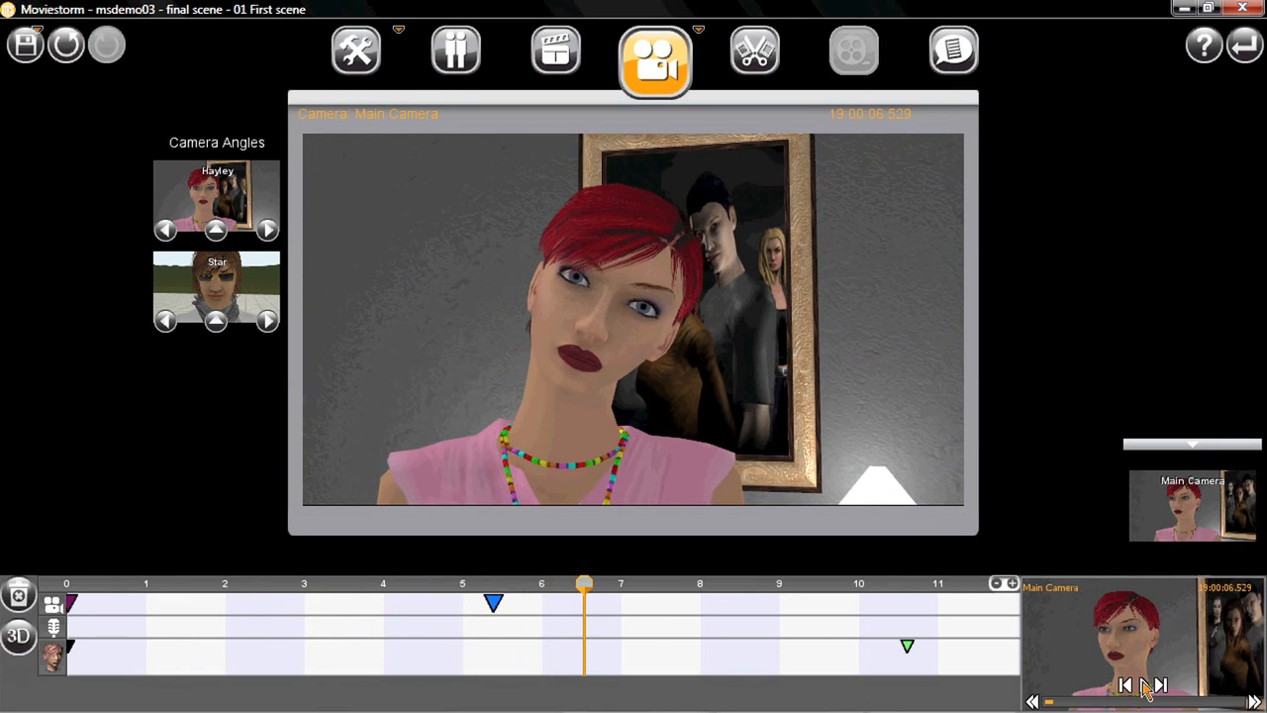
# Save a pulled-back angle on Star as a new camera keyframe and preview it.
pyautogui.click(216, 290)
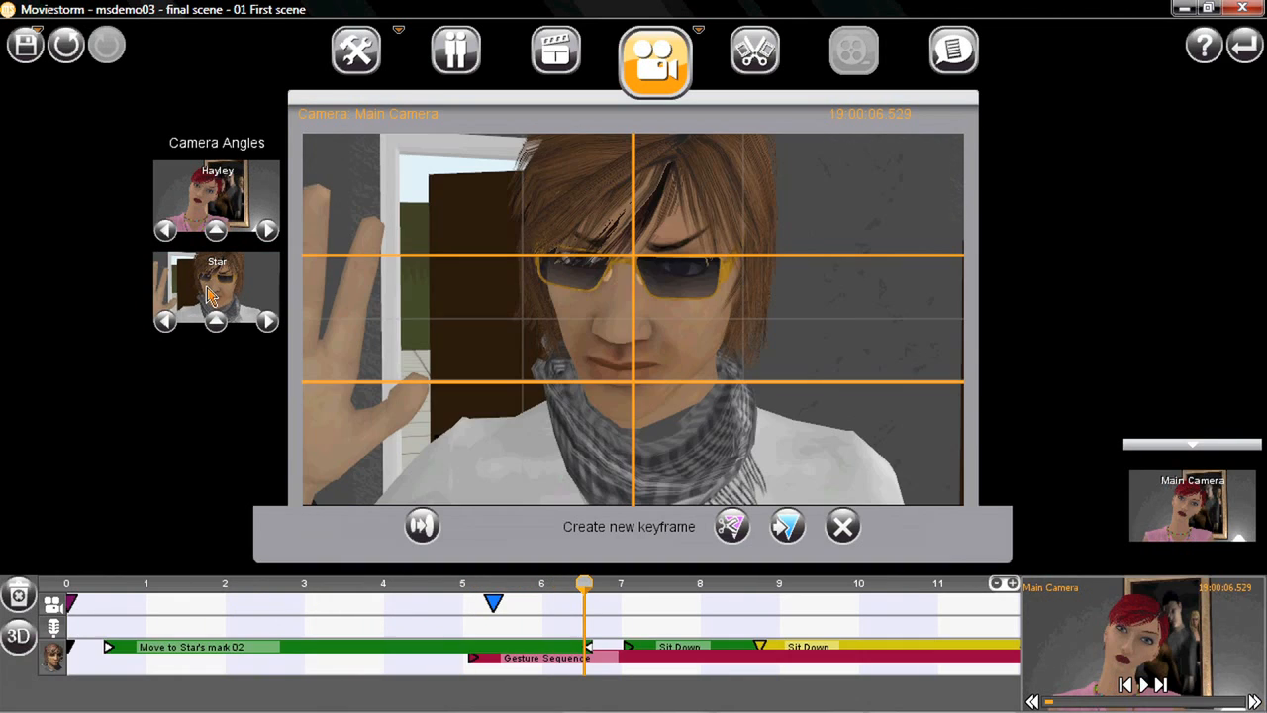
pyautogui.moveTo(584, 583); pyautogui.dragTo(562, 583)
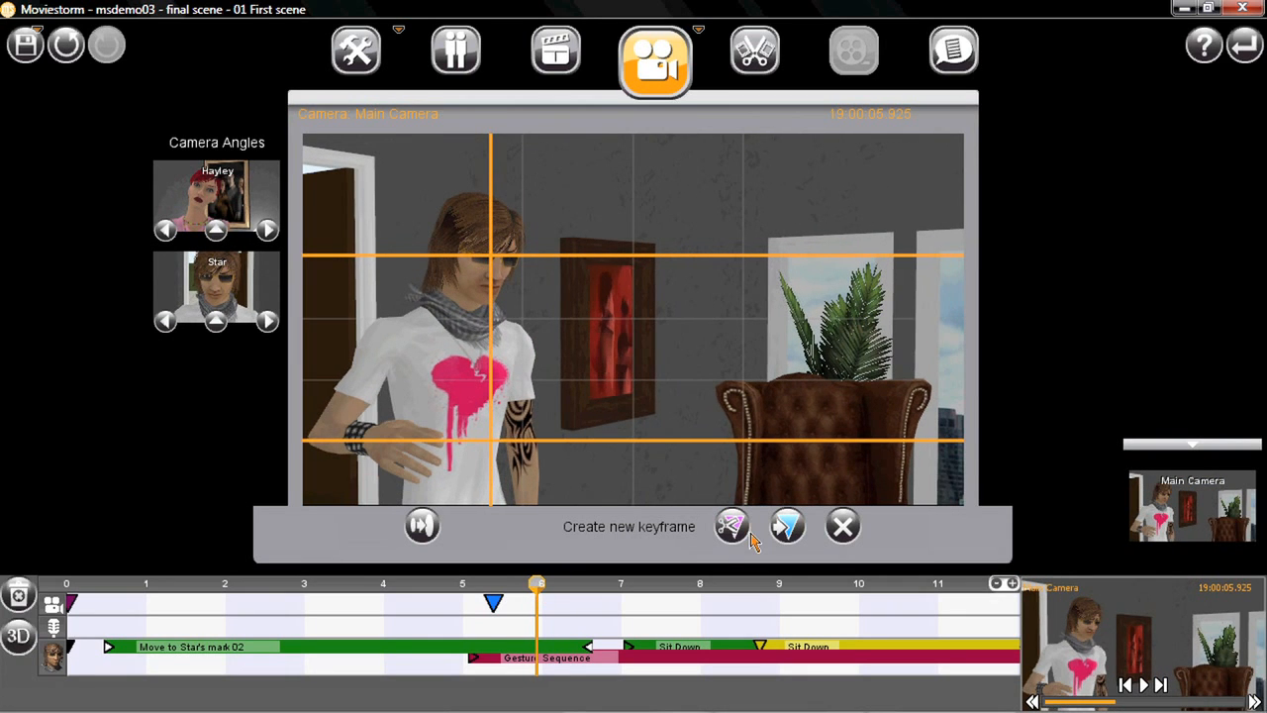
pyautogui.click(842, 525)
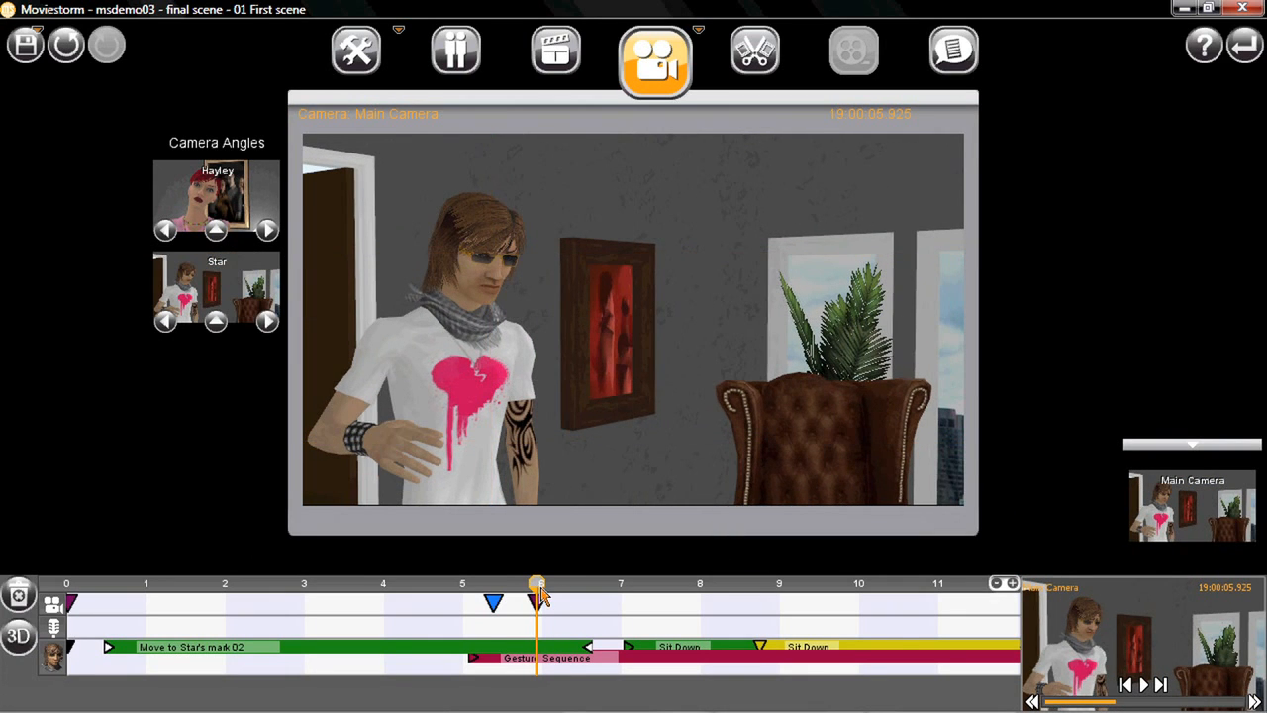
pyautogui.moveTo(538, 594); pyautogui.dragTo(463, 594)
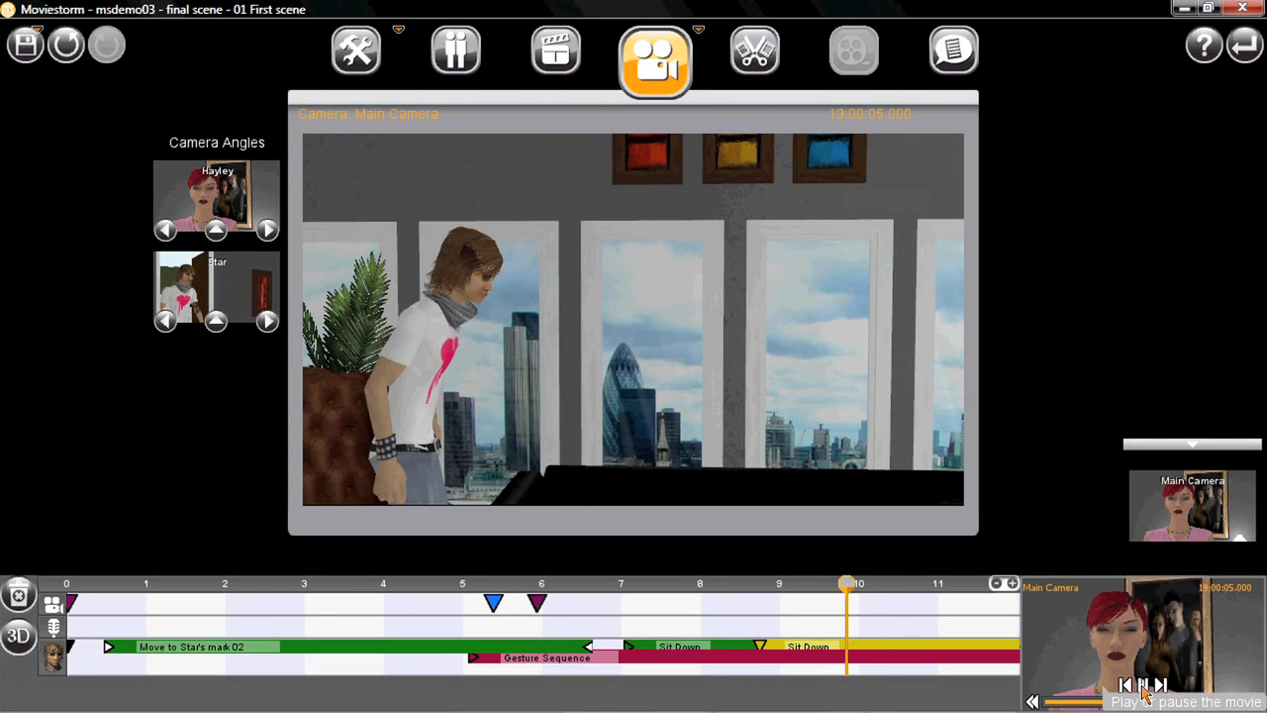
pyautogui.click(1143, 685)
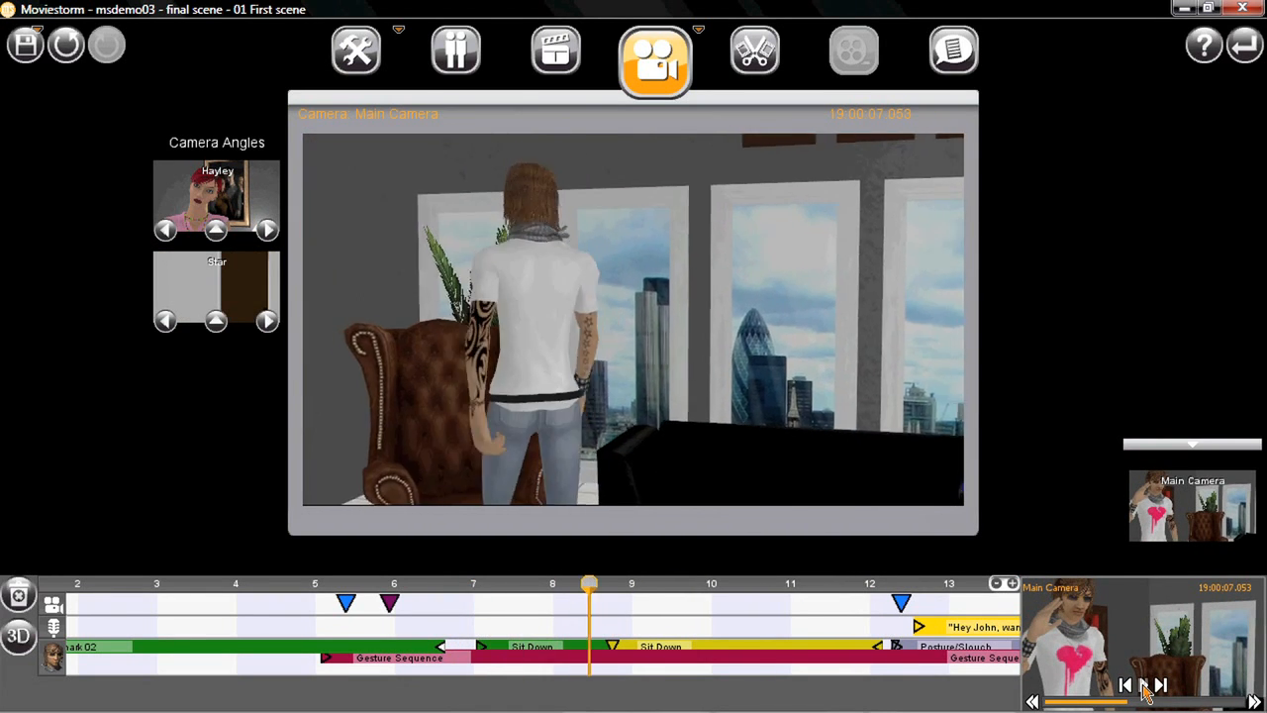
# Pause playback and bring up the Script movie overview.
pyautogui.click(1125, 684)
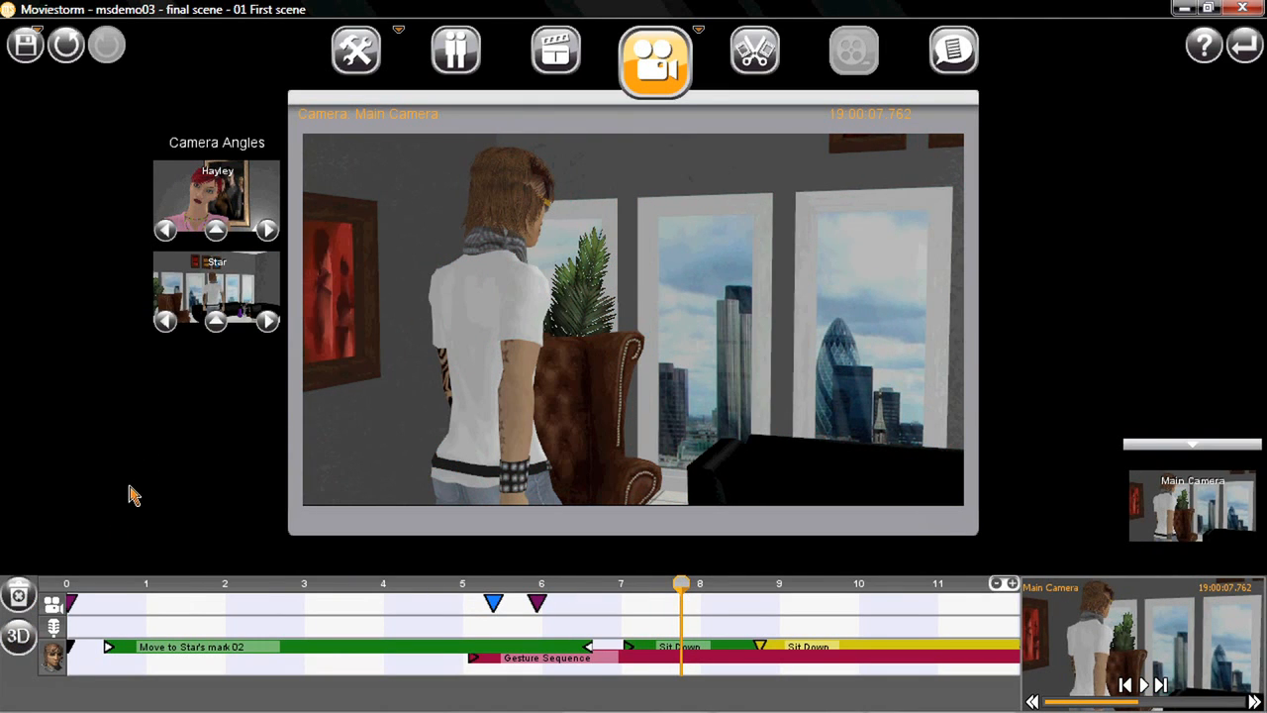
pyautogui.moveTo(121, 484)
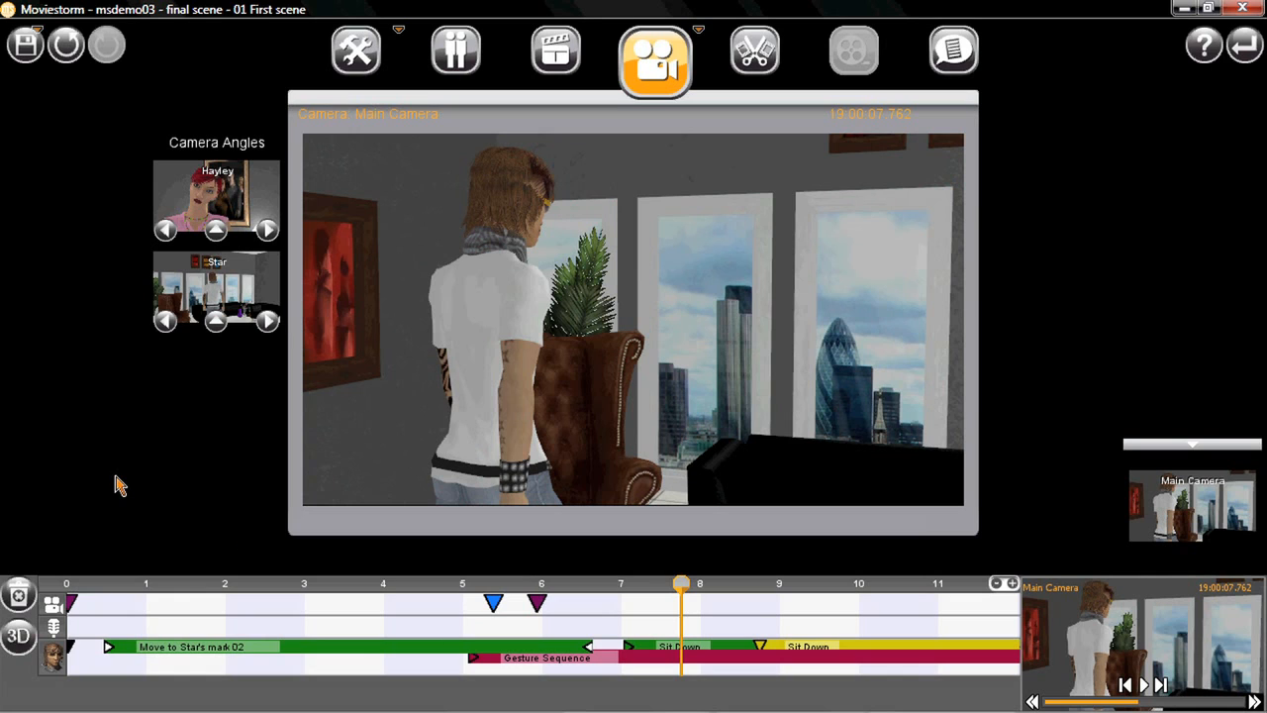
pyautogui.click(953, 49)
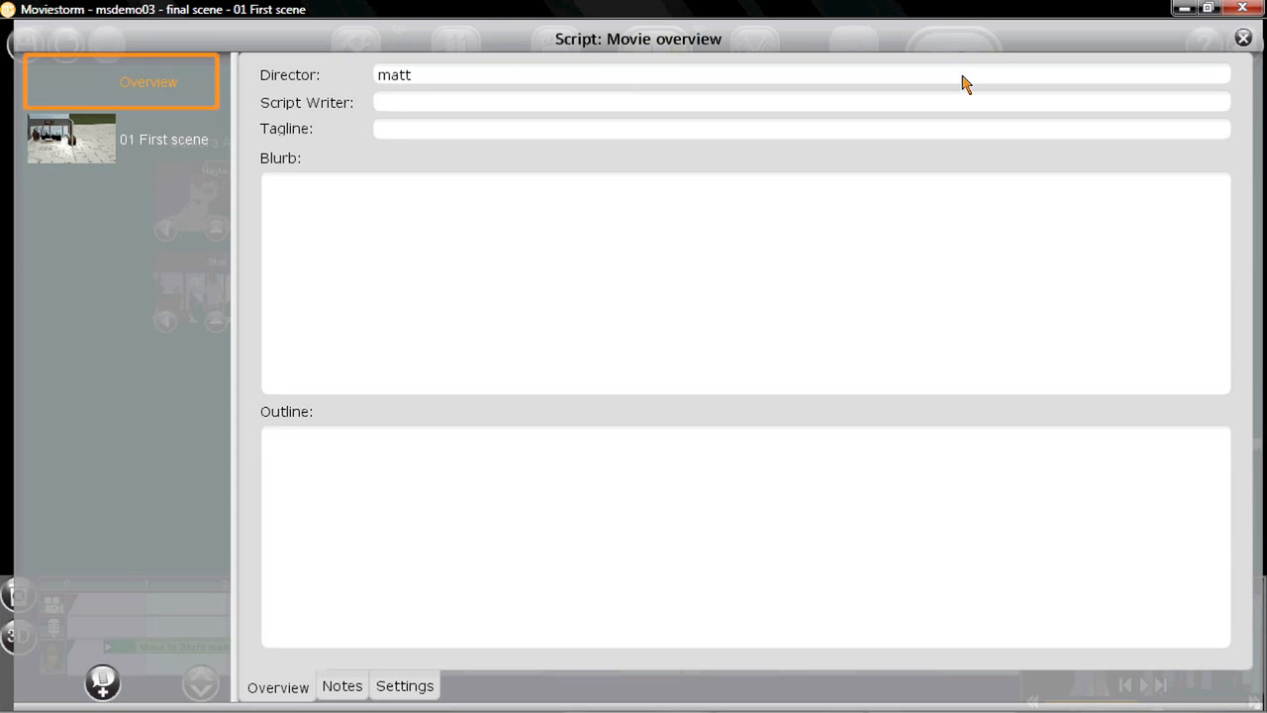
# Enable Cel shading in movie Settings, preview later in the scene, then switch to Editing.
pyautogui.click(404, 685)
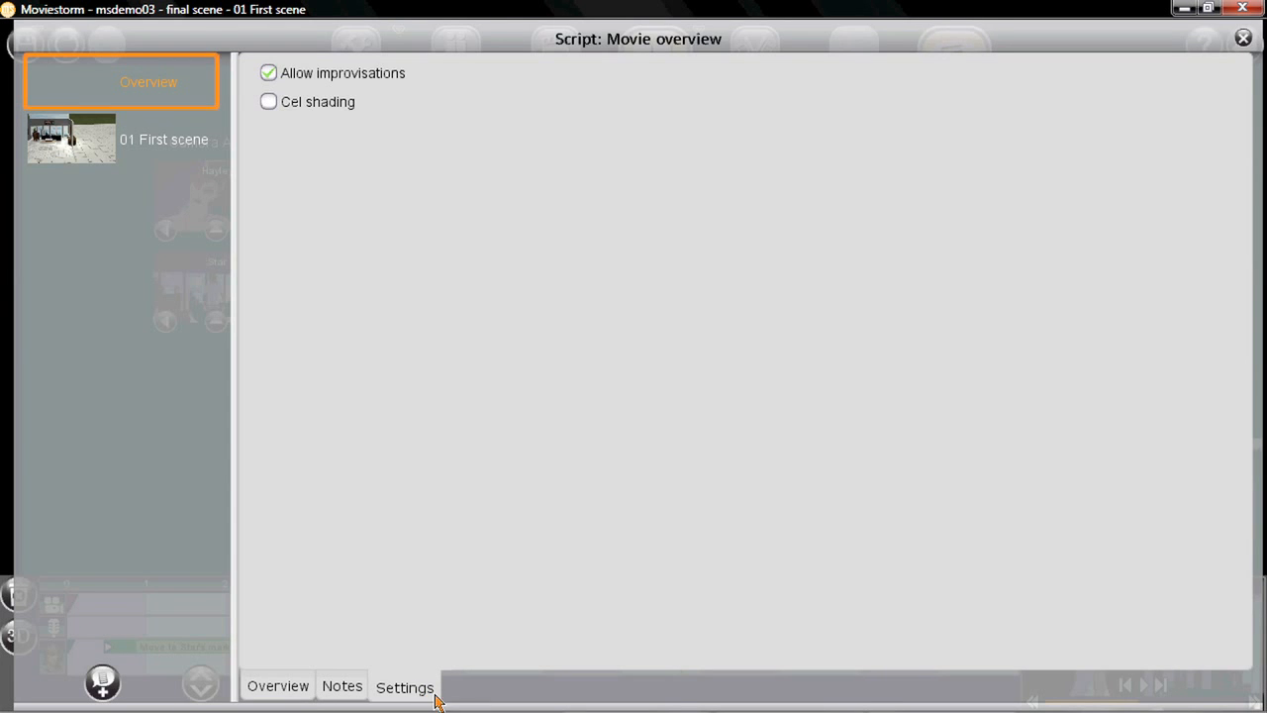
pyautogui.moveTo(707, 95)
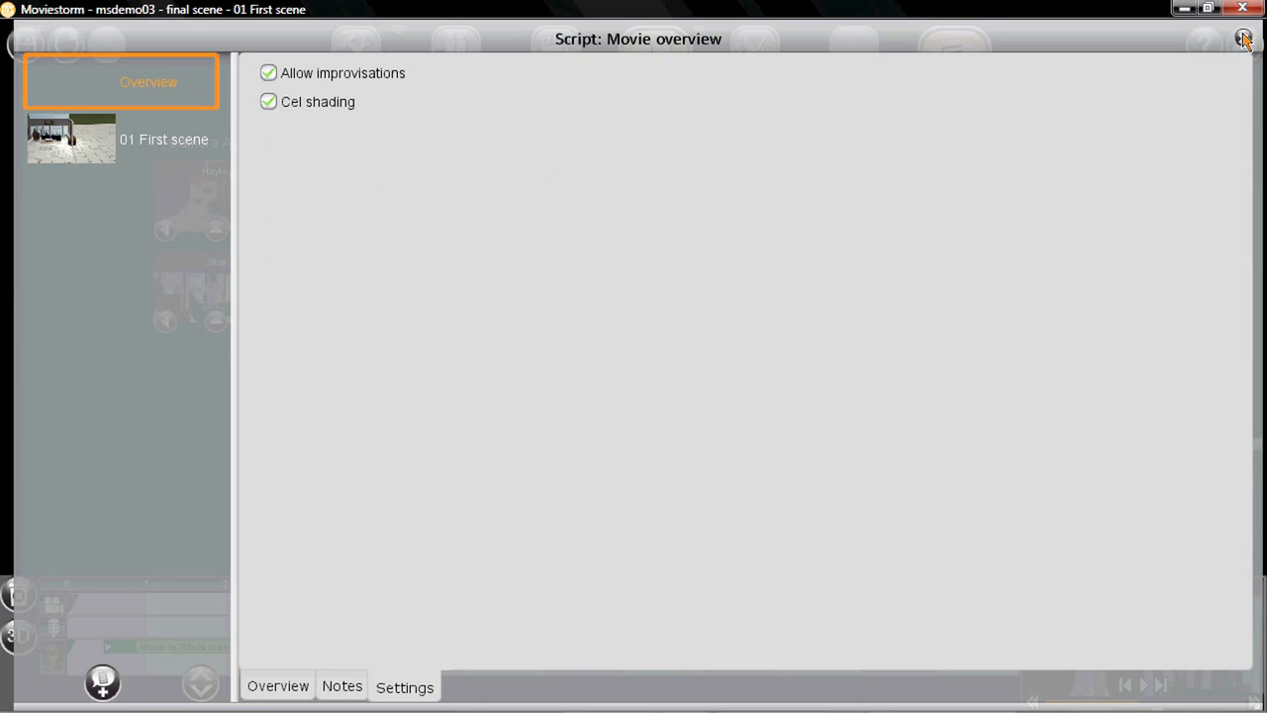
pyautogui.click(1244, 38)
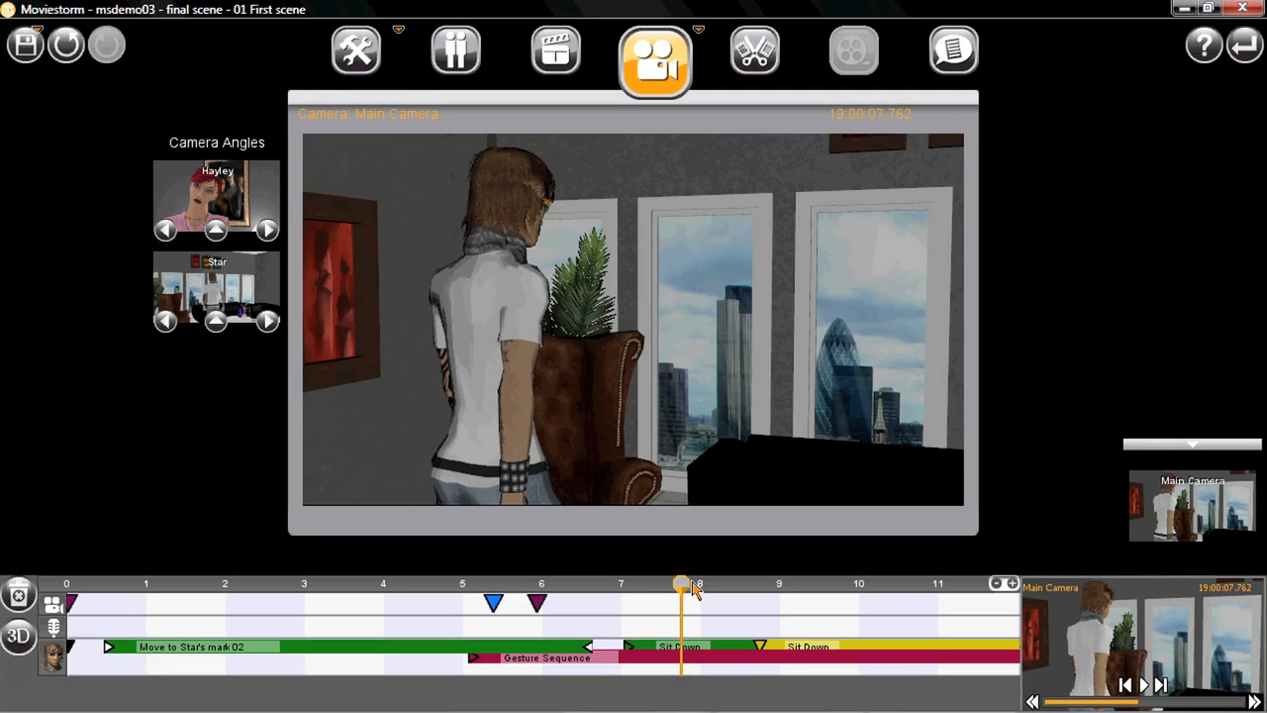
pyautogui.moveTo(681, 583); pyautogui.dragTo(871, 583)
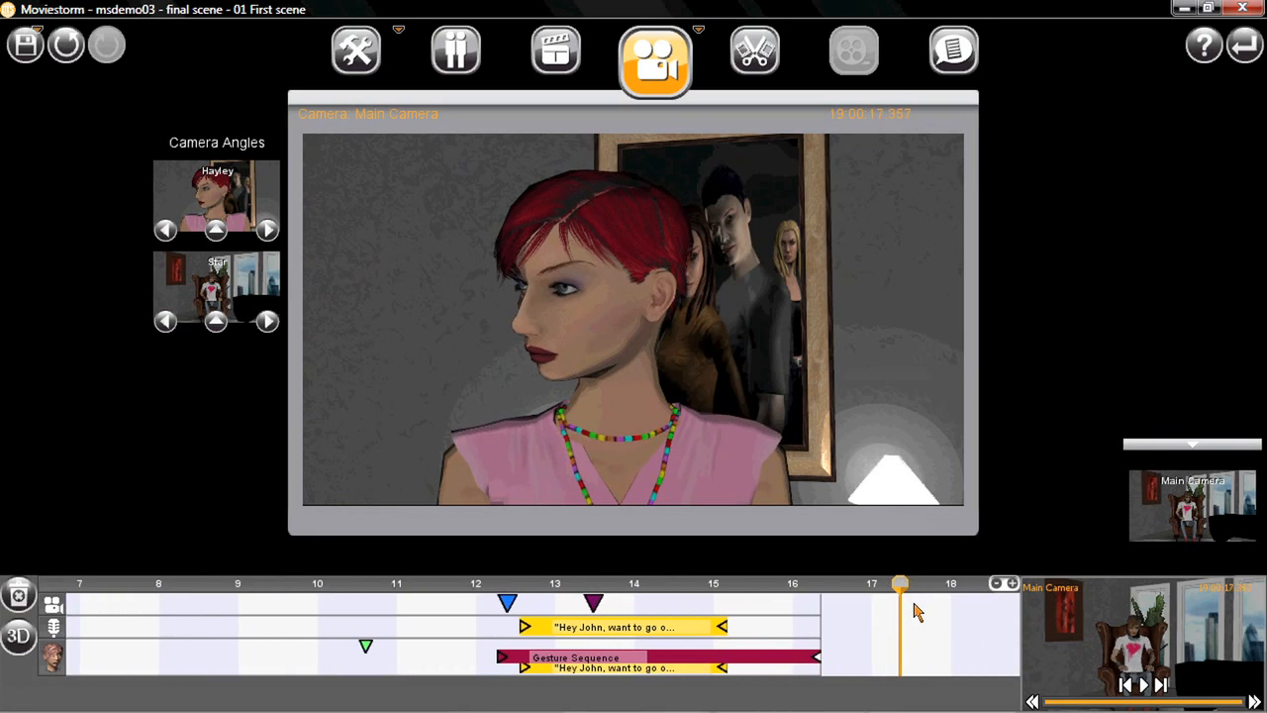
pyautogui.click(754, 49)
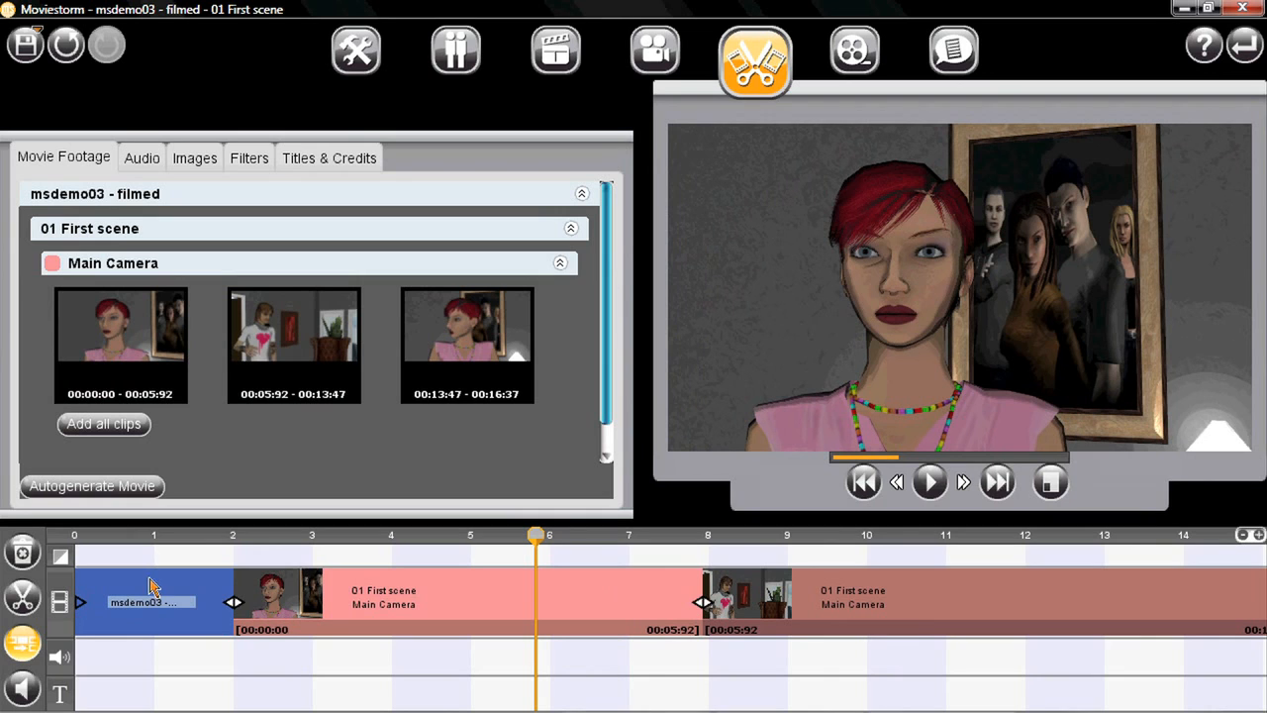
# Delete the default title clip and show the Titles & Credits templates.
pyautogui.rightClick(154, 584)
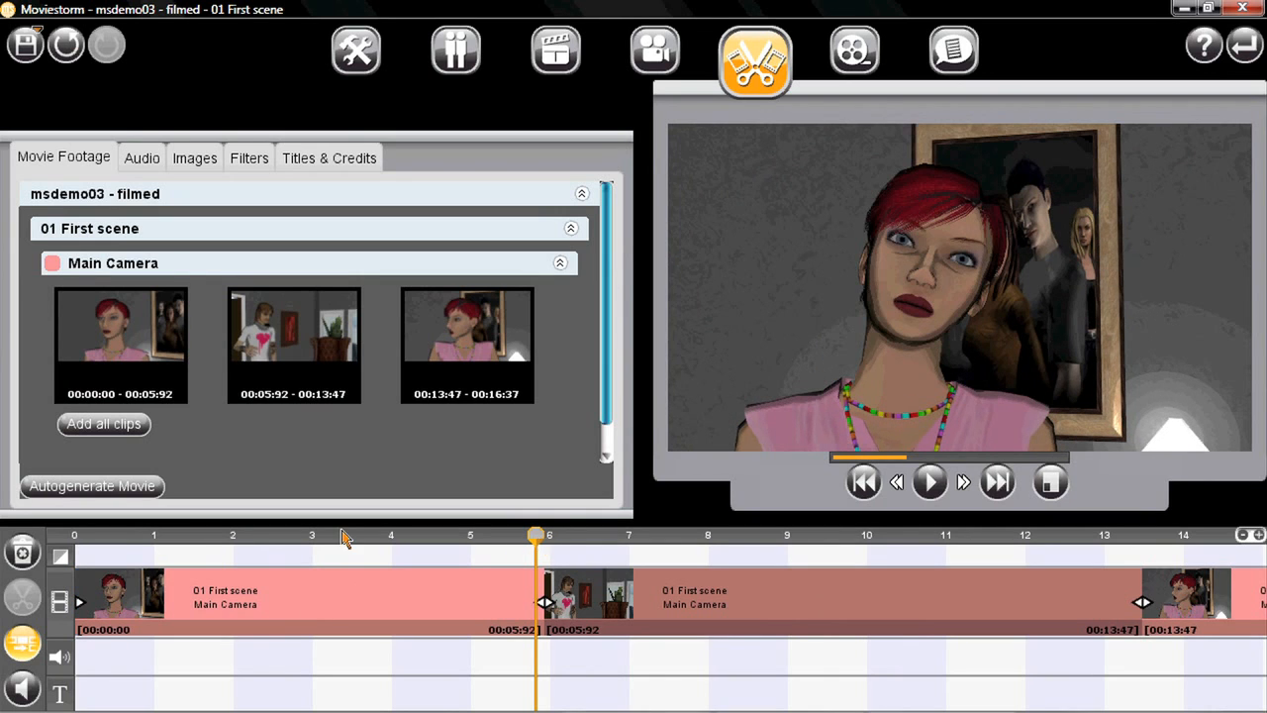
pyautogui.click(329, 157)
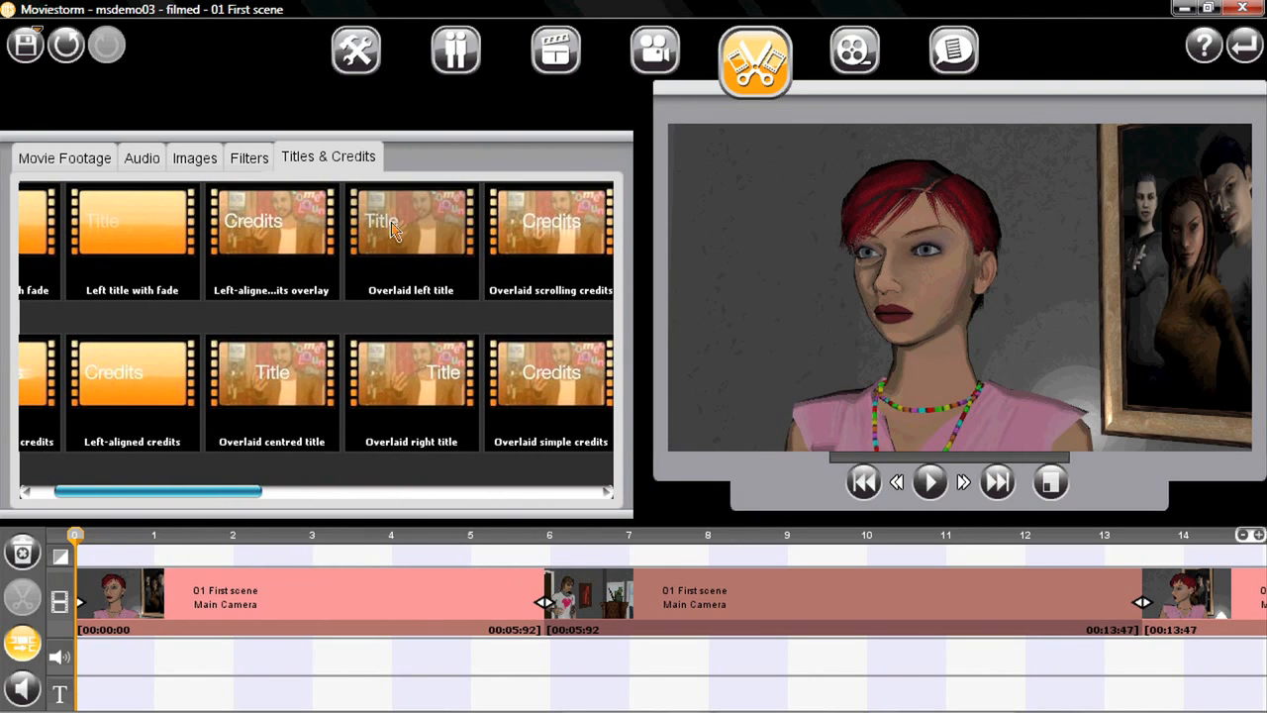
# Place an overlaid left title reading 'Jon and Hayley' at the start with a different font.
pyautogui.moveTo(411, 228); pyautogui.dragTo(104, 658)
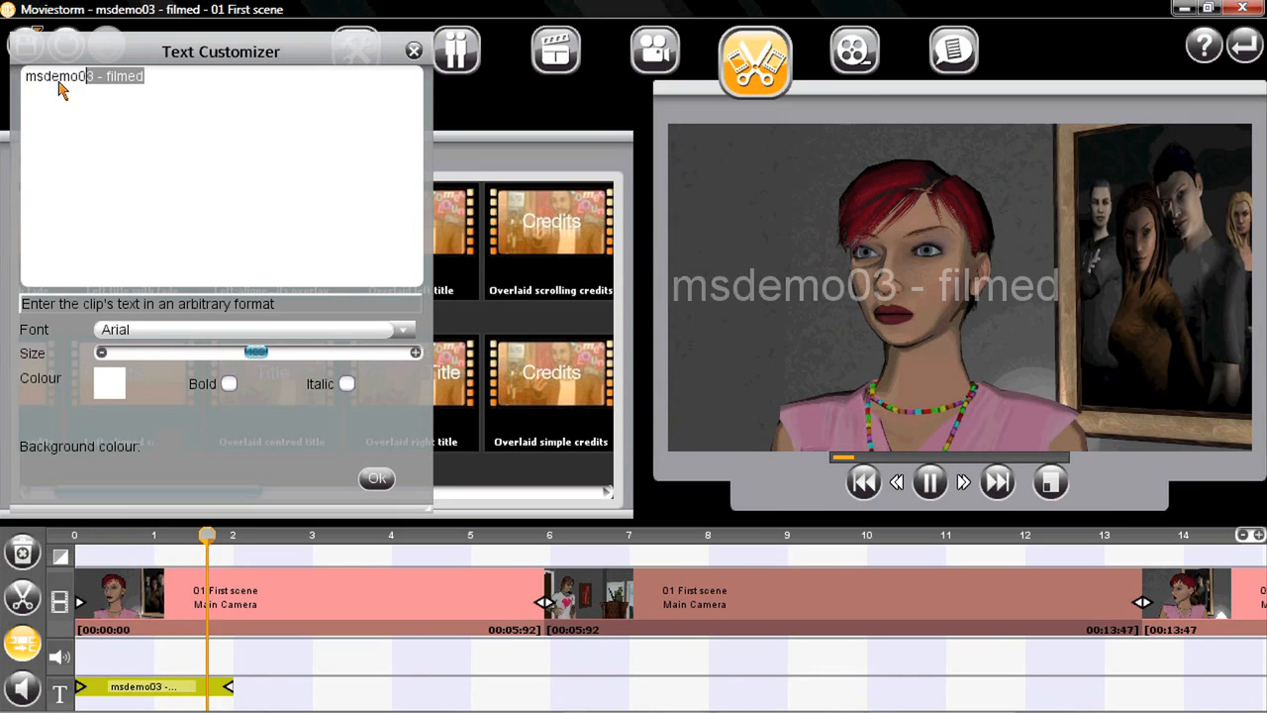
pyautogui.write('Jon')
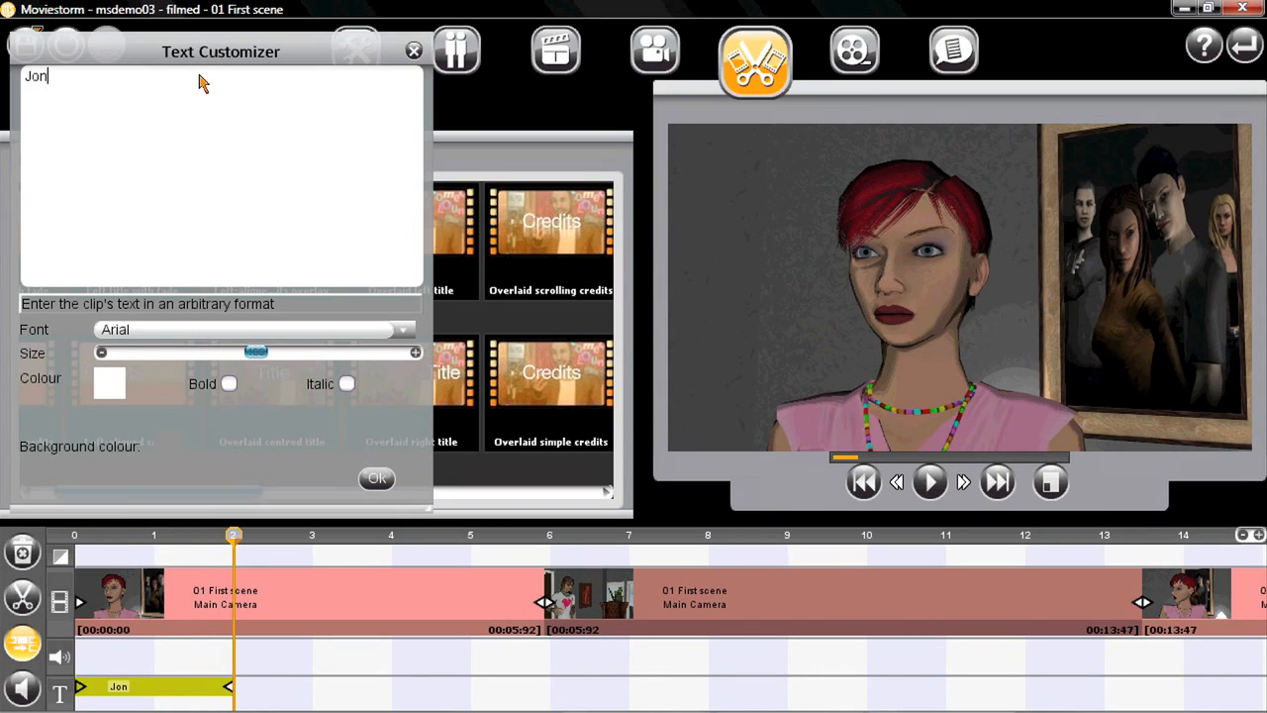
pyautogui.write('and Hayley')
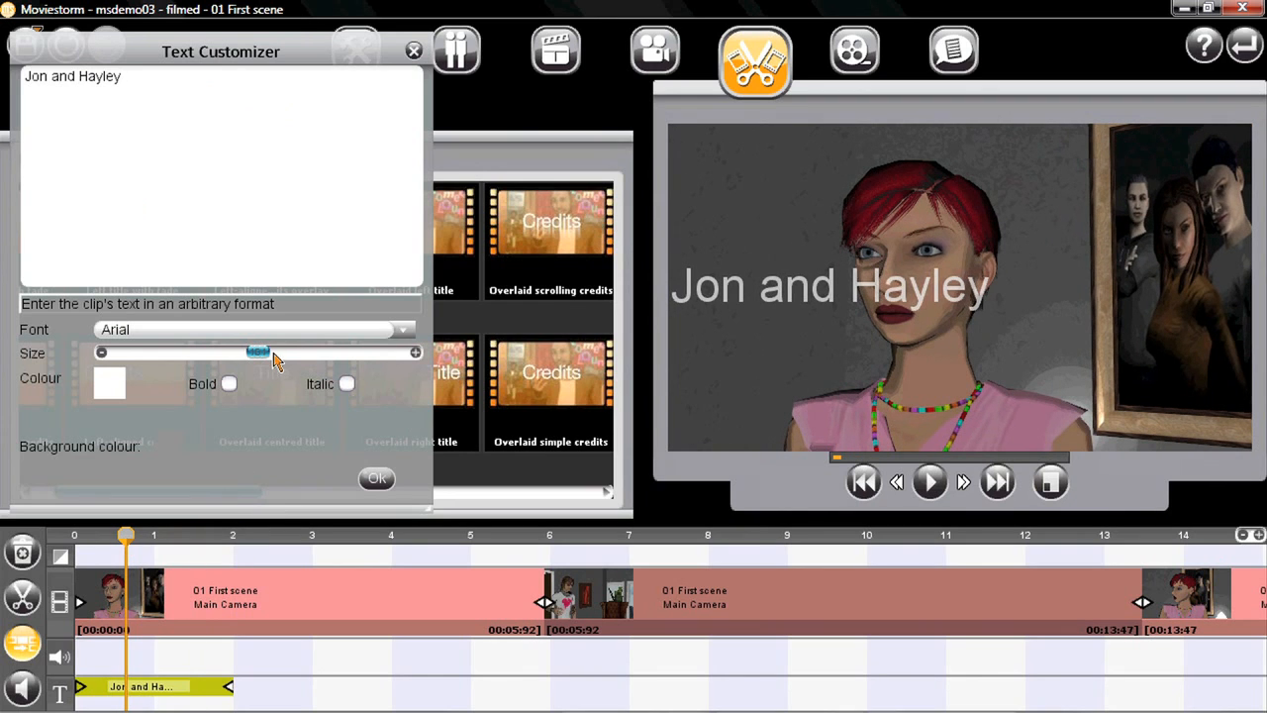
pyautogui.click(402, 329)
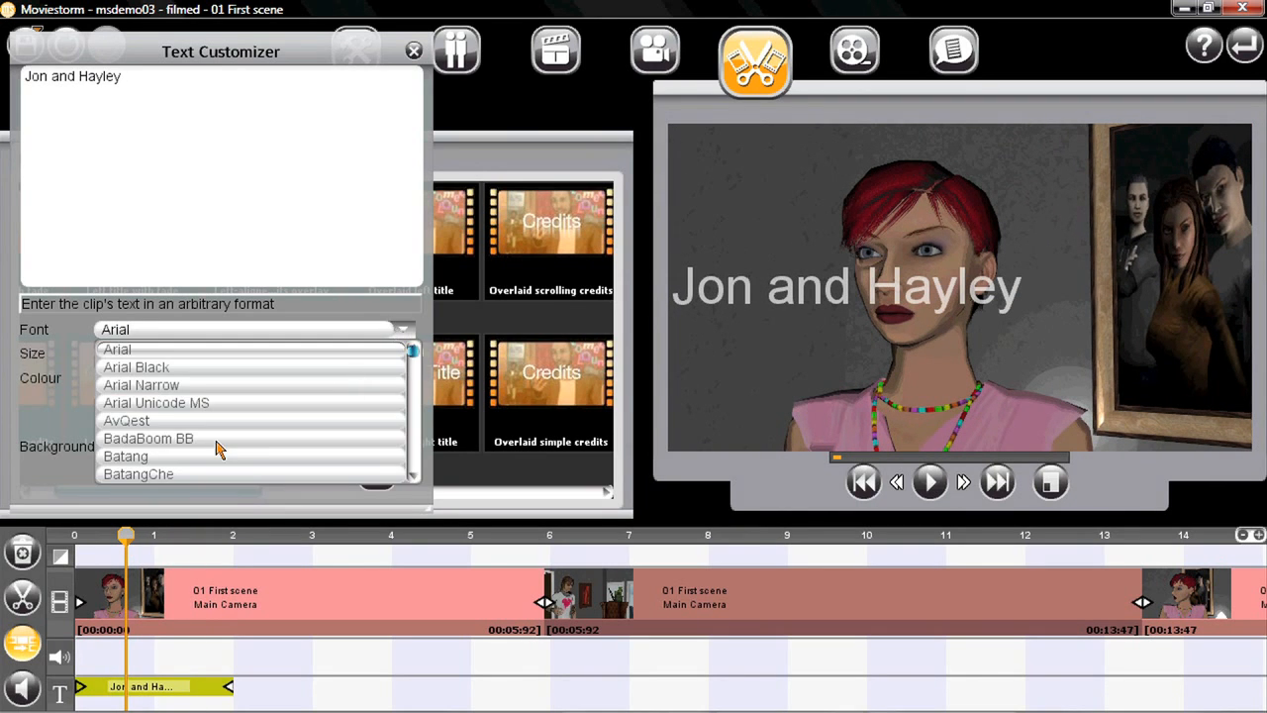
pyautogui.click(148, 438)
pyautogui.write('H')
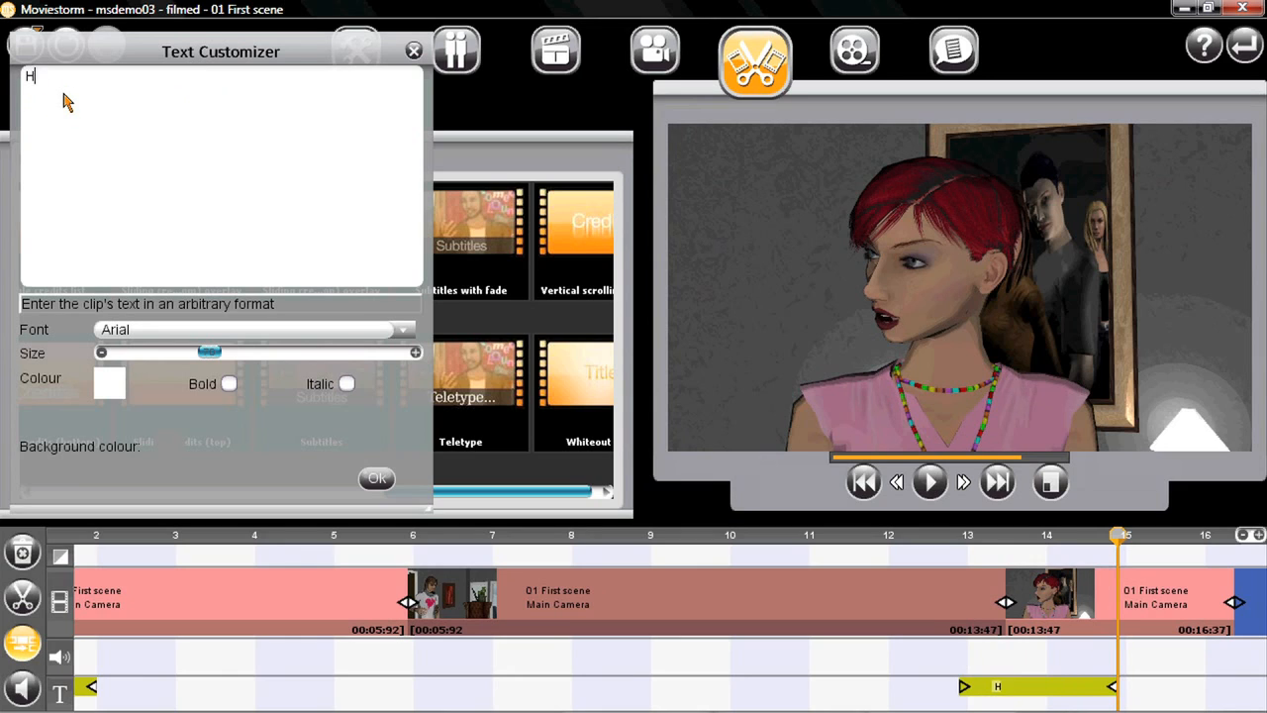
# Type 'Hey Jon, do you want to go out for dinner?' into the subtitle and confirm.
pyautogui.write('ey Jon, do you w')
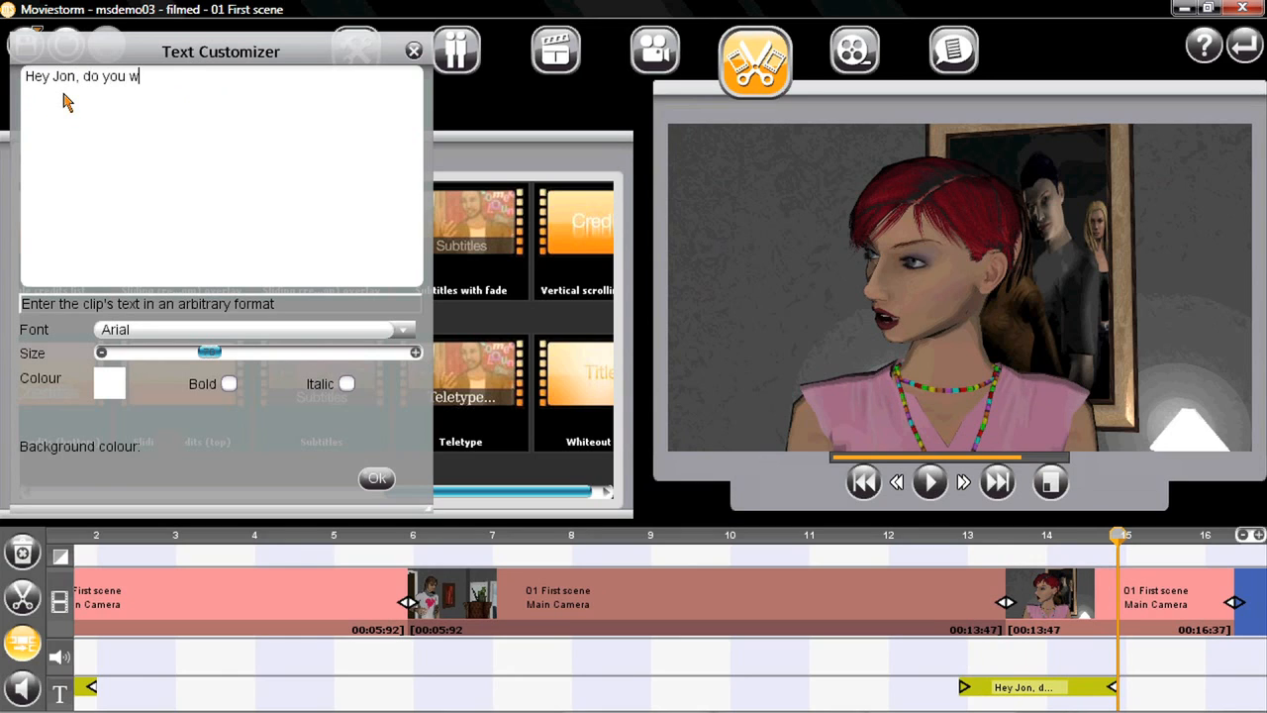
pyautogui.write('ant t')
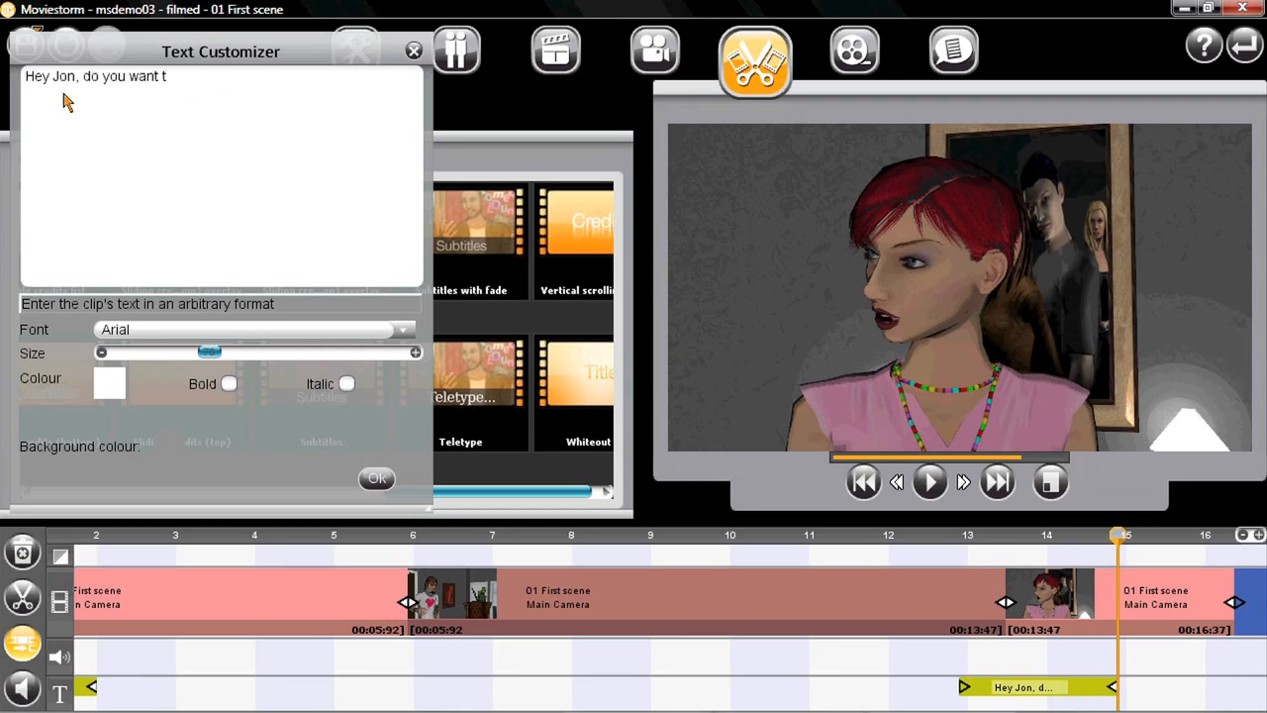
pyautogui.write('o go out for dinner')
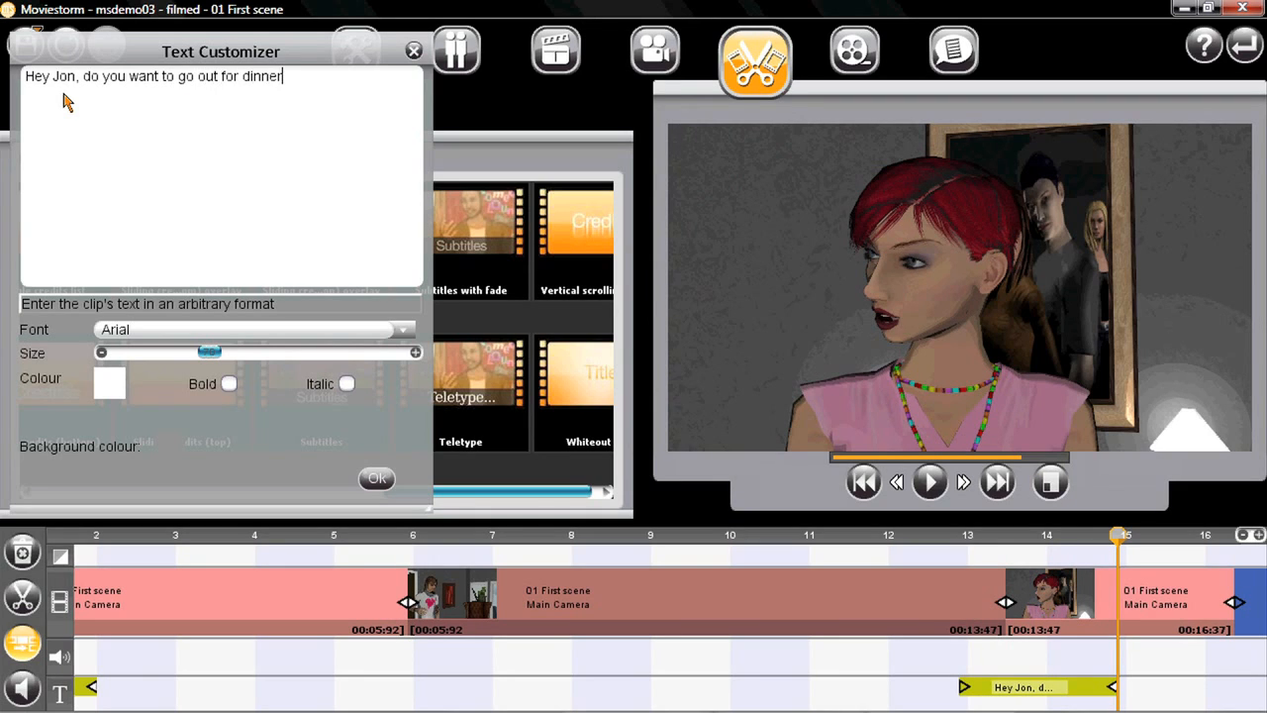
pyautogui.write('?')
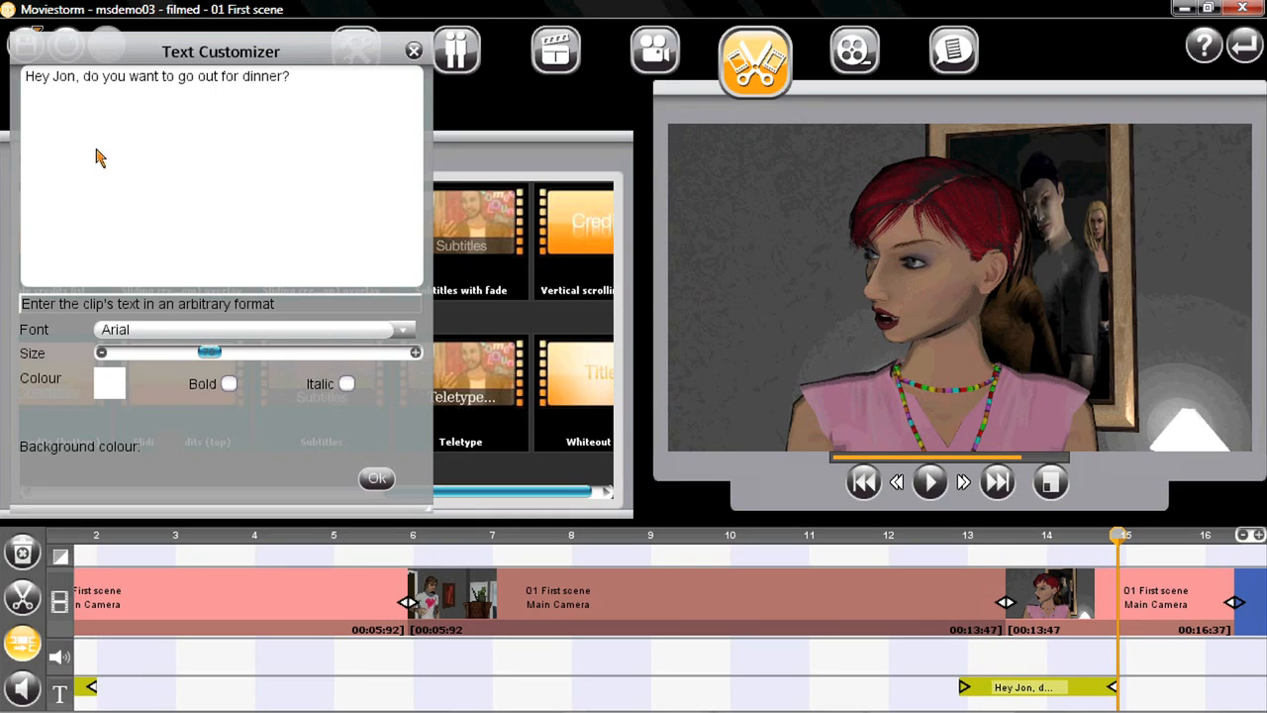
pyautogui.click(376, 478)
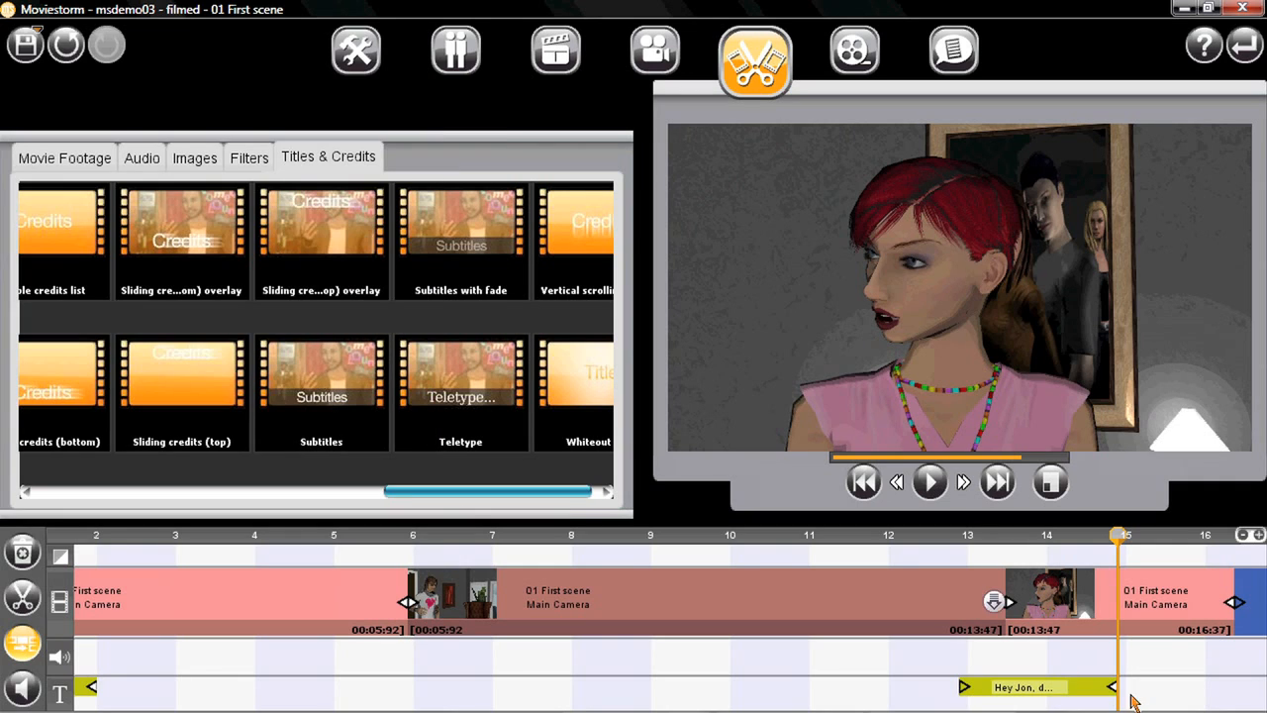
# Retype the end credit's name as 'Matt' so it reads 'Directed by Matt'.
pyautogui.hscroll(3)
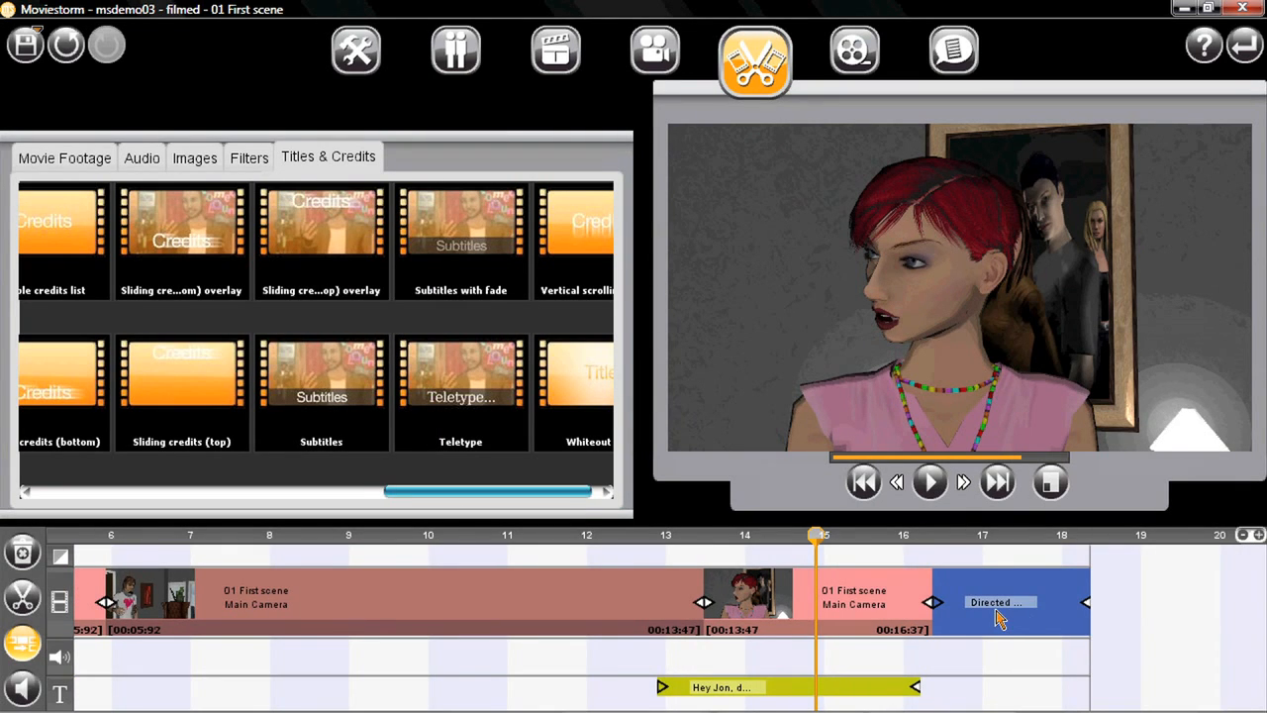
pyautogui.doubleClick(1000, 602)
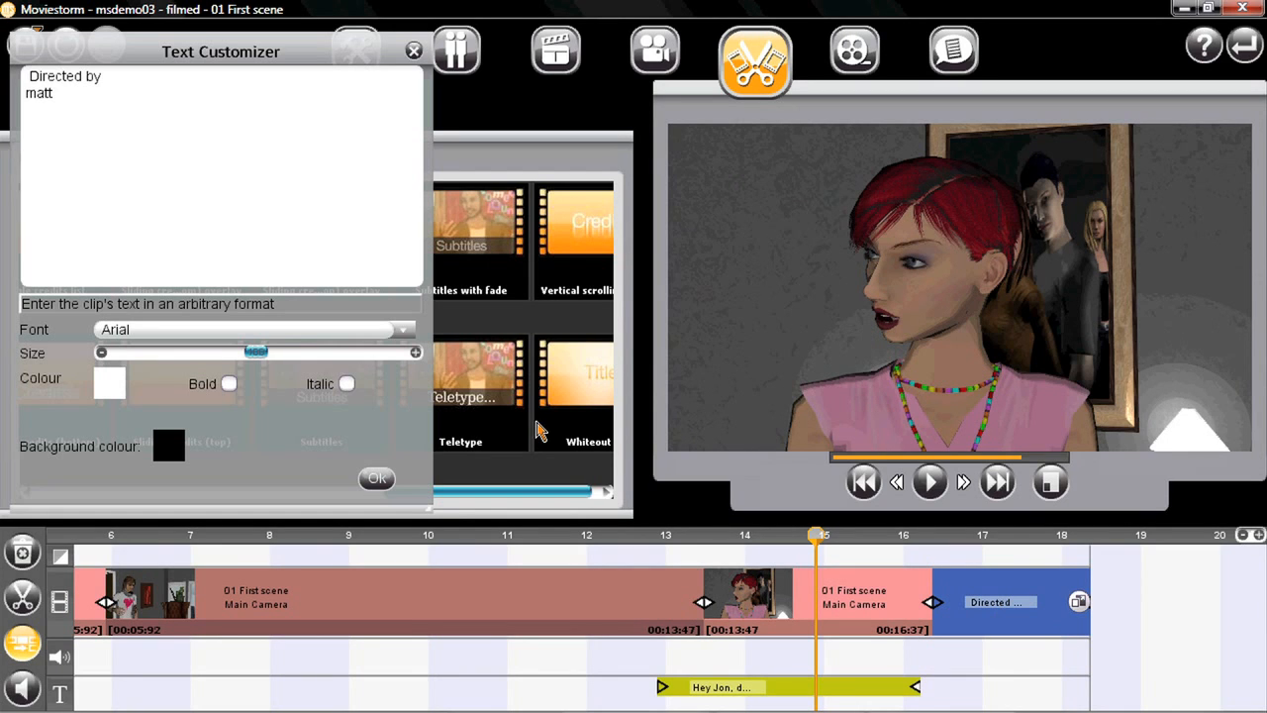
pyautogui.moveTo(62, 102)
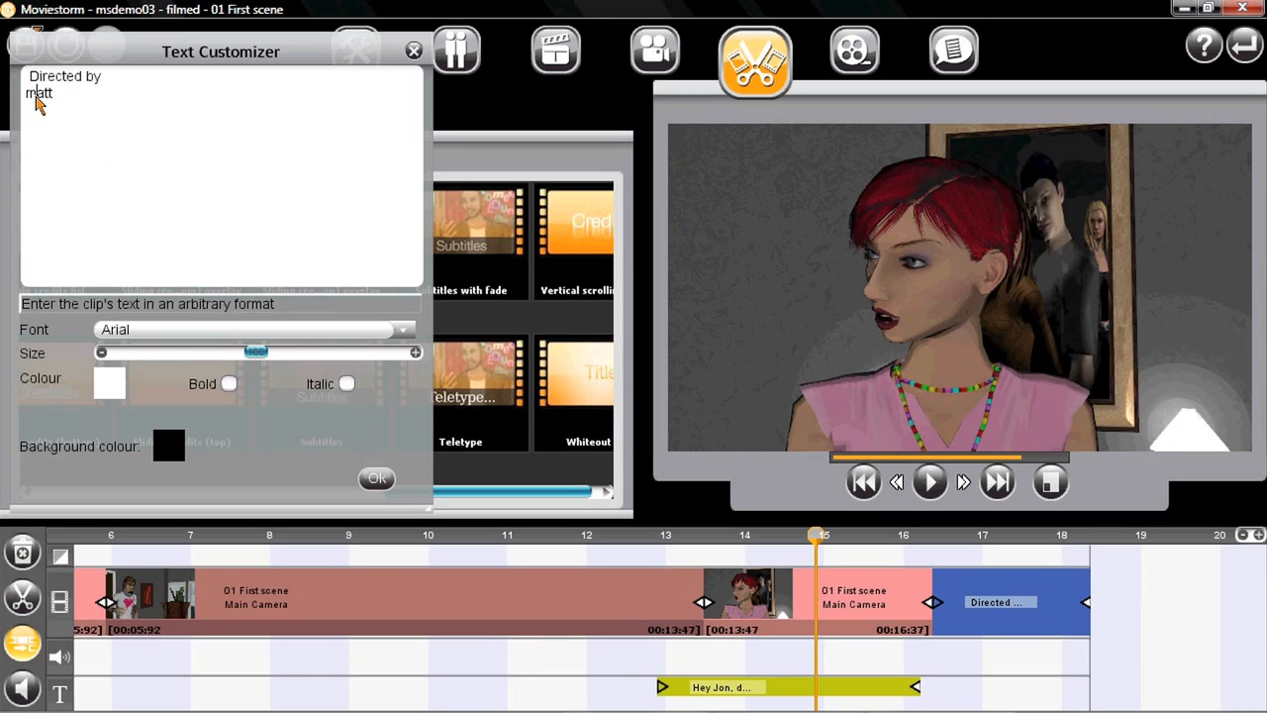
pyautogui.write('Matt')
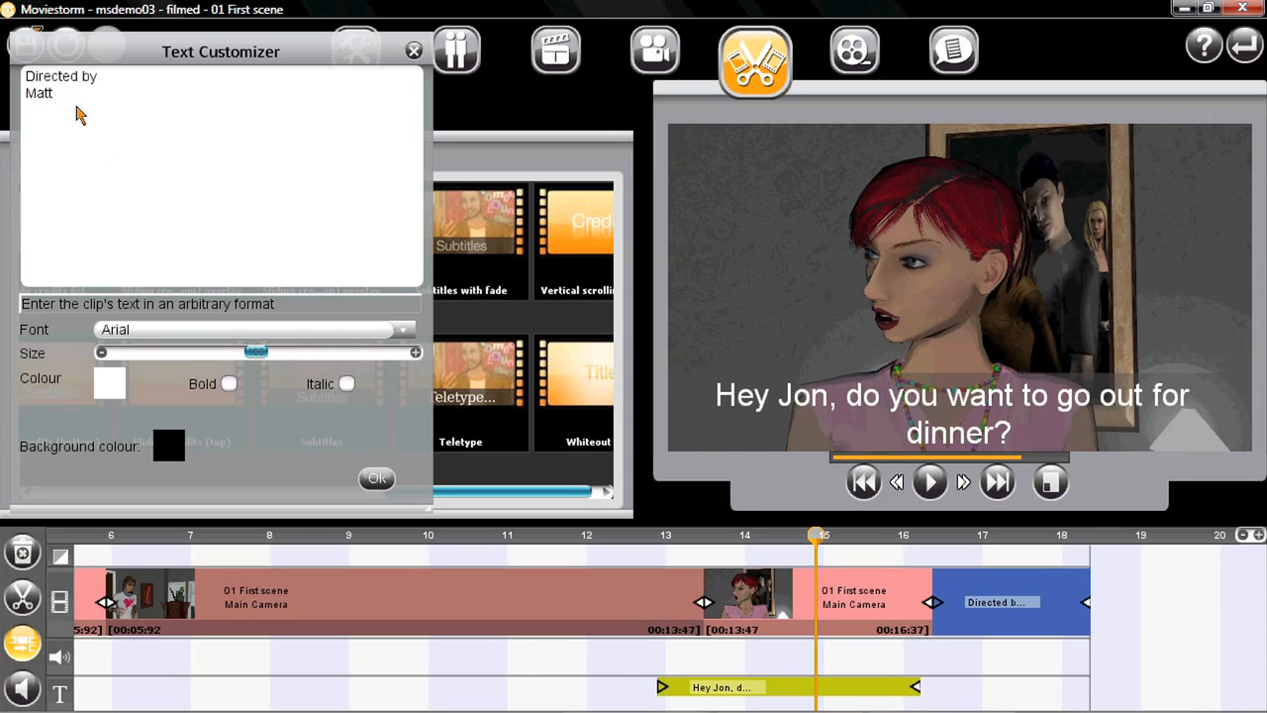
pyautogui.click(413, 50)
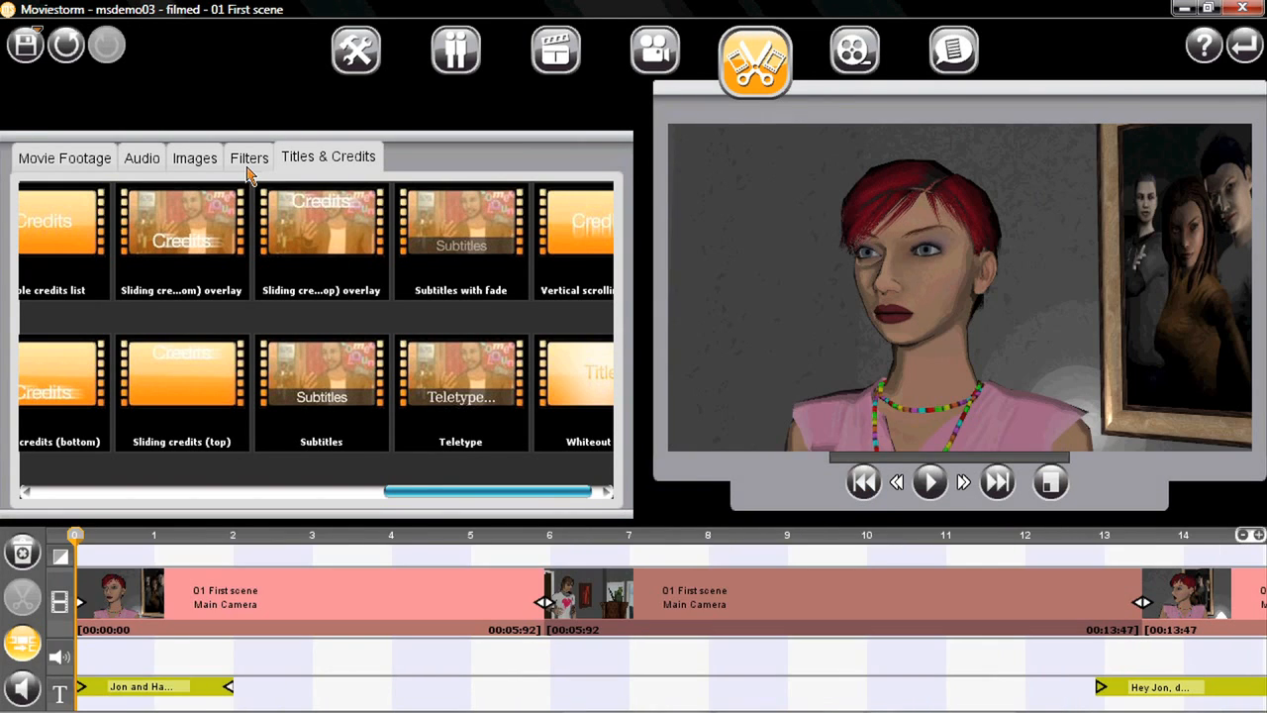
# Try a Black and white filter on the opening shot, then delete the Greyscale filter.
pyautogui.click(250, 157)
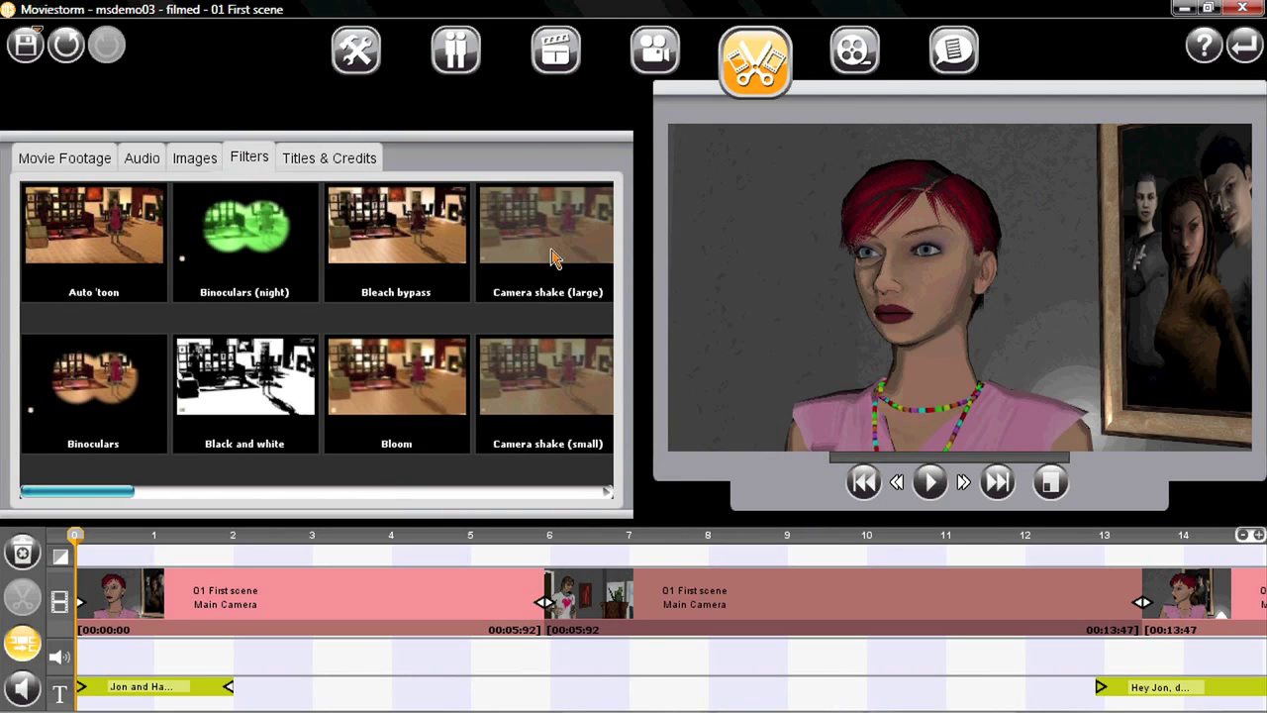
pyautogui.click(386, 535)
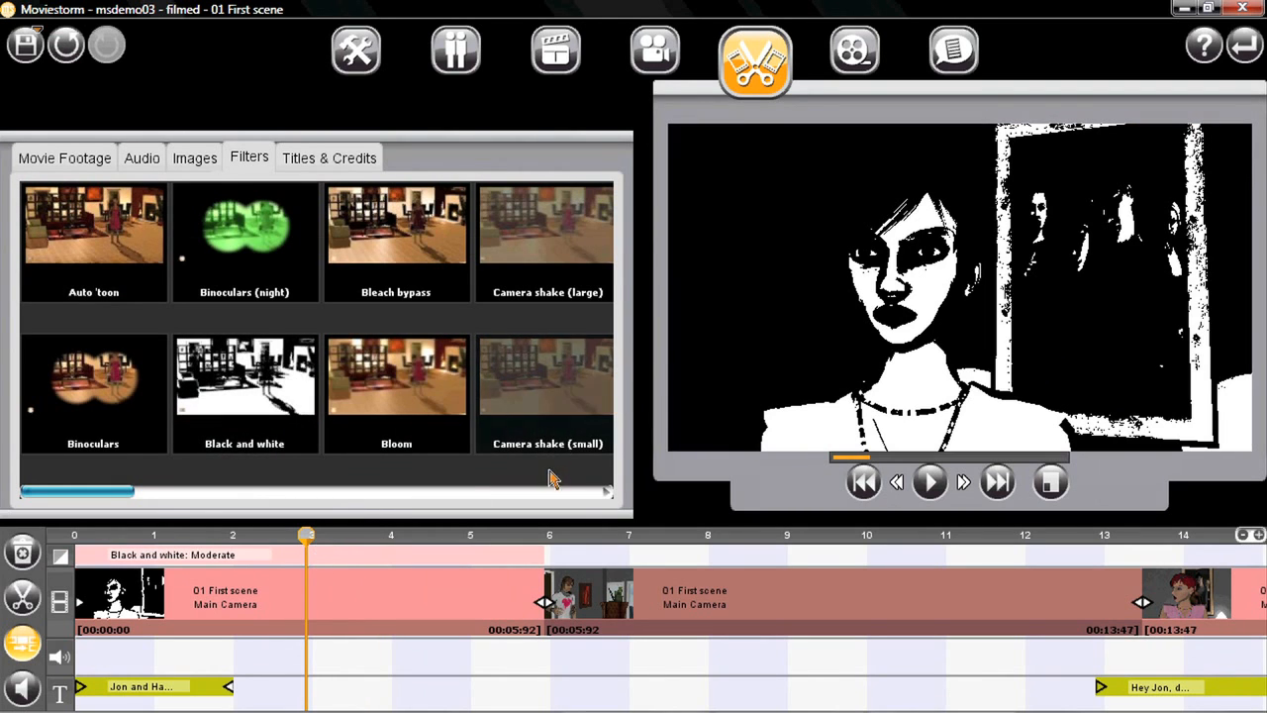
pyautogui.hscroll(3)
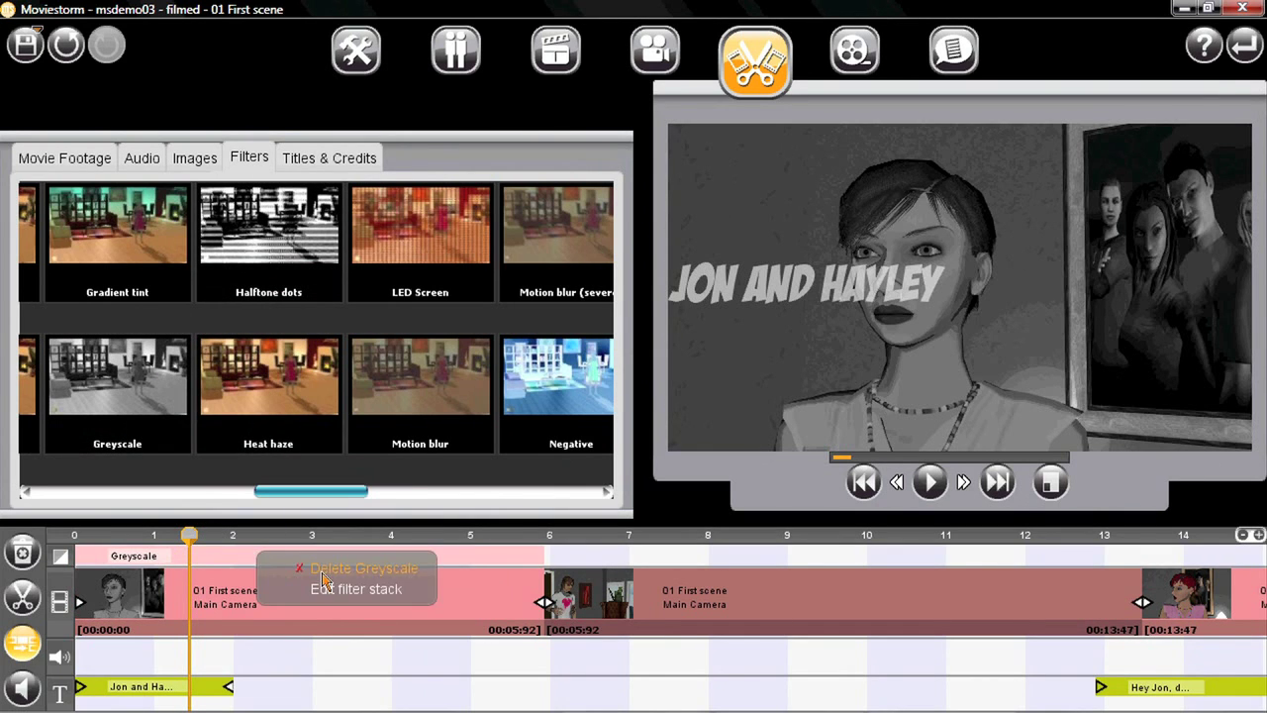
pyautogui.click(363, 567)
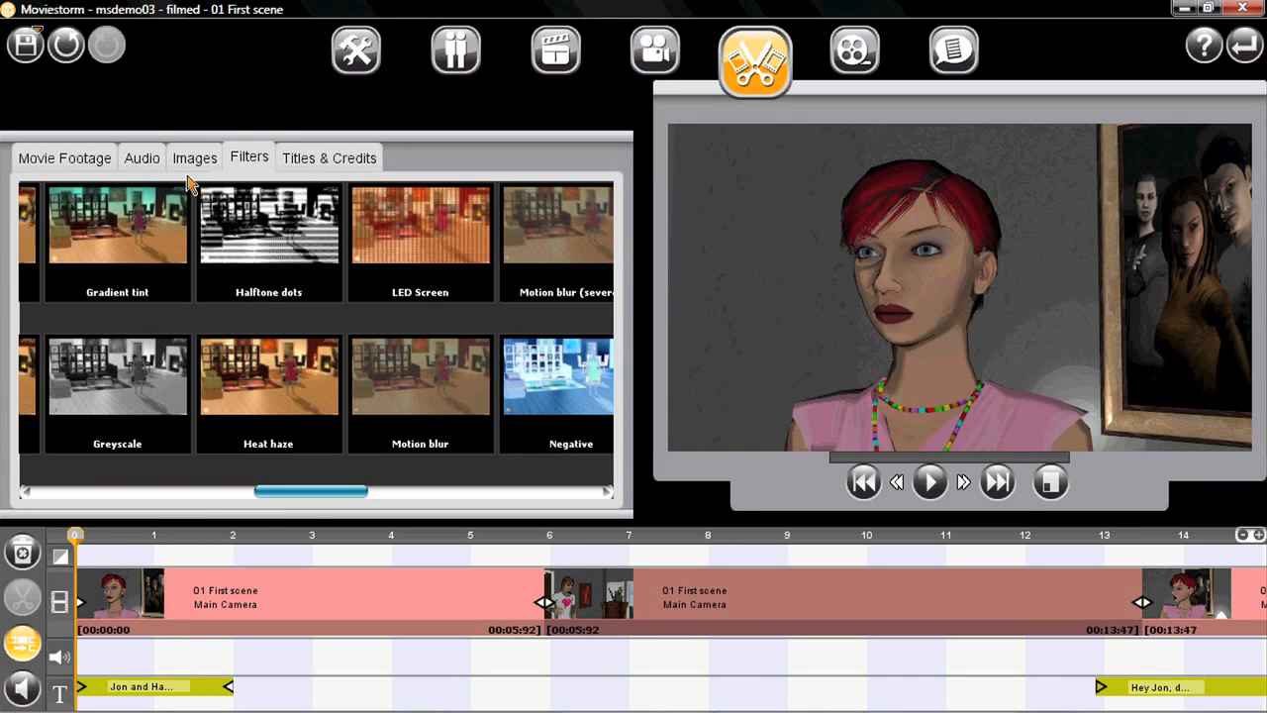
# Add 'A love gone by.mp3' from Music > Smooth Sounds to the audio track.
pyautogui.click(141, 157)
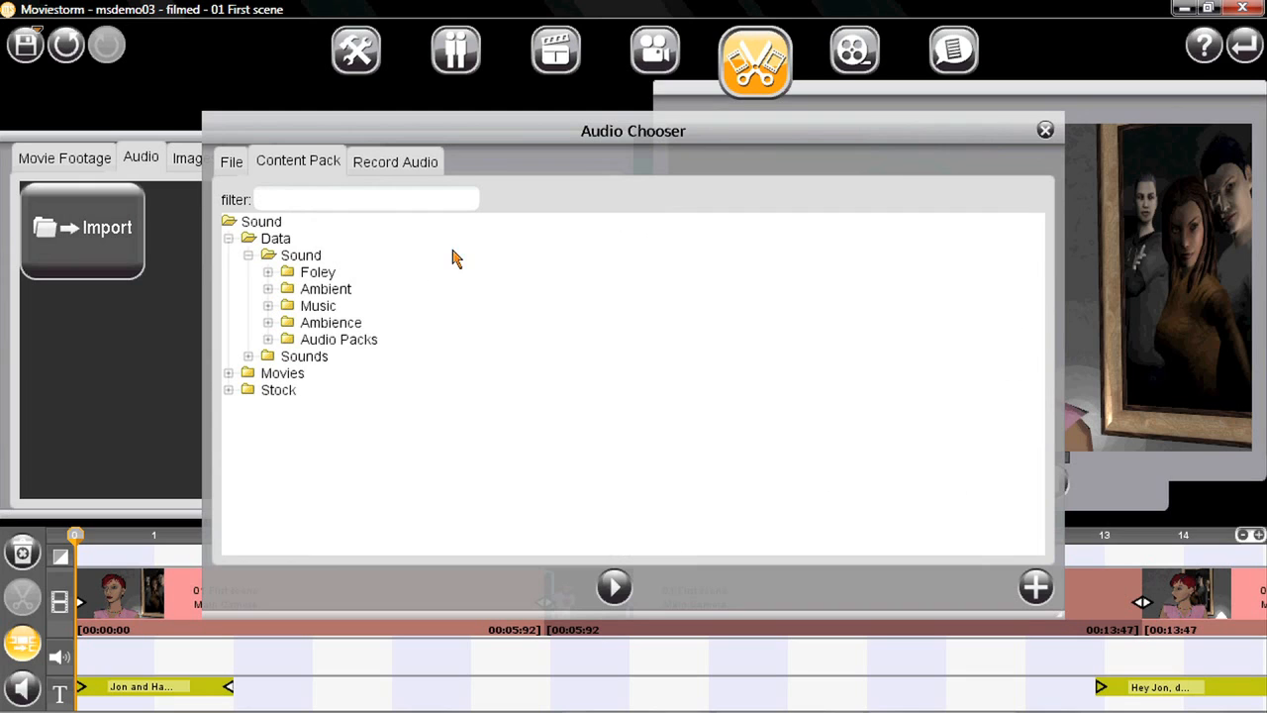
pyautogui.moveTo(319, 303)
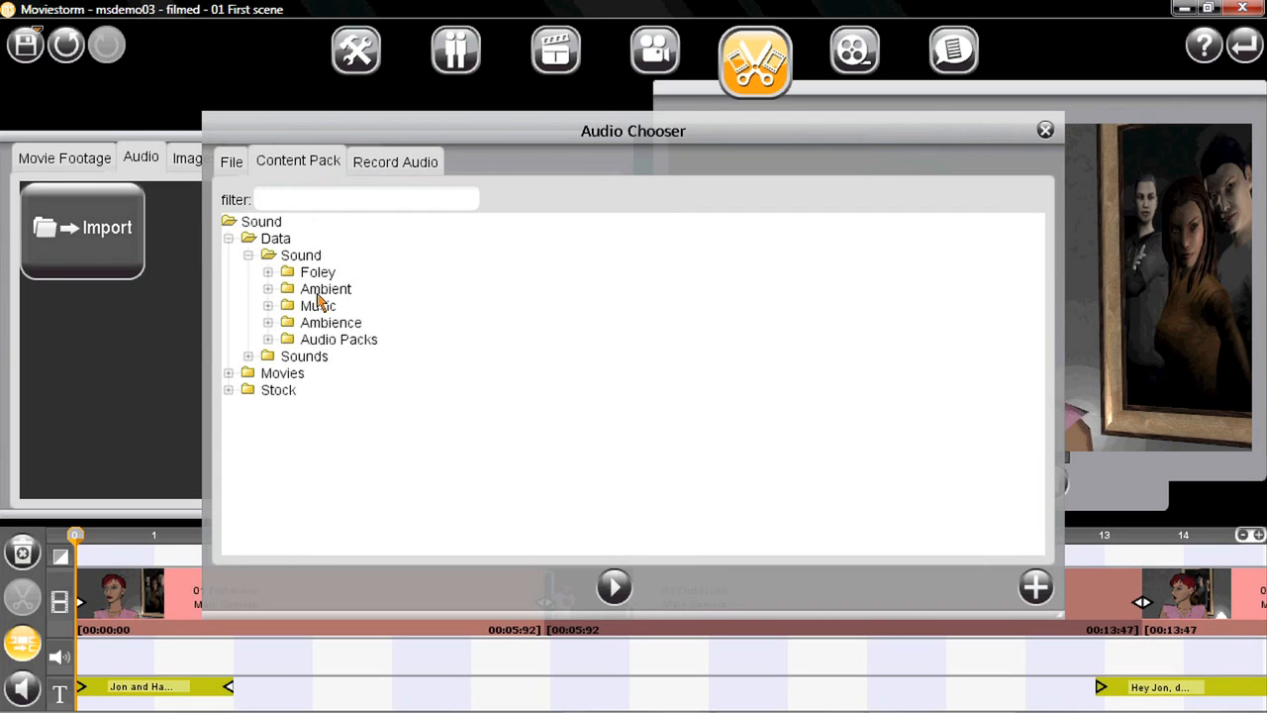
pyautogui.click(267, 305)
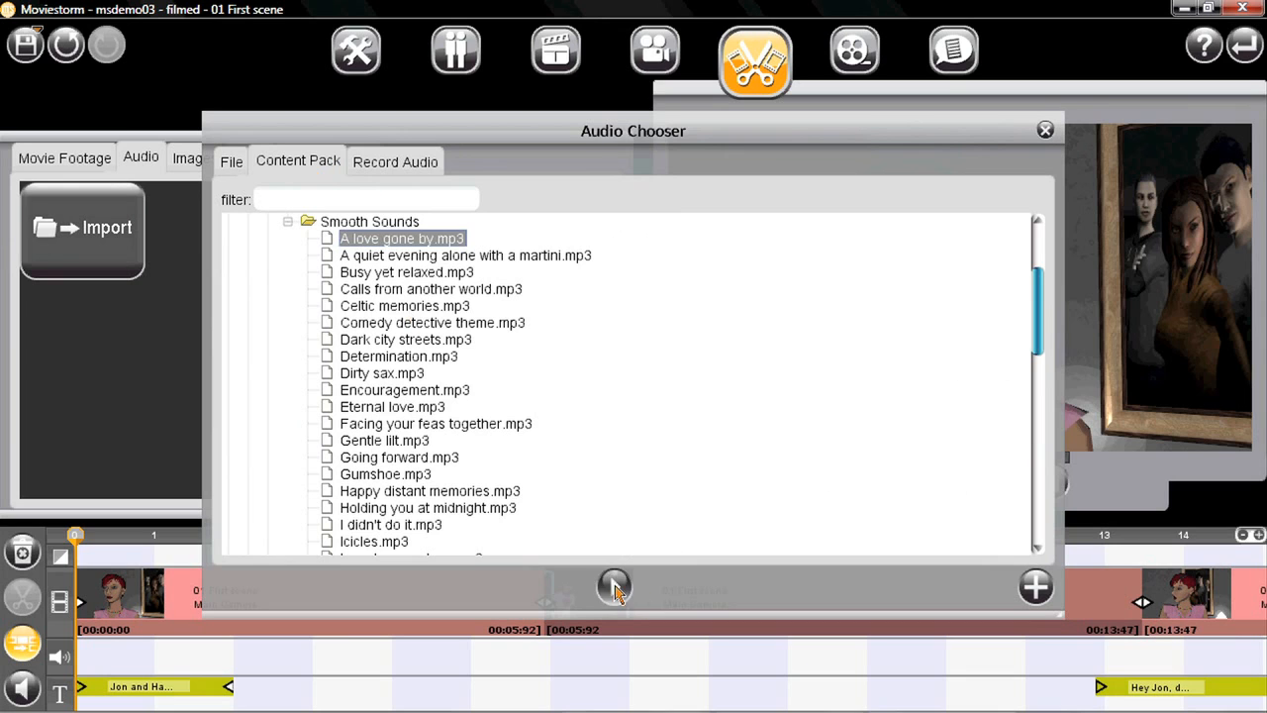
pyautogui.click(401, 237)
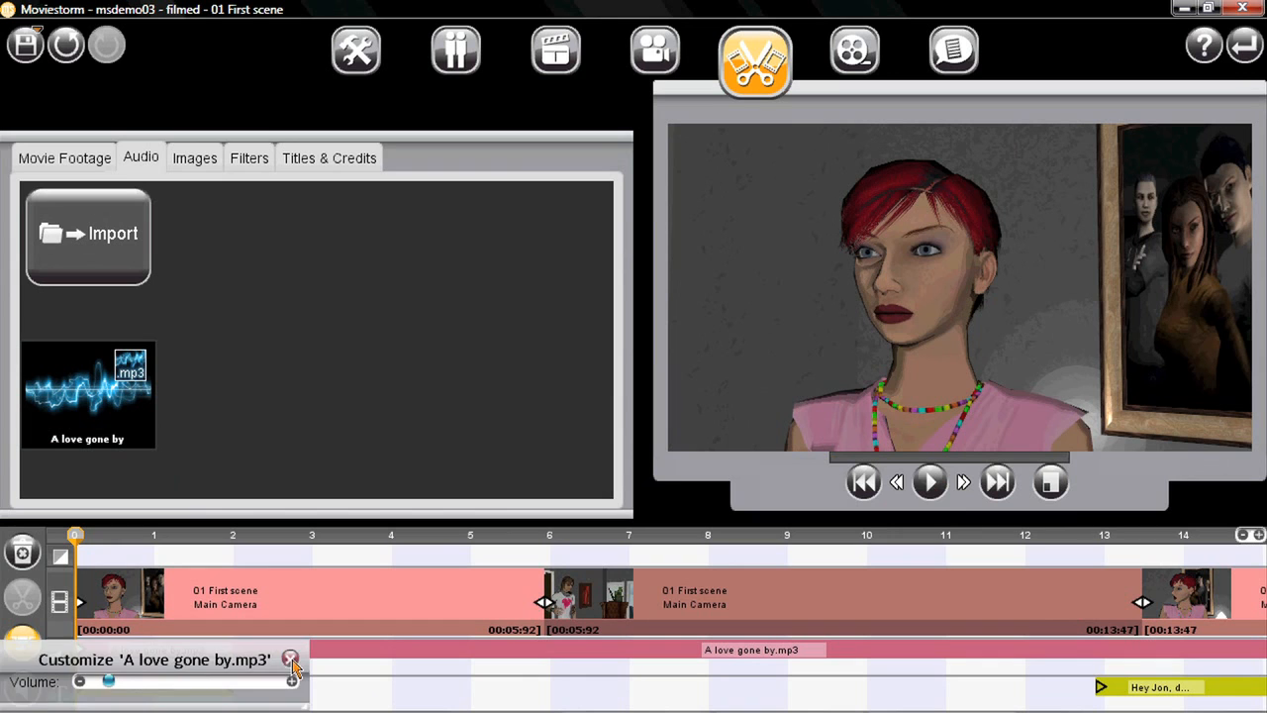
# Close the music volume settings and play the edited movie with its soundtrack.
pyautogui.click(929, 482)
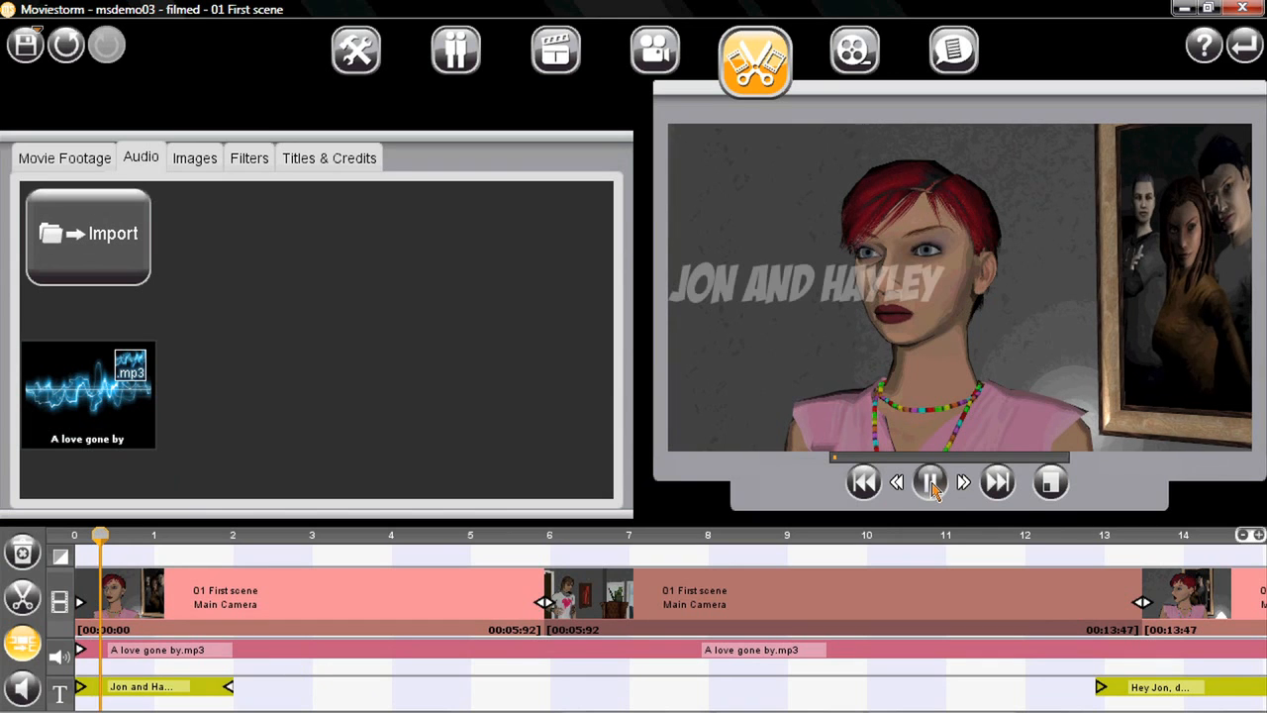
pyautogui.click(929, 481)
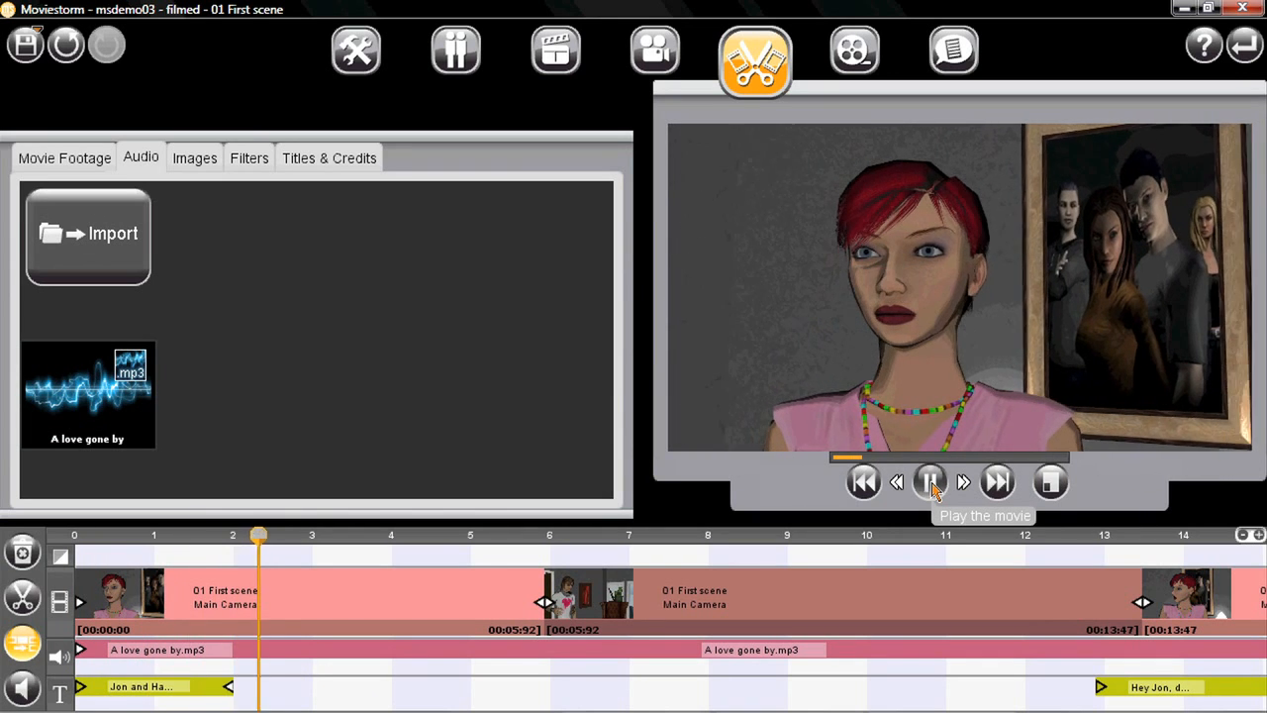
pyautogui.click(929, 481)
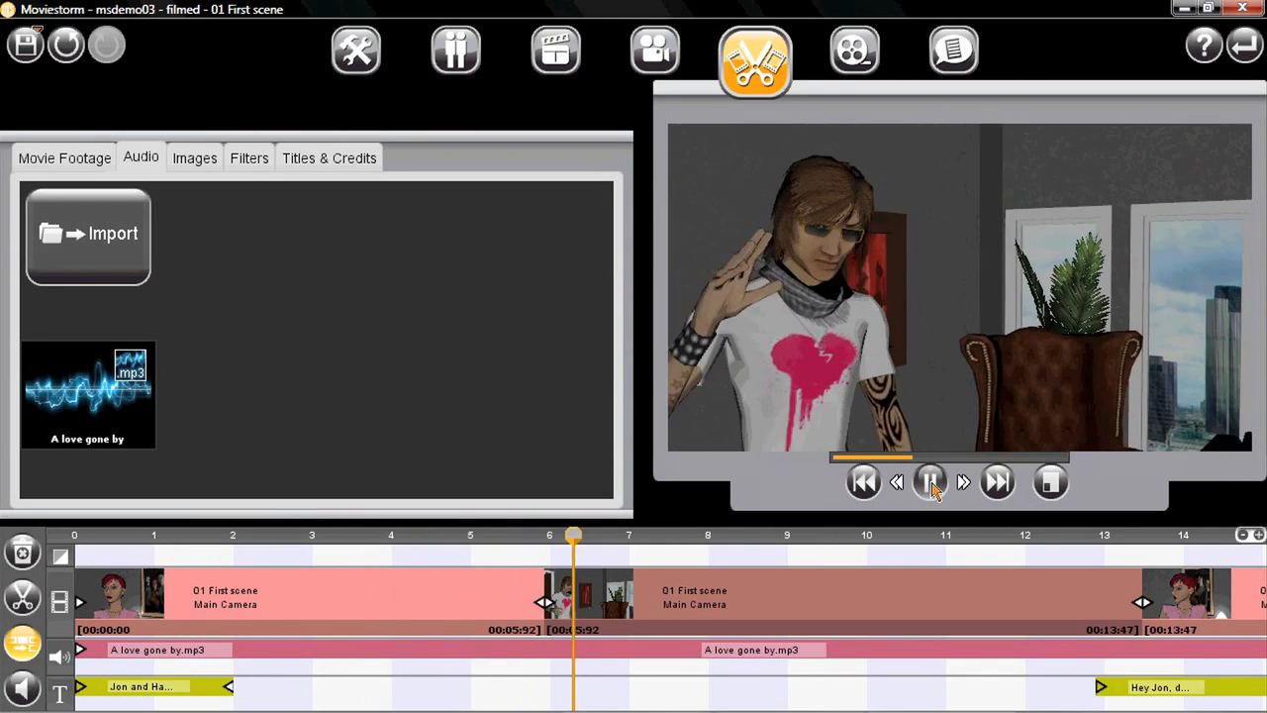
pyautogui.click(928, 481)
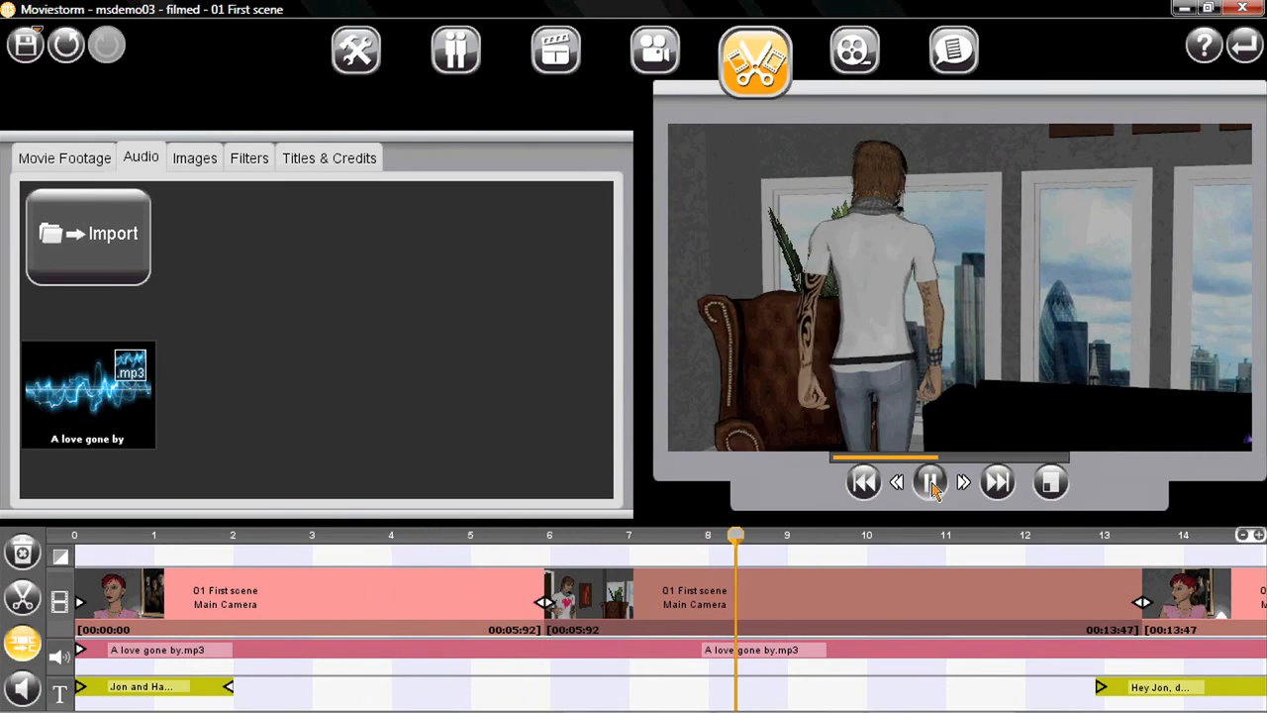
pyautogui.click(929, 481)
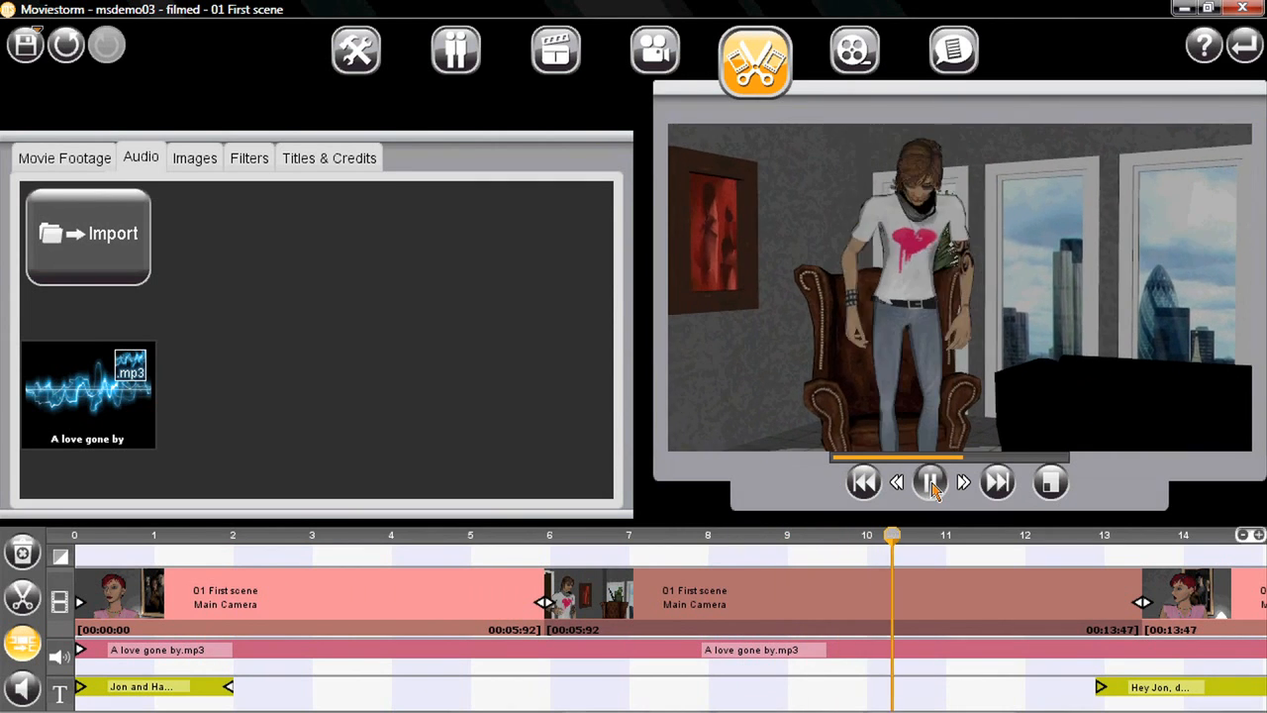
pyautogui.click(928, 482)
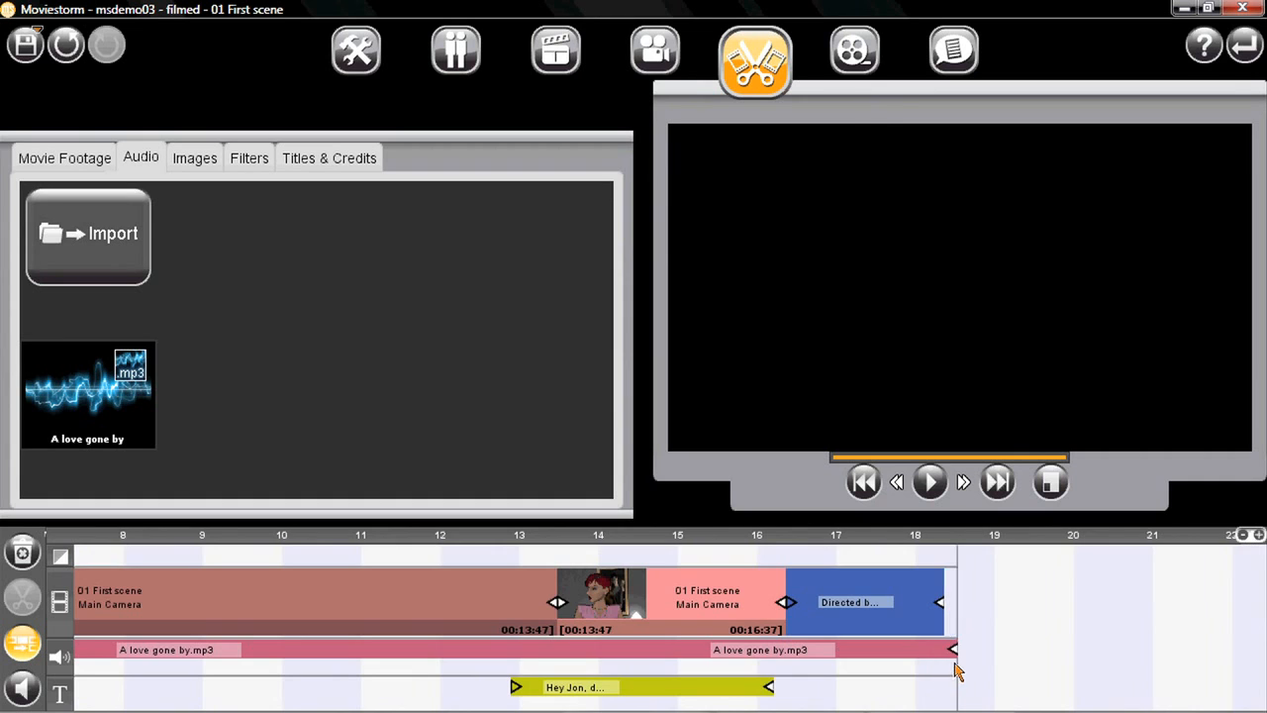
# Switch to the Movie mode to reach the rendering page.
pyautogui.click(854, 50)
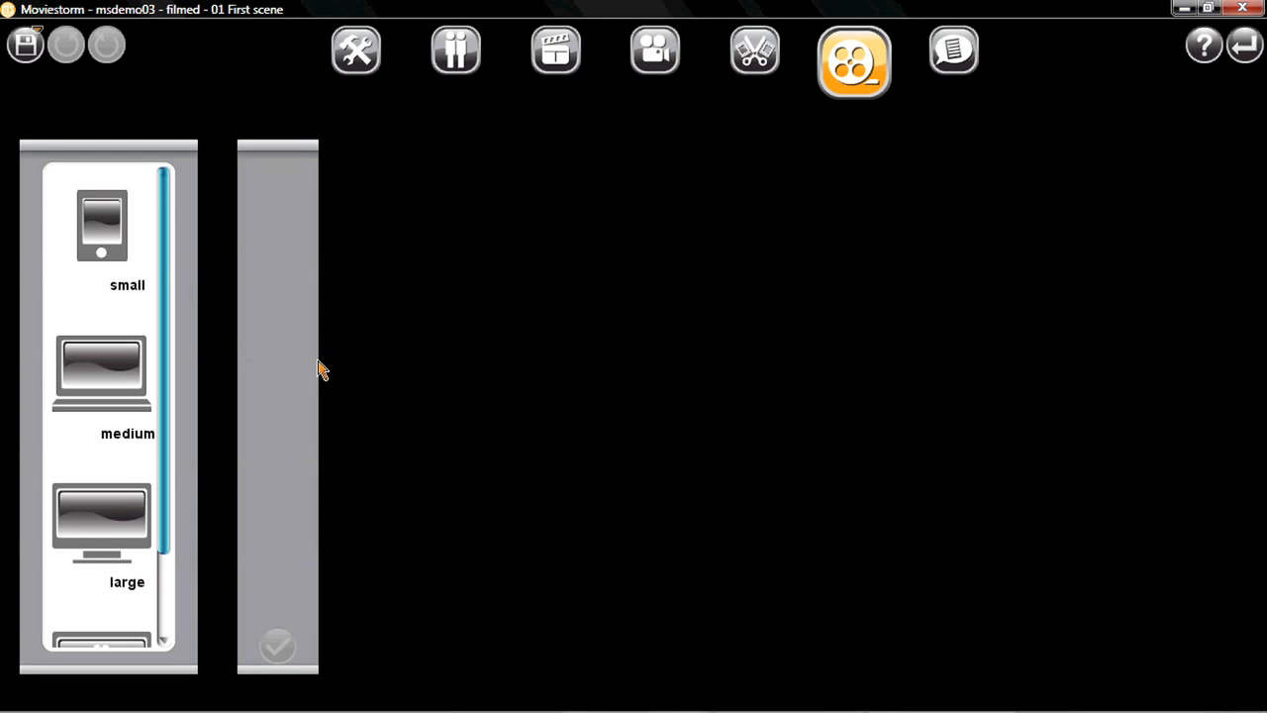
pyautogui.moveTo(167, 540)
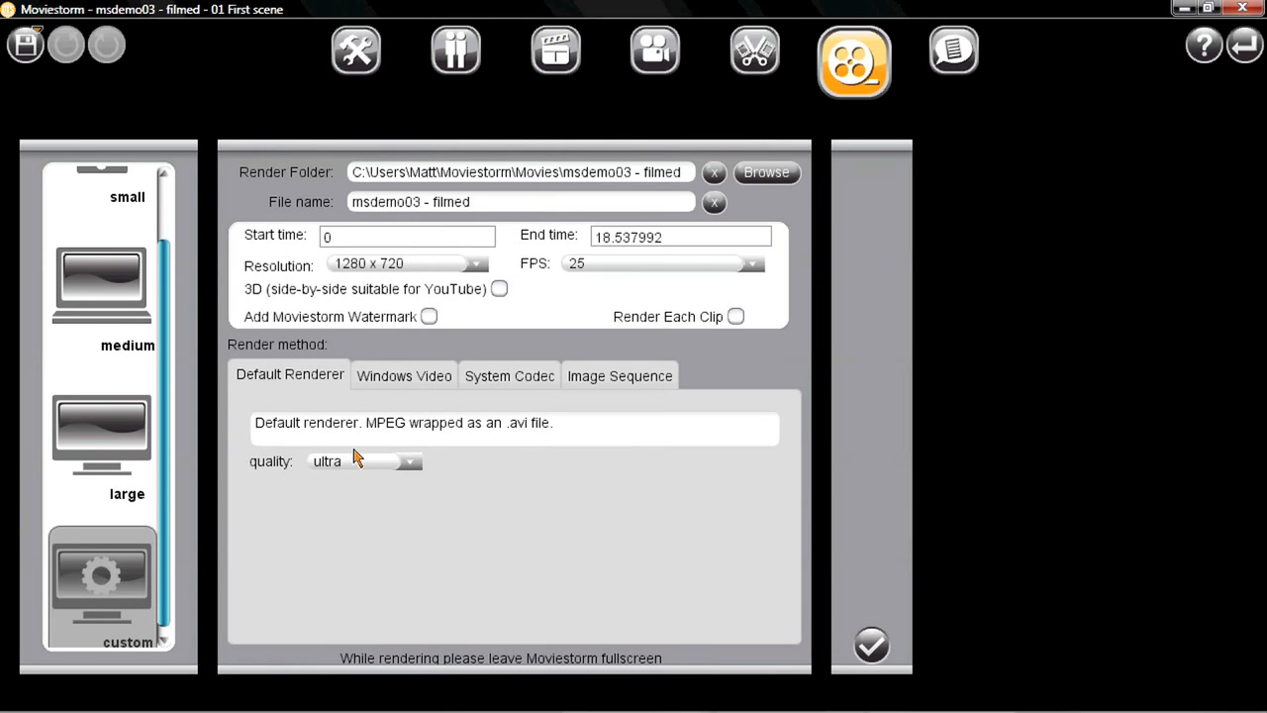
# Select the custom render preset at 1280 x 720 and view System Codec options.
pyautogui.click(479, 263)
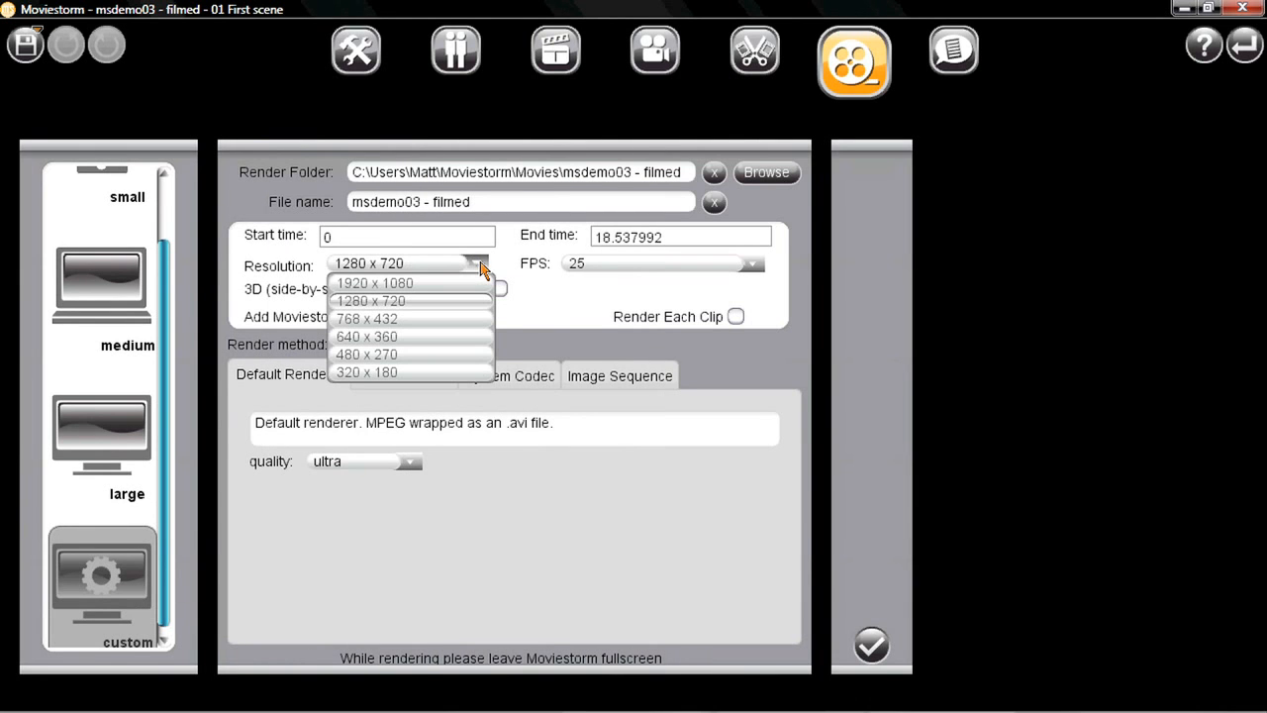
pyautogui.click(371, 300)
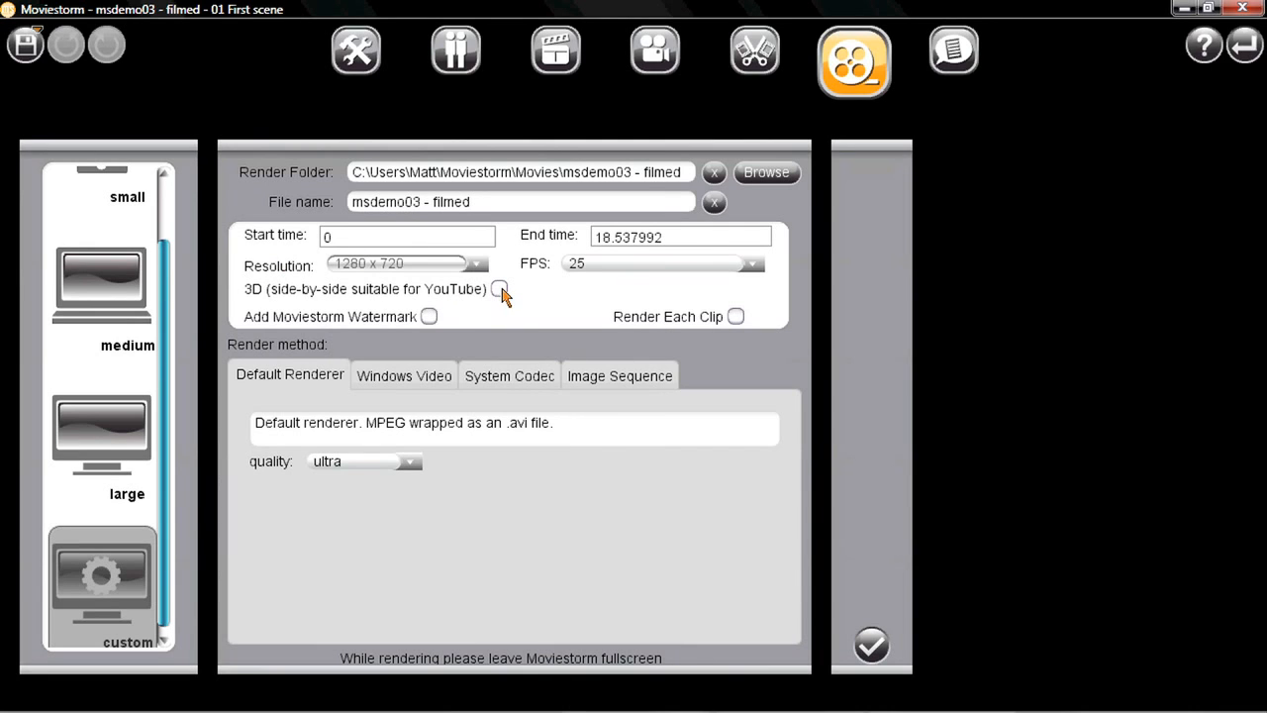
pyautogui.moveTo(775, 277)
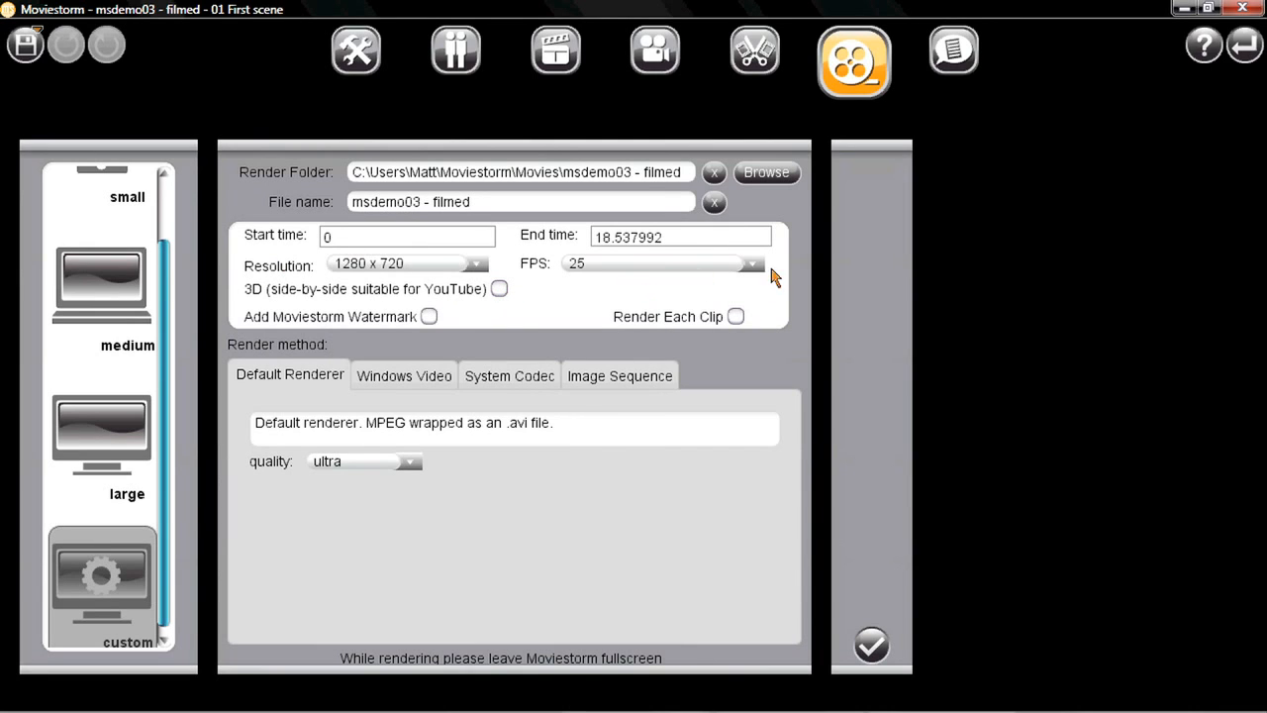
pyautogui.click(508, 375)
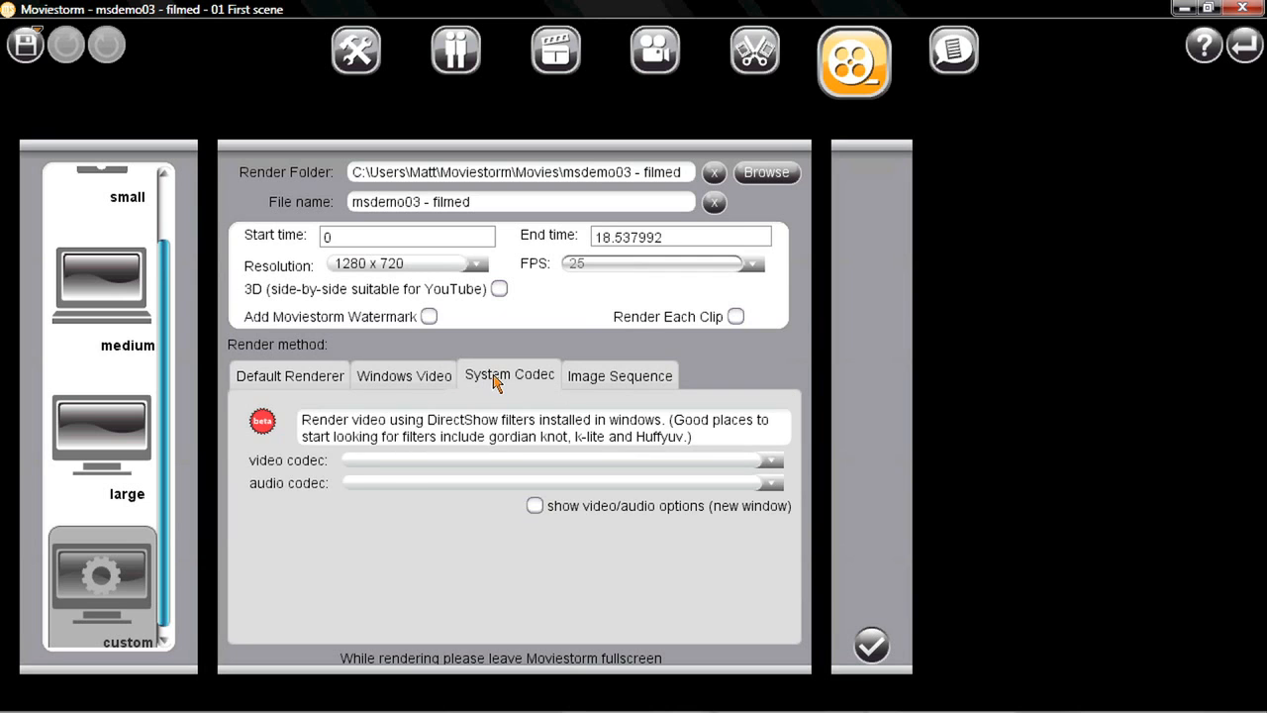